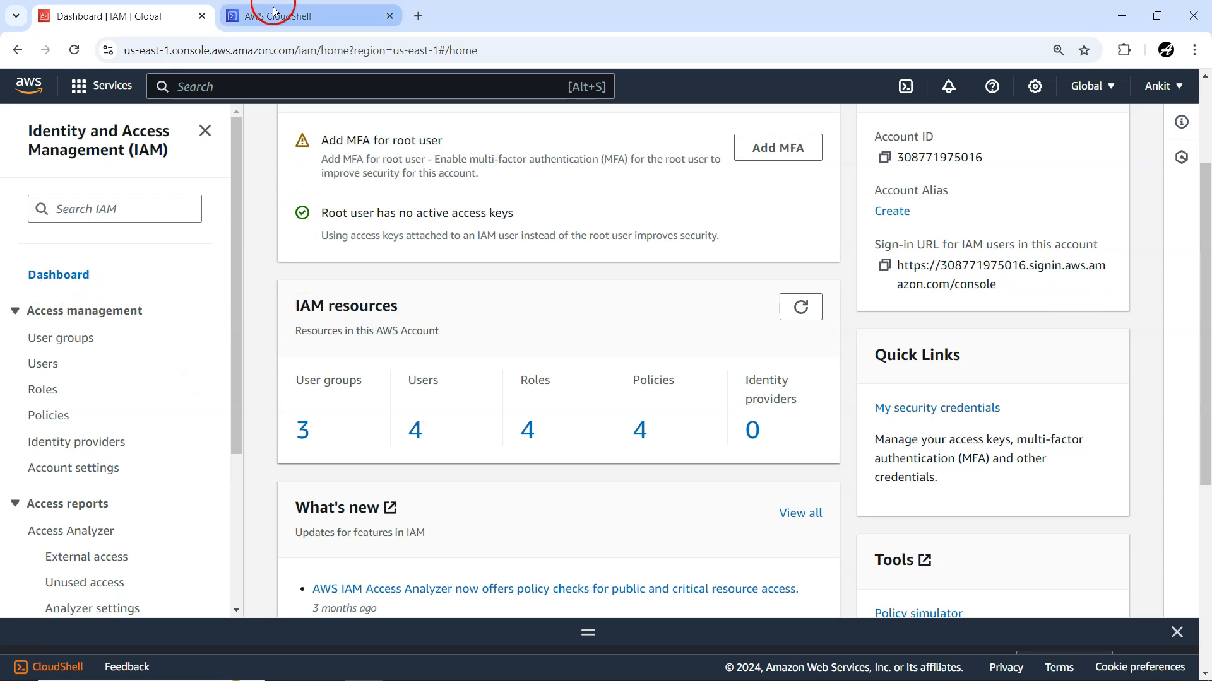
Step: In CloudShell, run aws configure keeping the existing default configuration unchanged
left_click(302, 15)
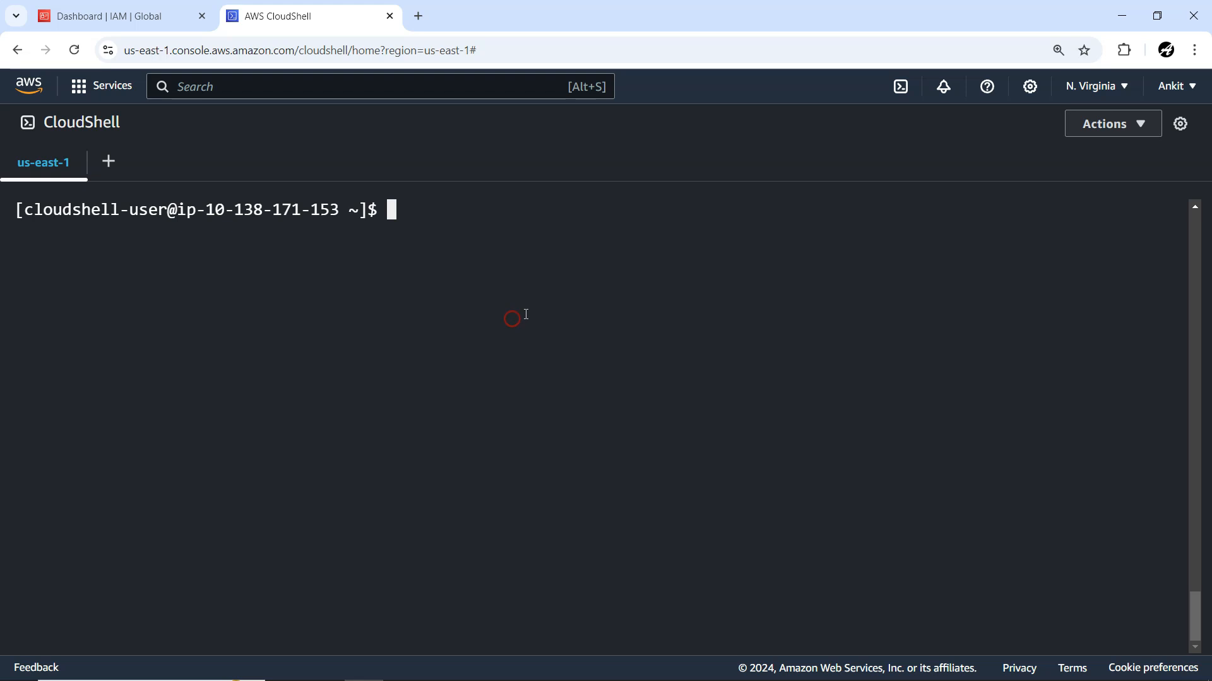
type("aws")
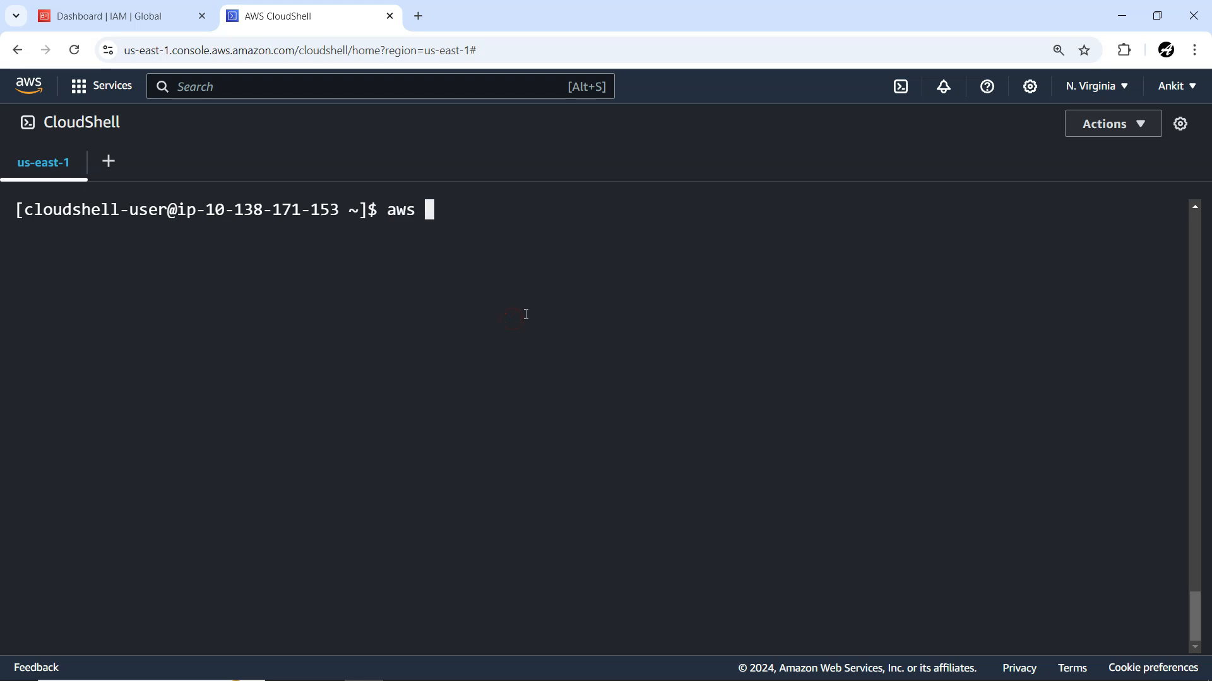
type("configure")
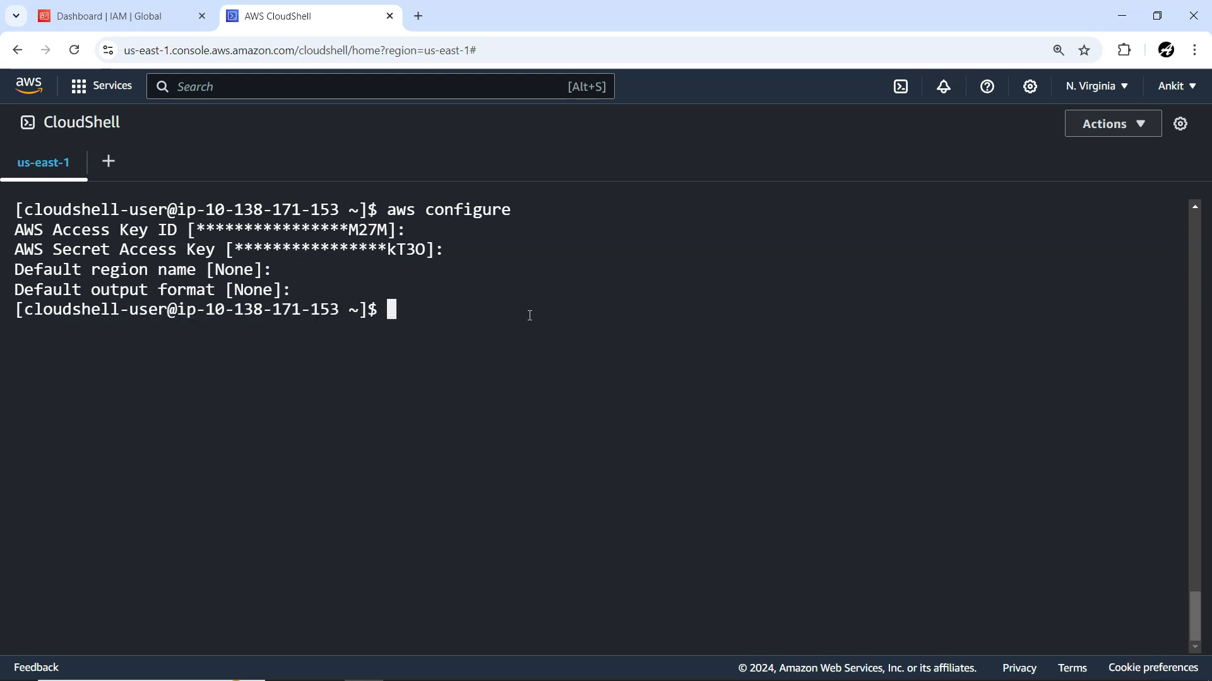
Step: Display ~/.aws/credentials and highlight the default profile's access key and secret lines
type("cat ~/")
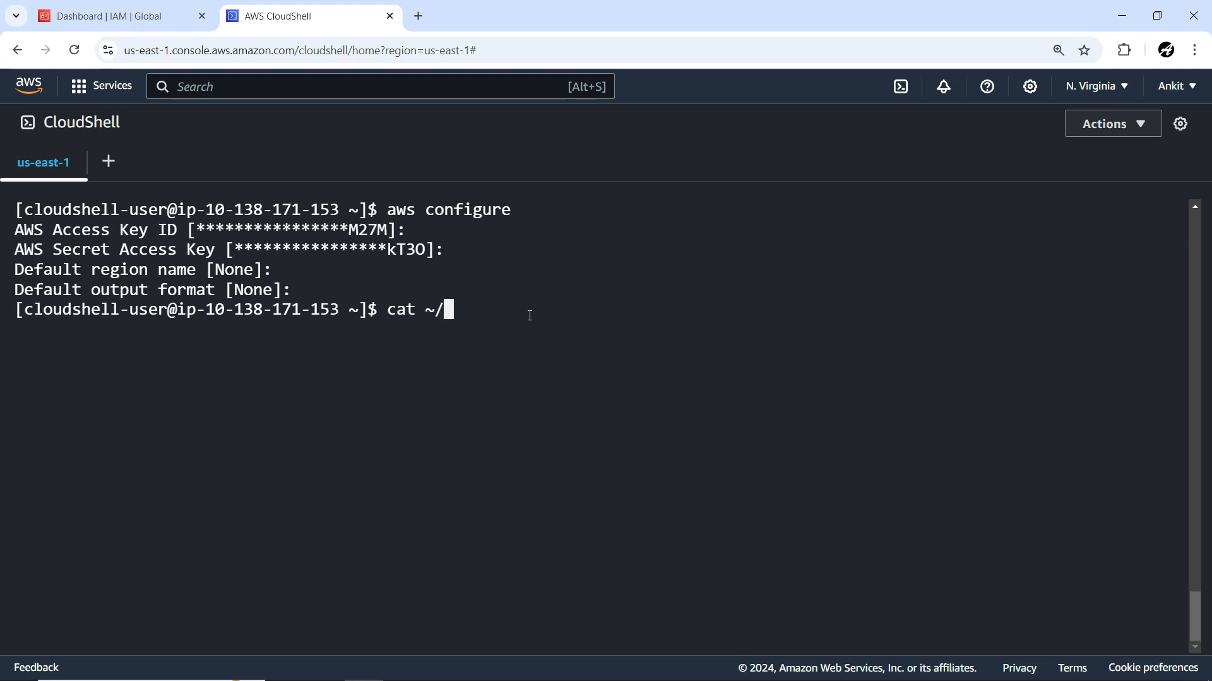
type(".aws")
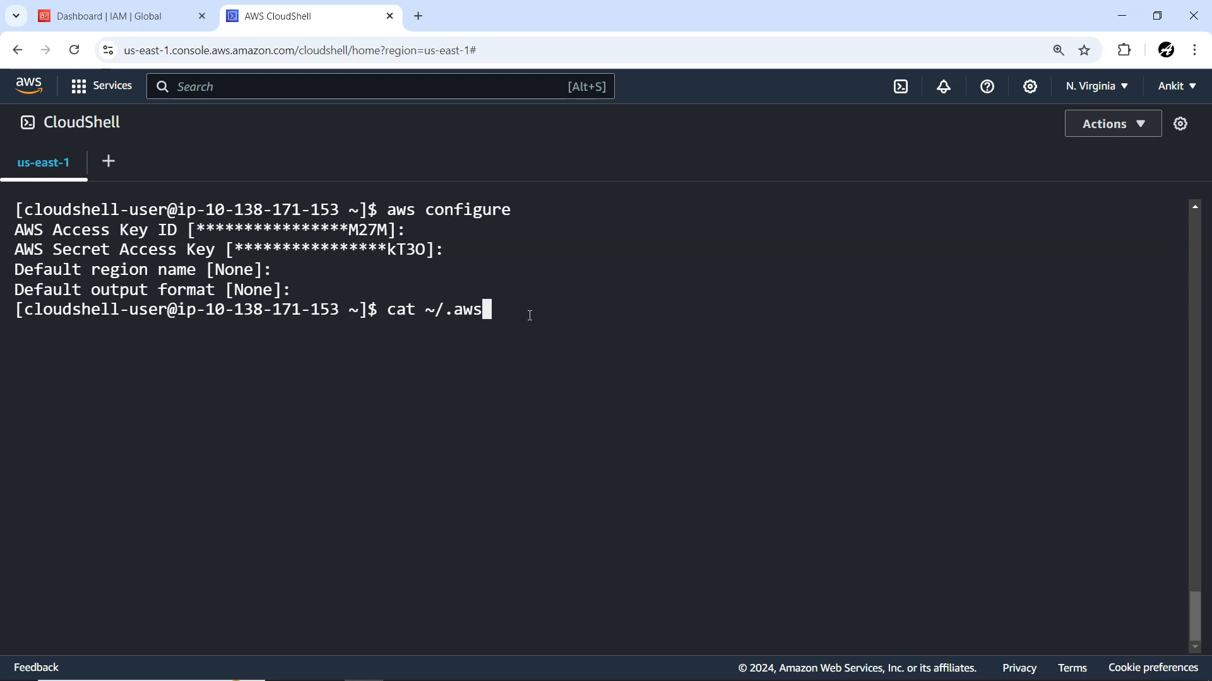
type("/credentials")
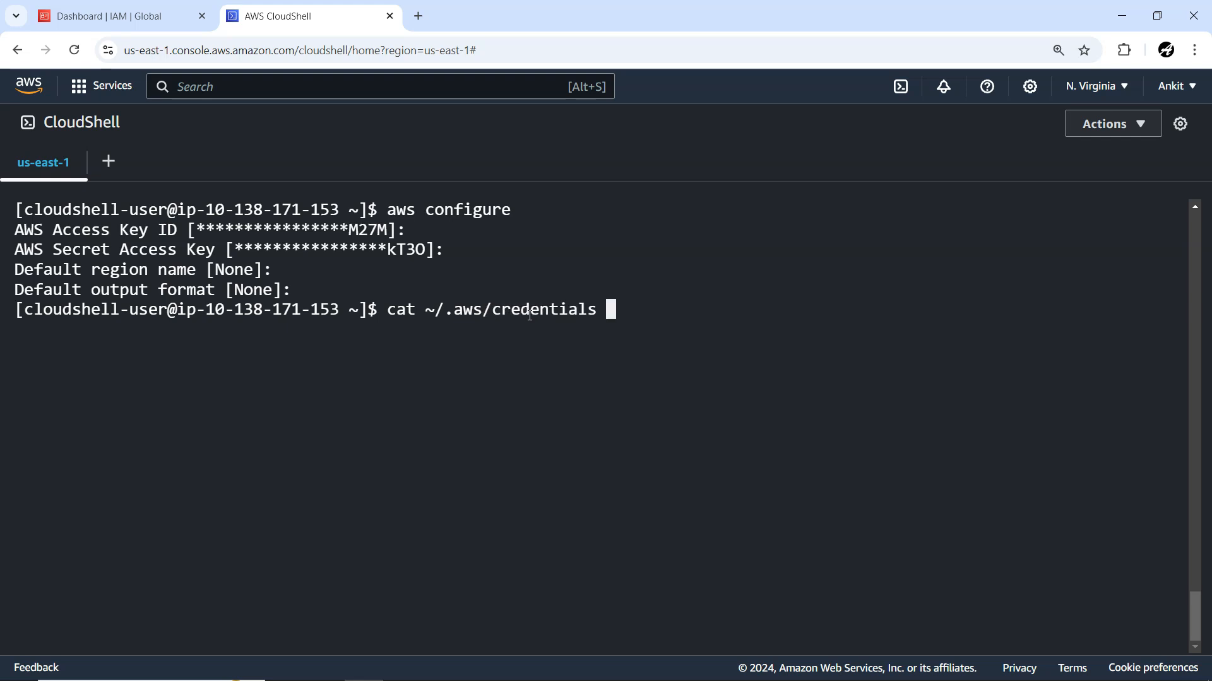
key("Enter")
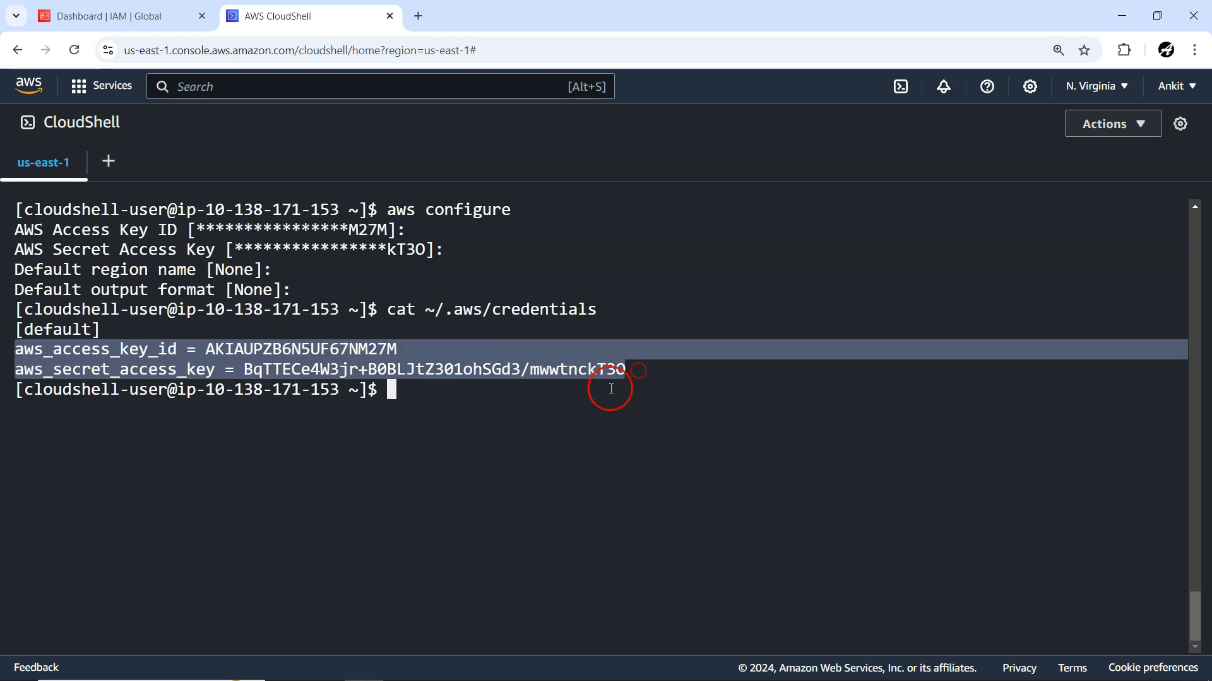
mouse_move(270, 356)
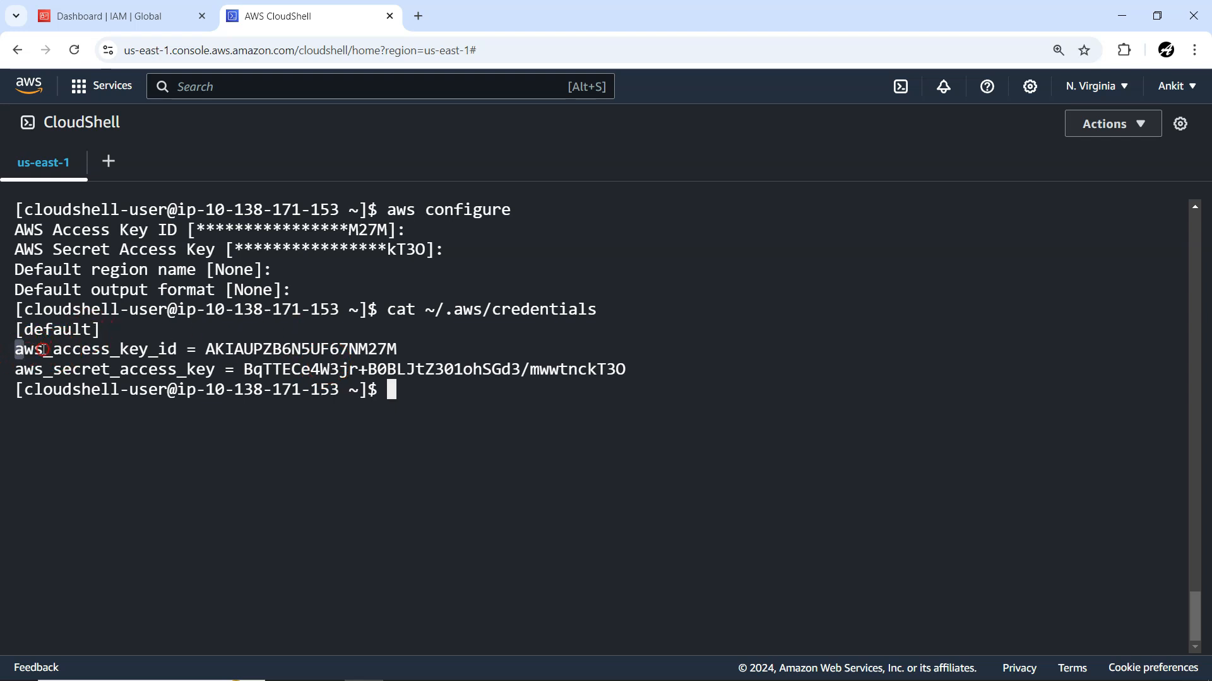
left_click_drag(15, 349, 397, 350)
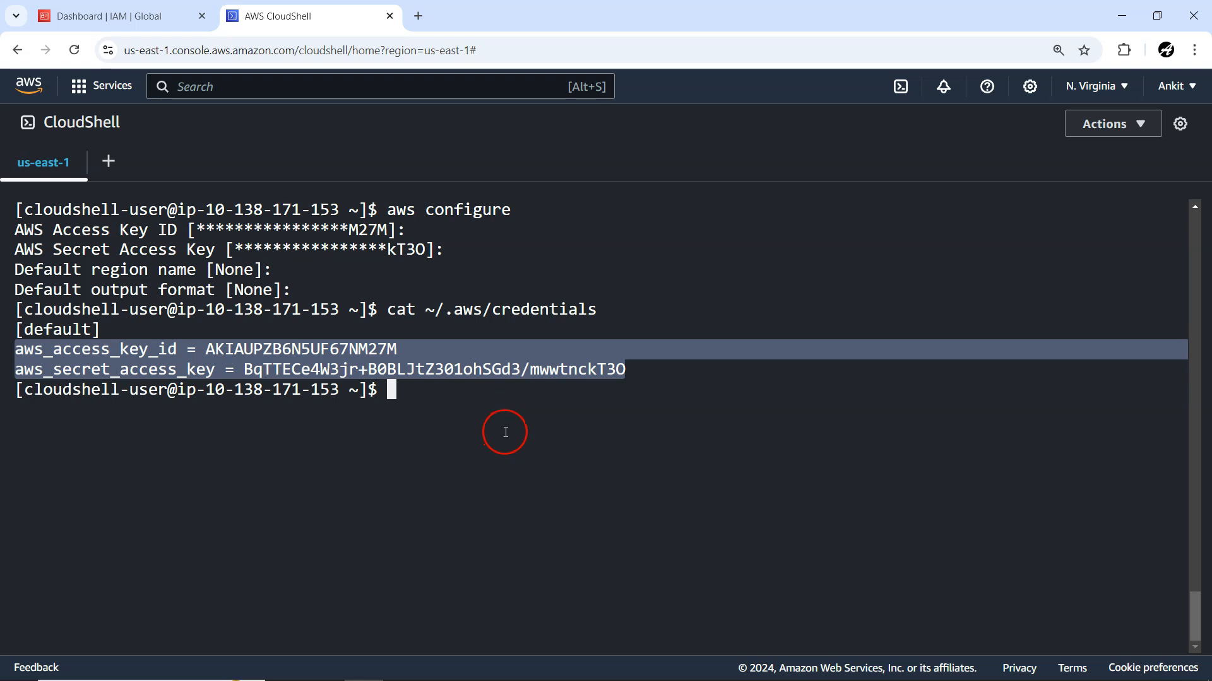
left_click(116, 15)
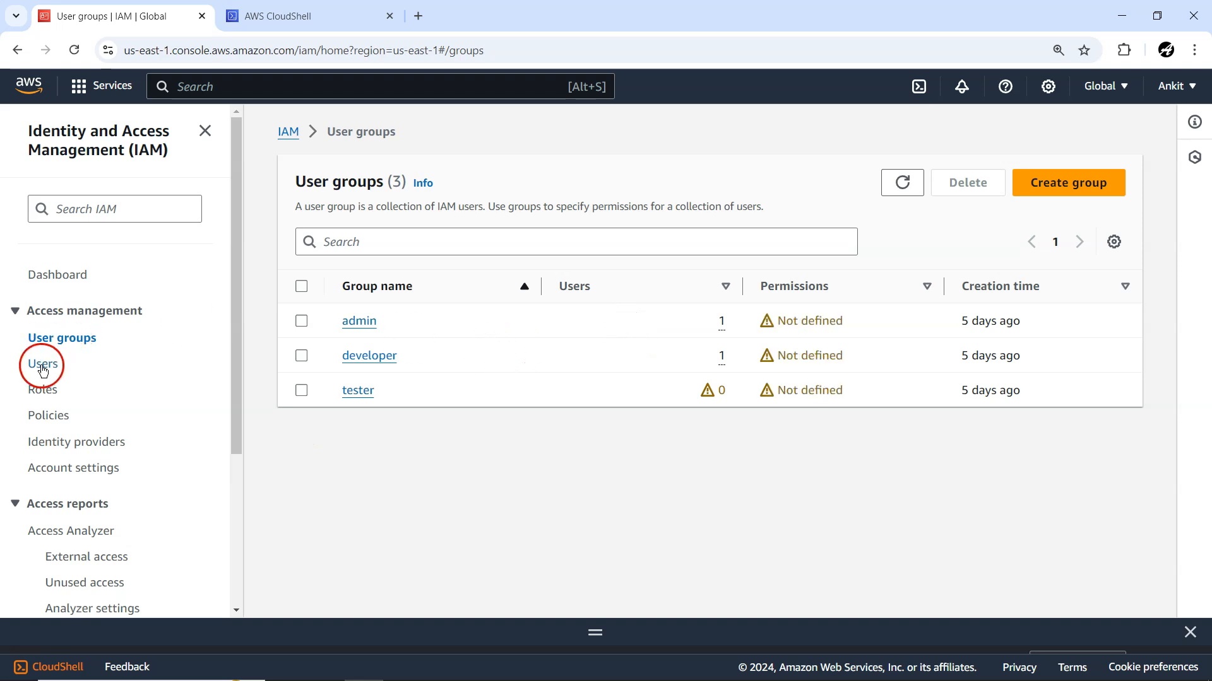
Step: Open user bobnew from the IAM users list and review his attached Cliauth permissions policy
left_click(43, 364)
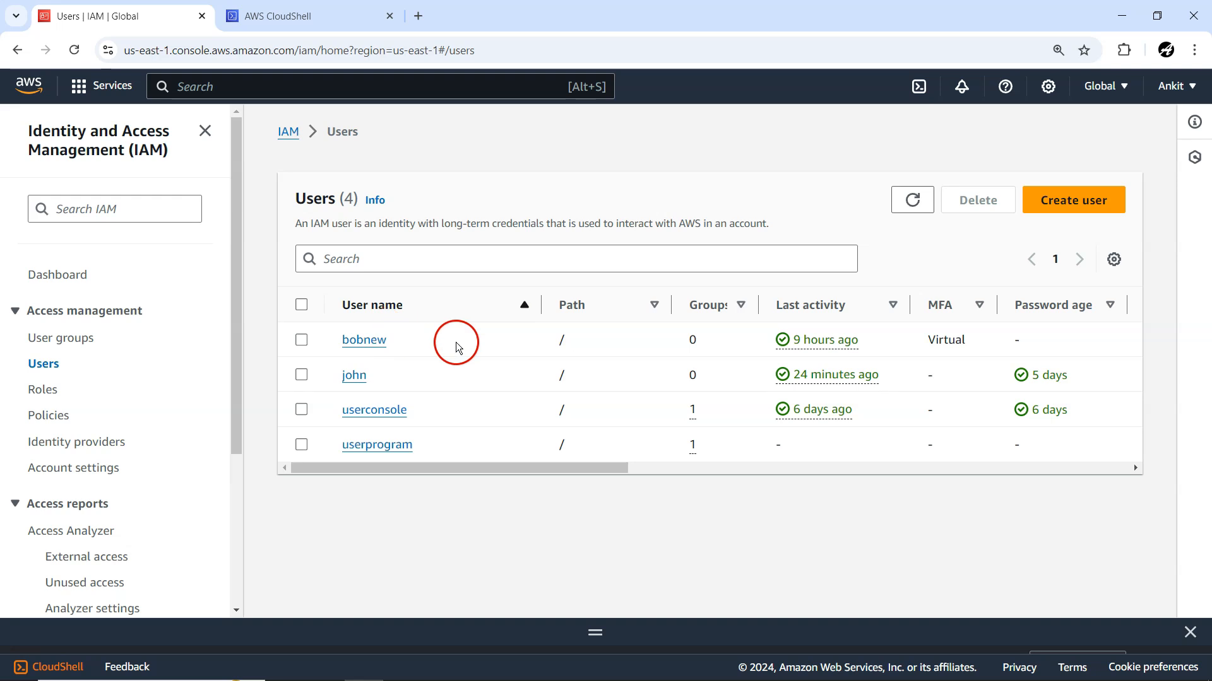
mouse_move(354, 376)
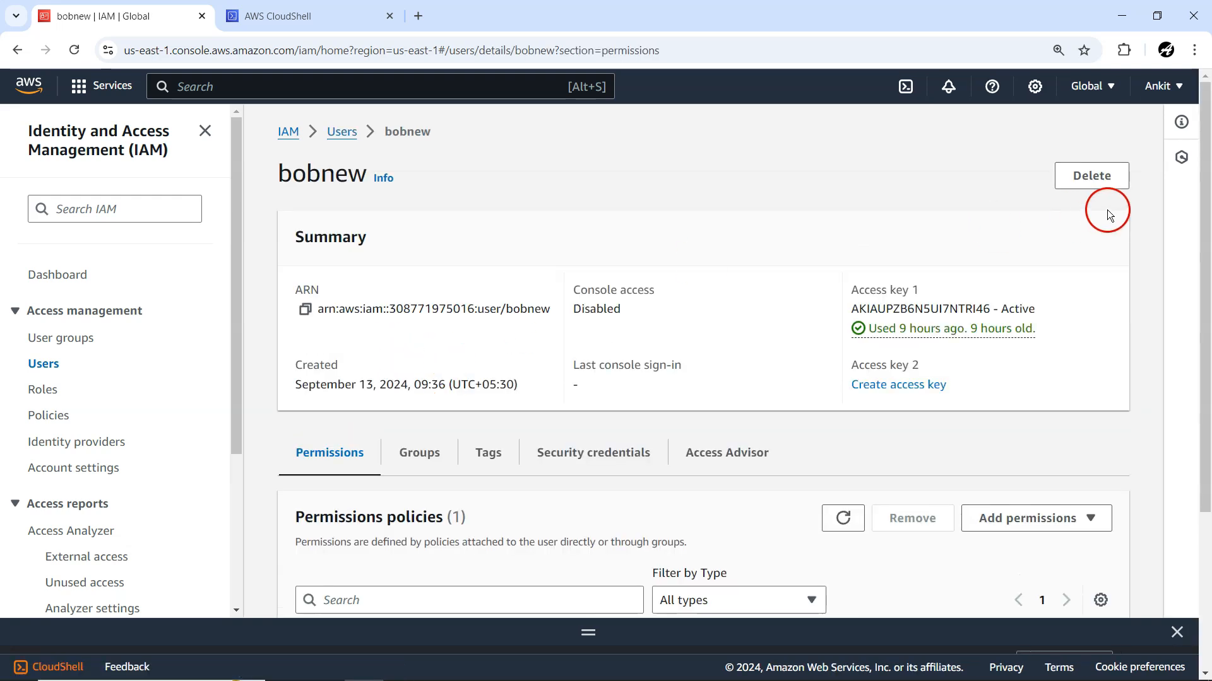
scroll("down", 3)
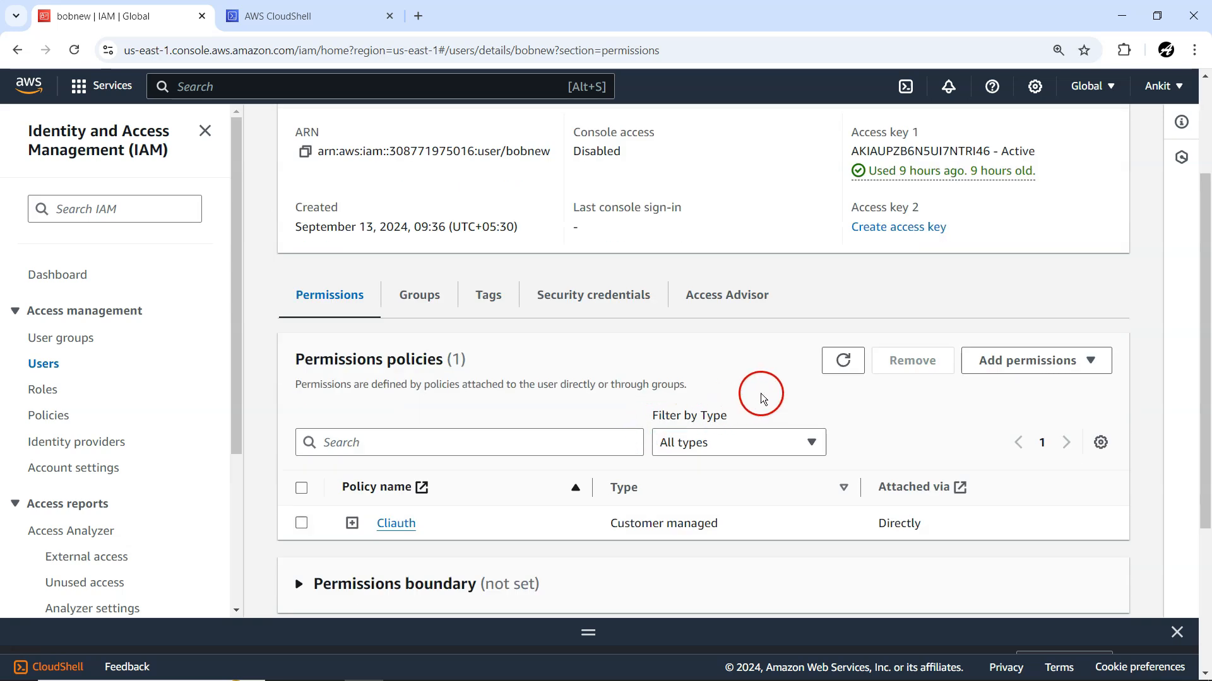
scroll("down", 3)
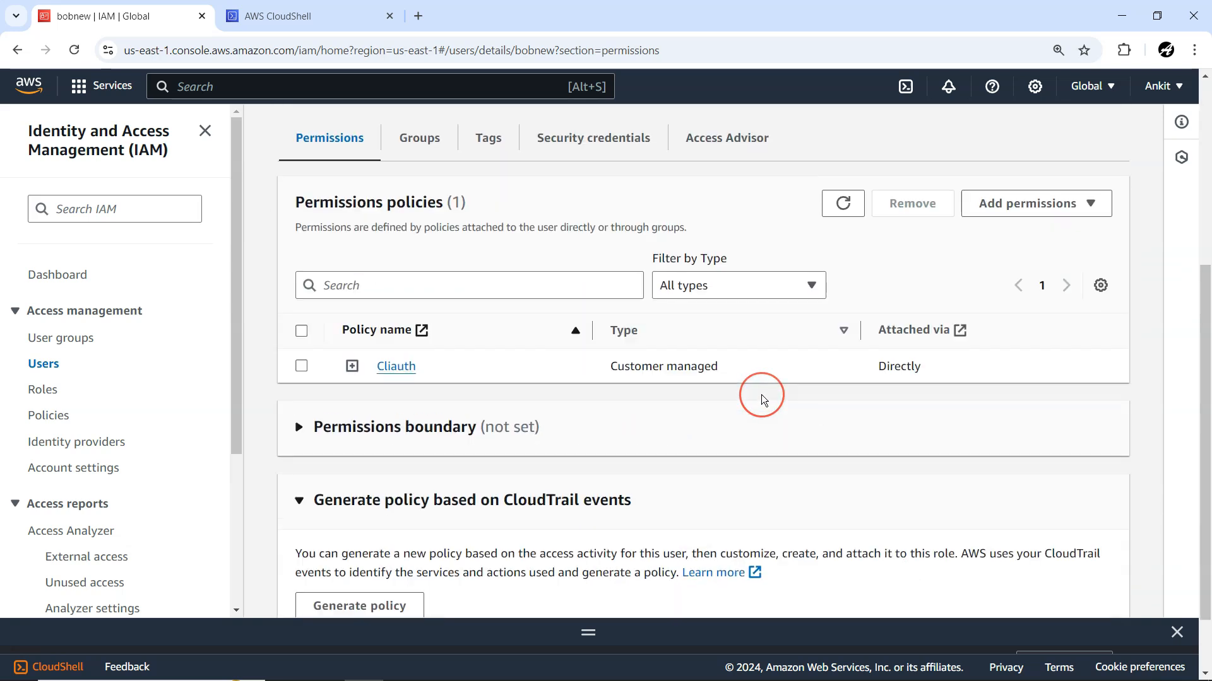
scroll("up", 3)
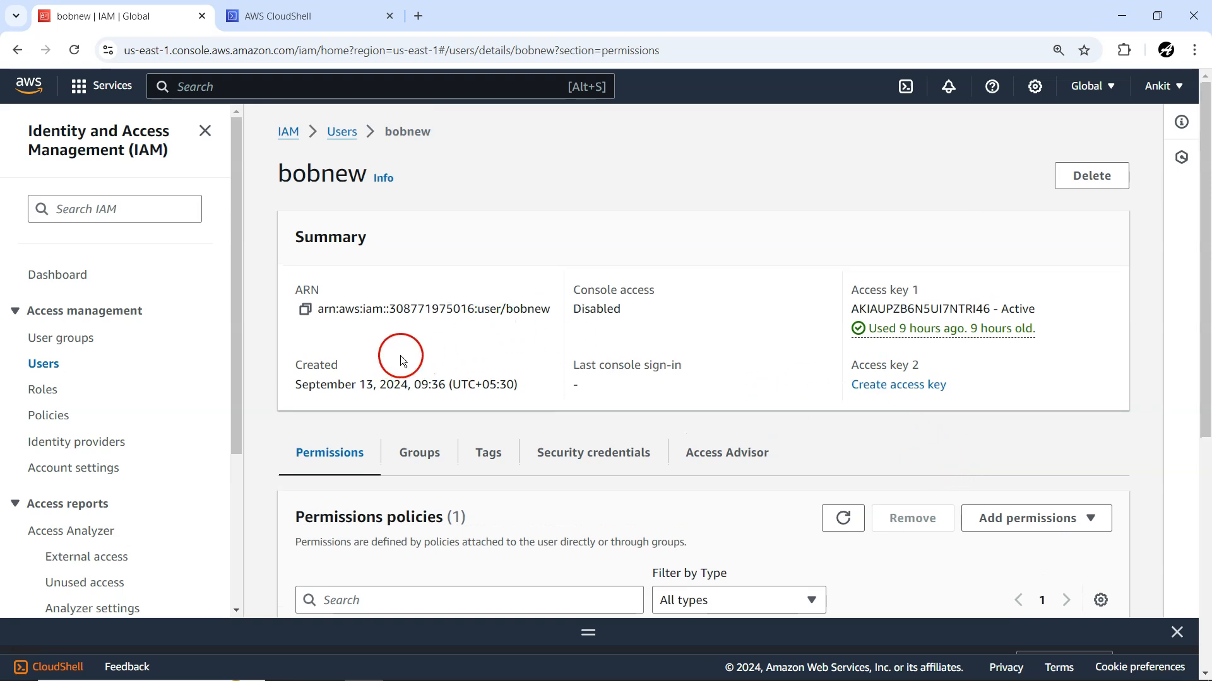
mouse_move(655, 377)
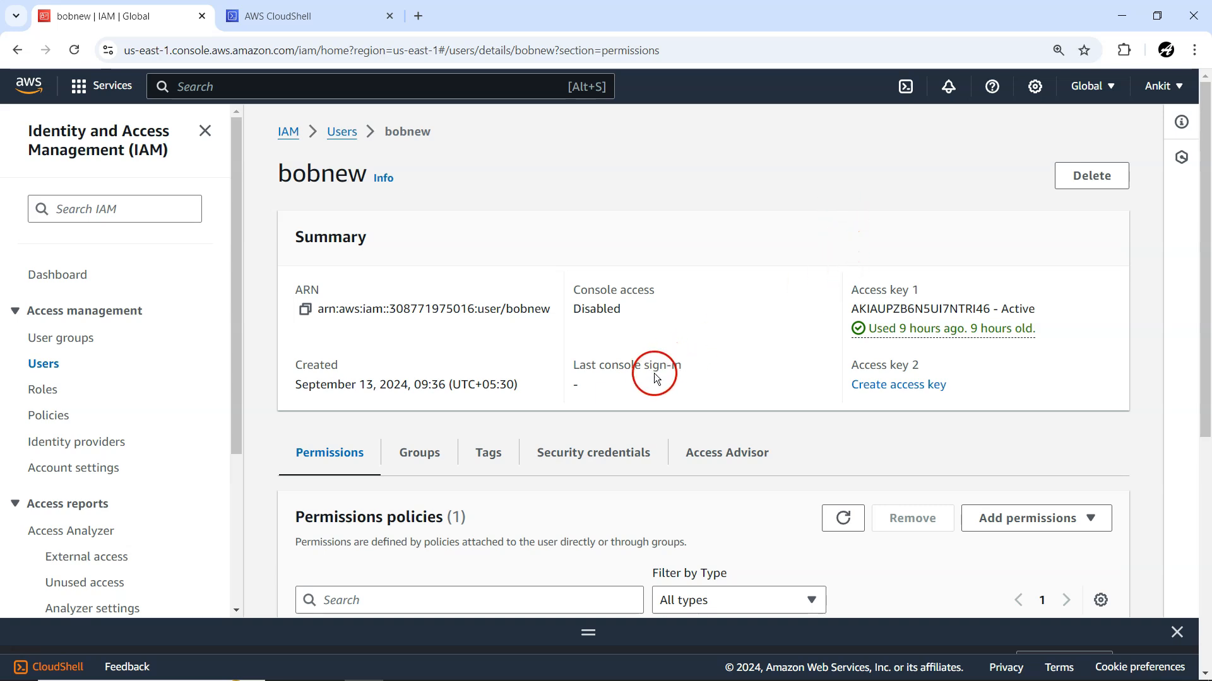
scroll("down", 3)
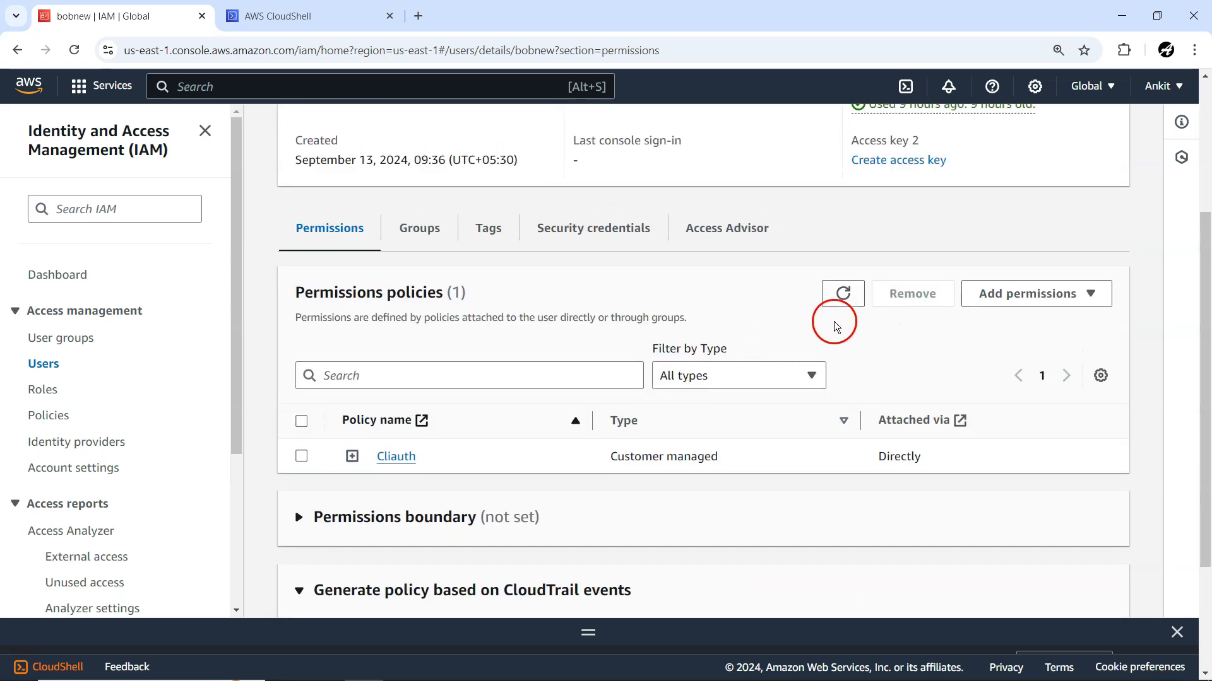
scroll("up", 3)
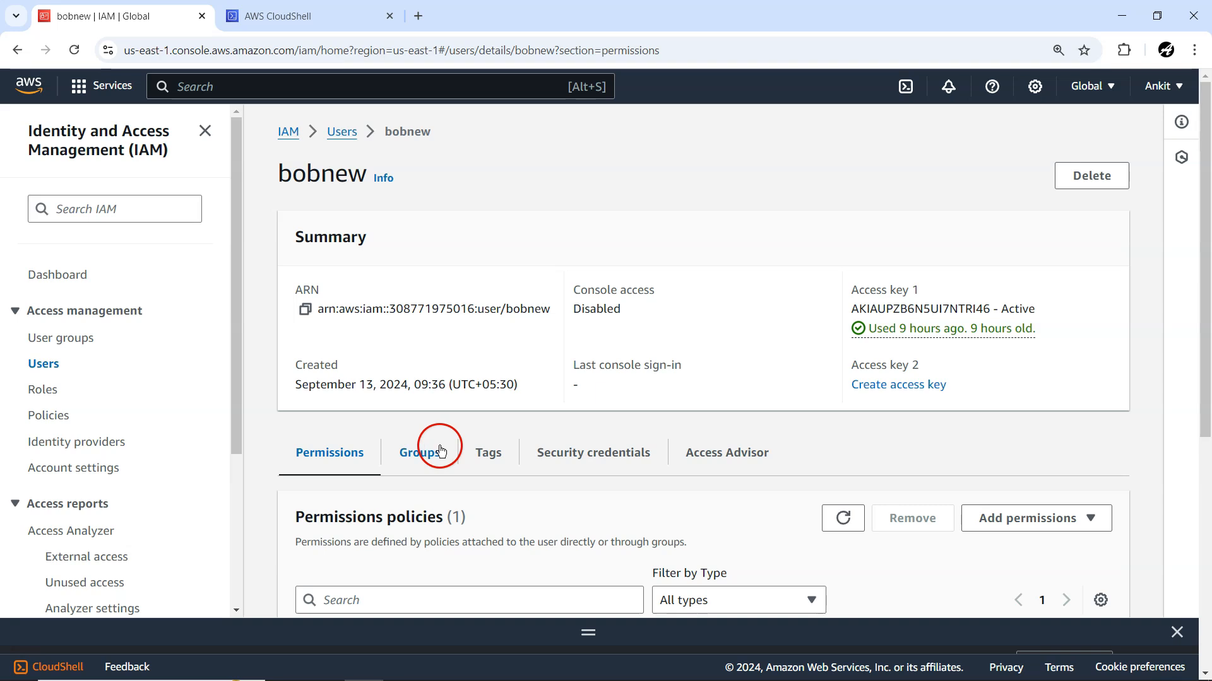
scroll("down", 3)
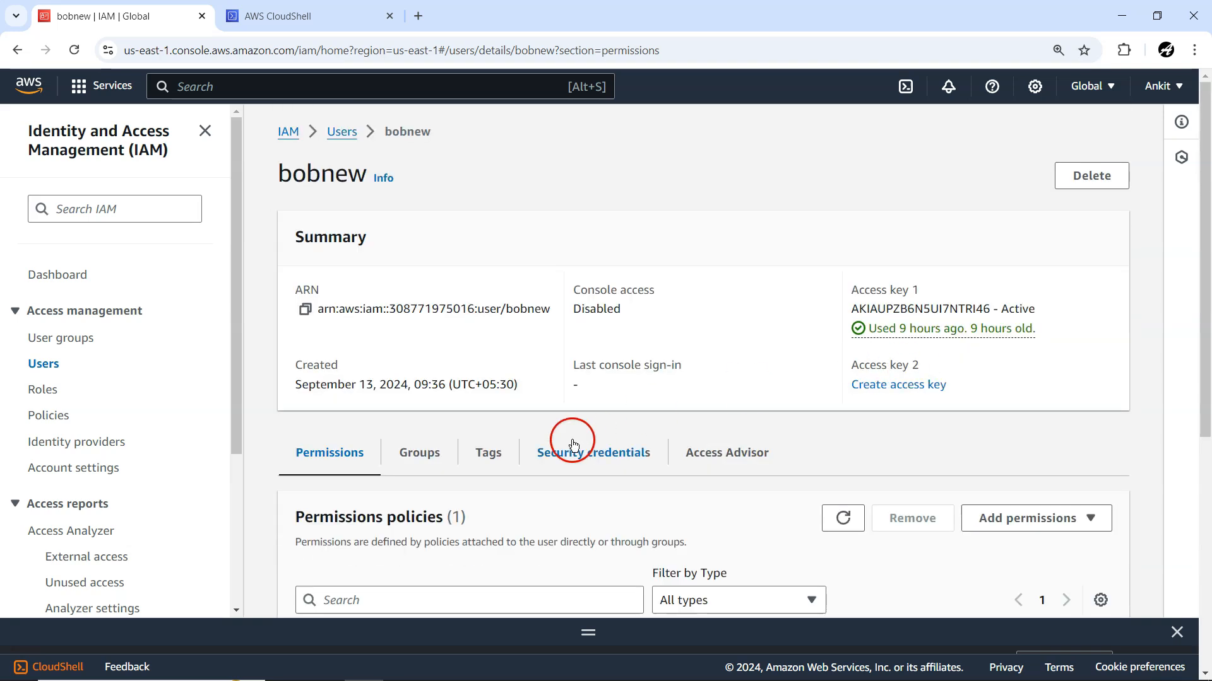
Step: Review bobnew's security credentials and return to the users list
left_click(593, 451)
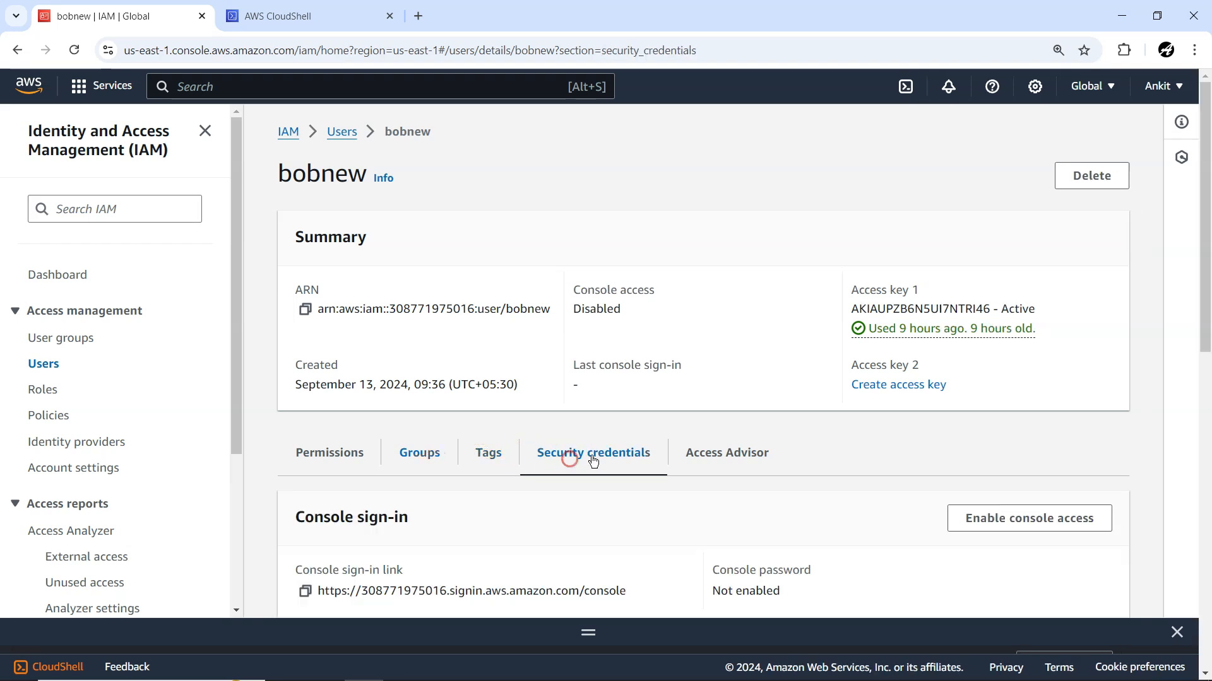
scroll("down", 3)
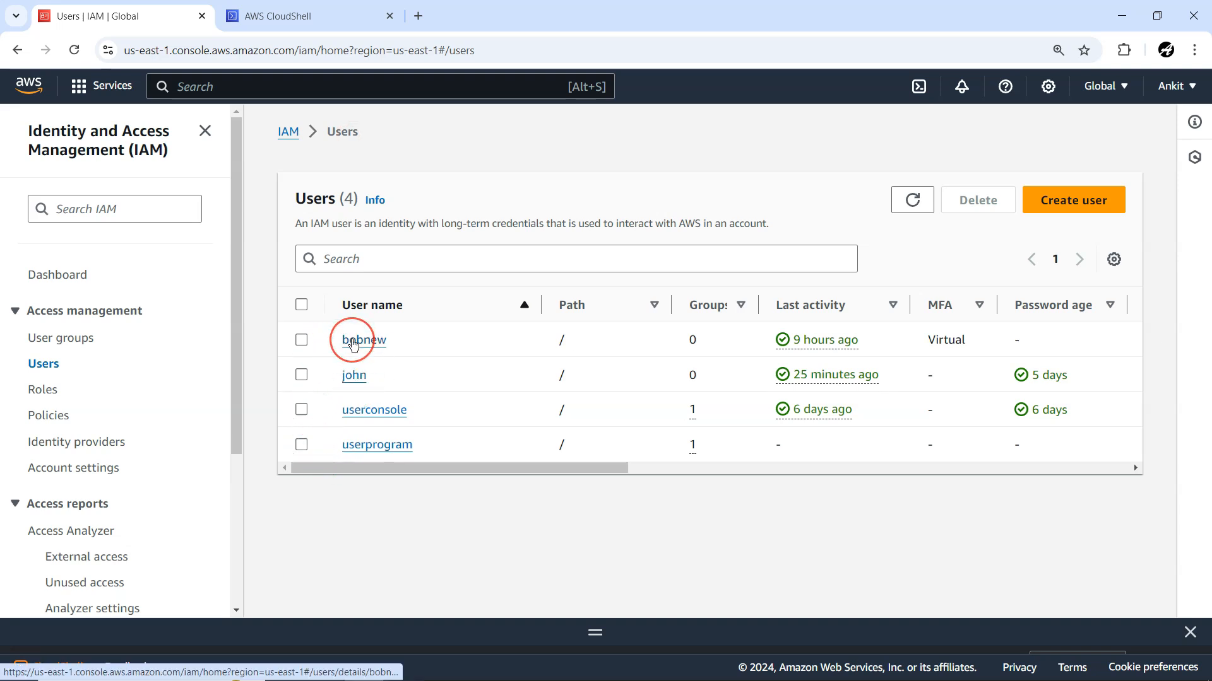
Step: Show the IAM users list with john's virtual MFA device and recent activity
left_click(302, 339)
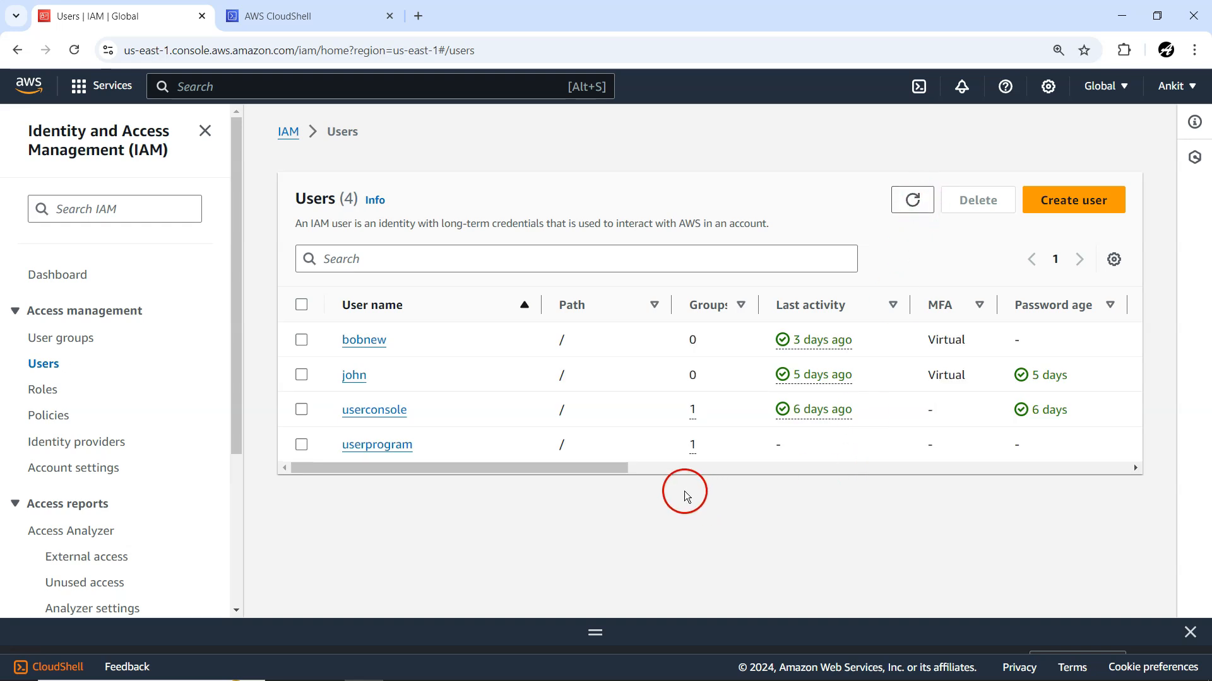
scroll("right", 3)
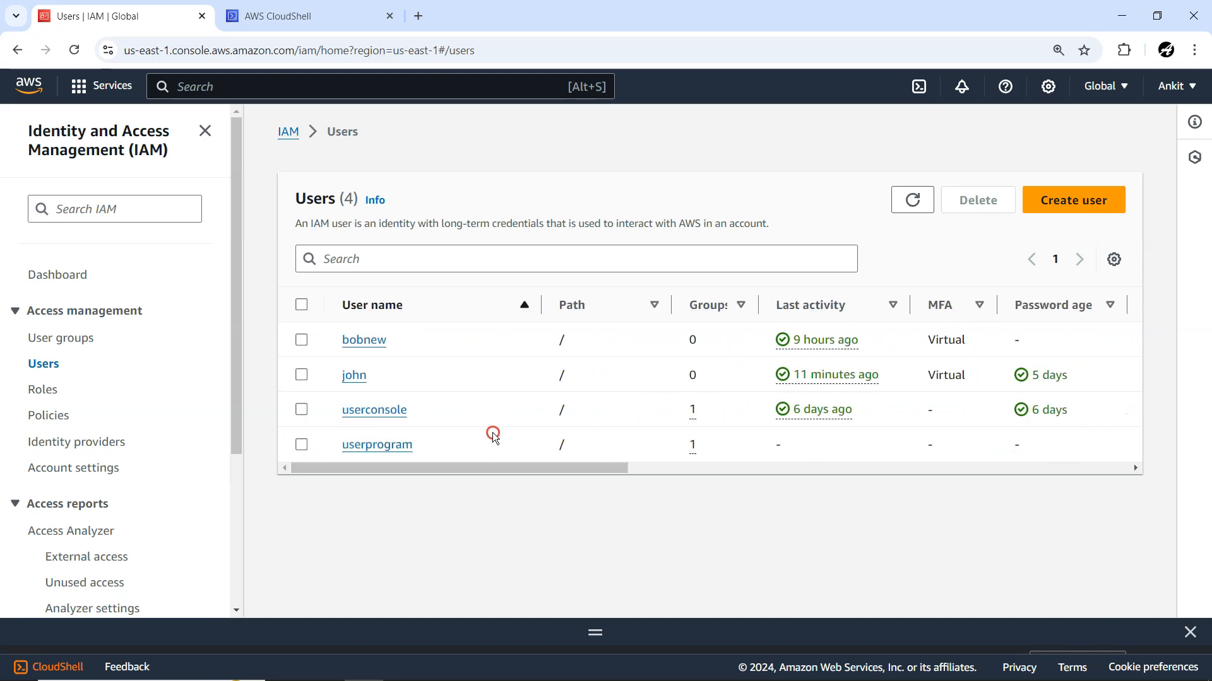
mouse_move(370, 375)
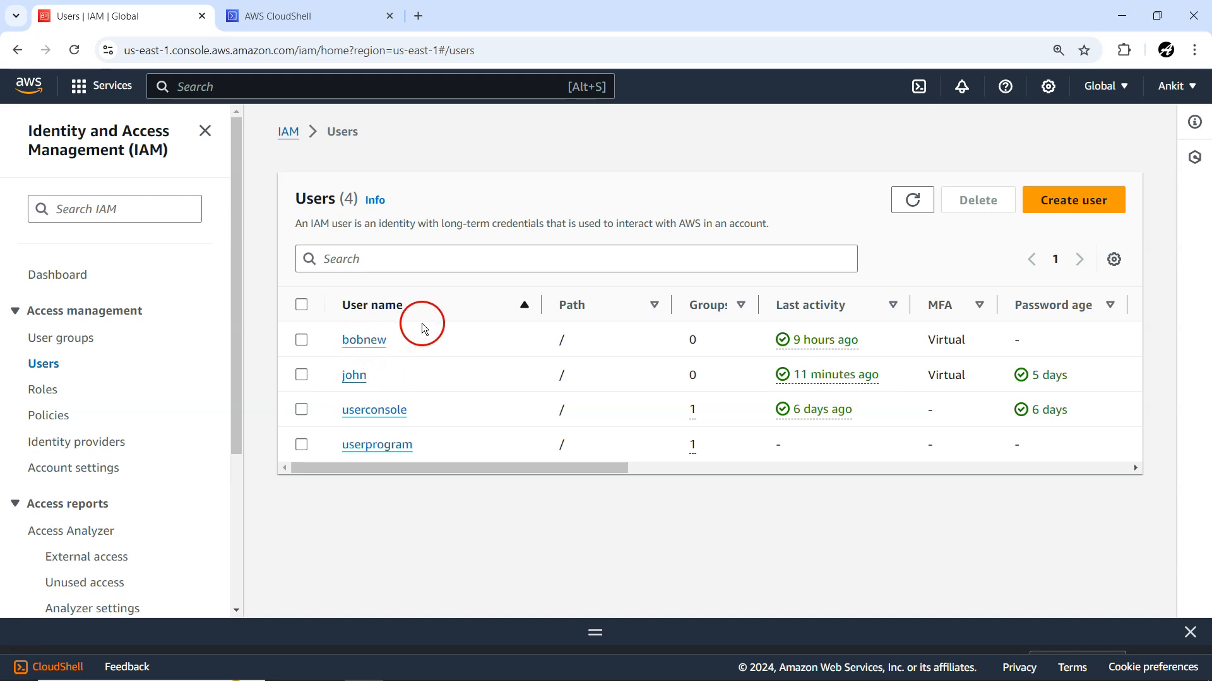
mouse_move(353, 375)
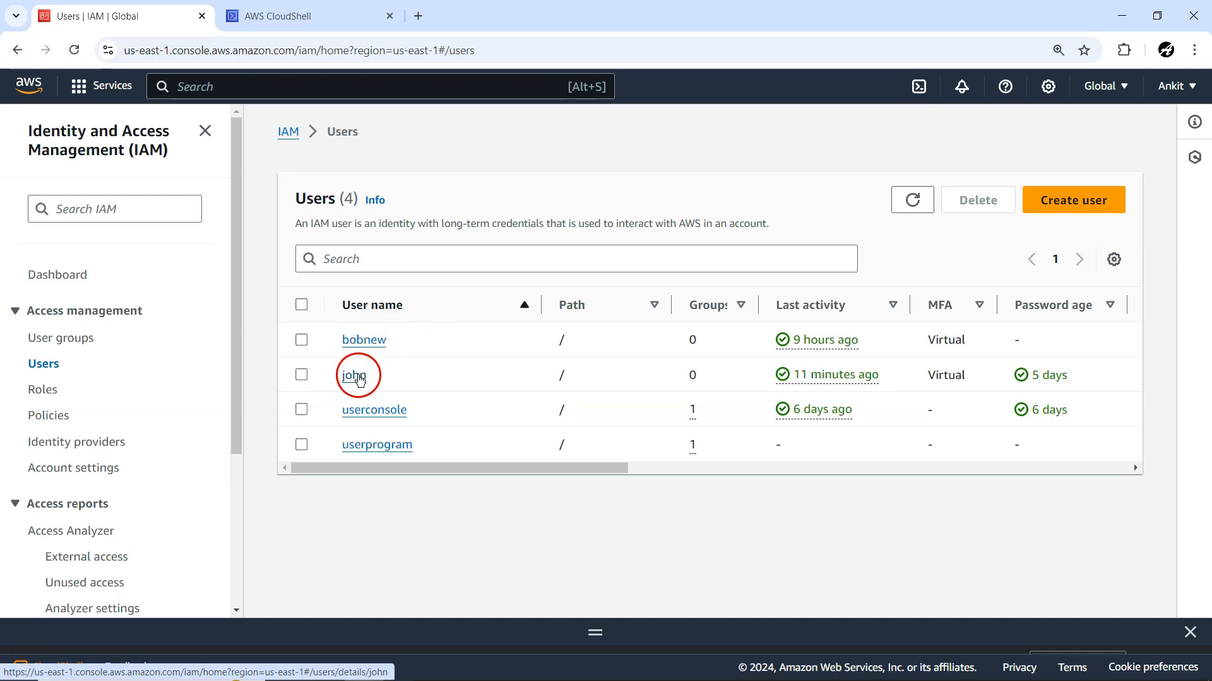
mouse_move(357, 339)
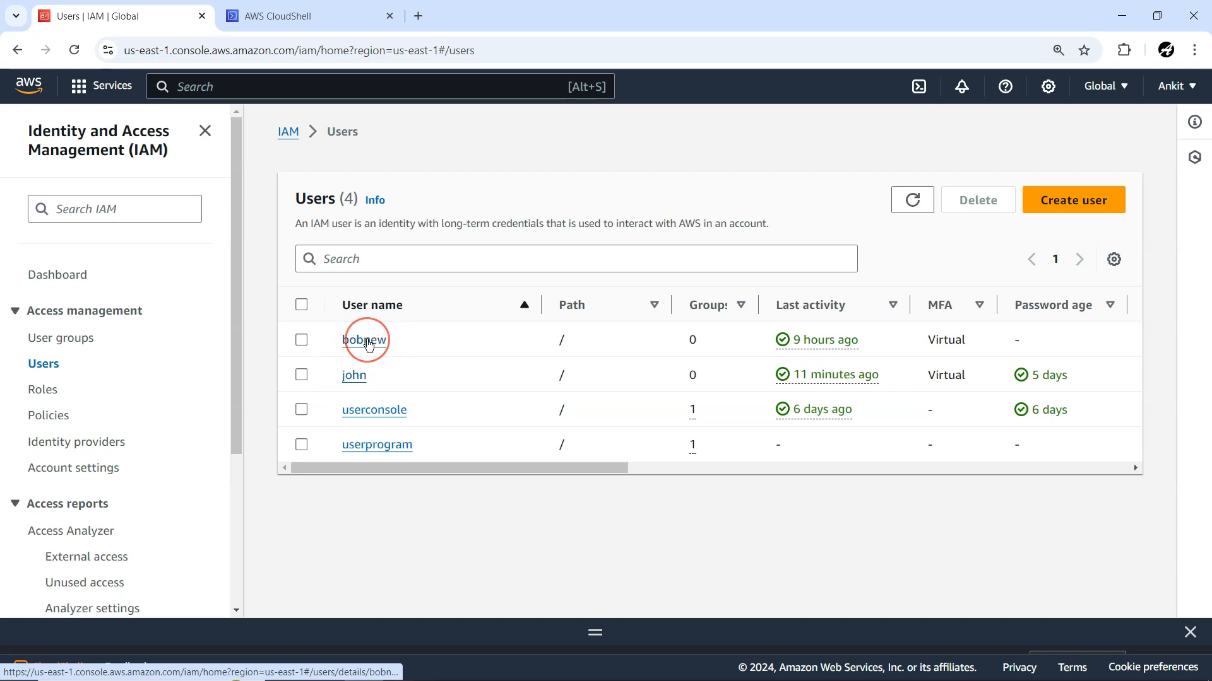
mouse_move(353, 378)
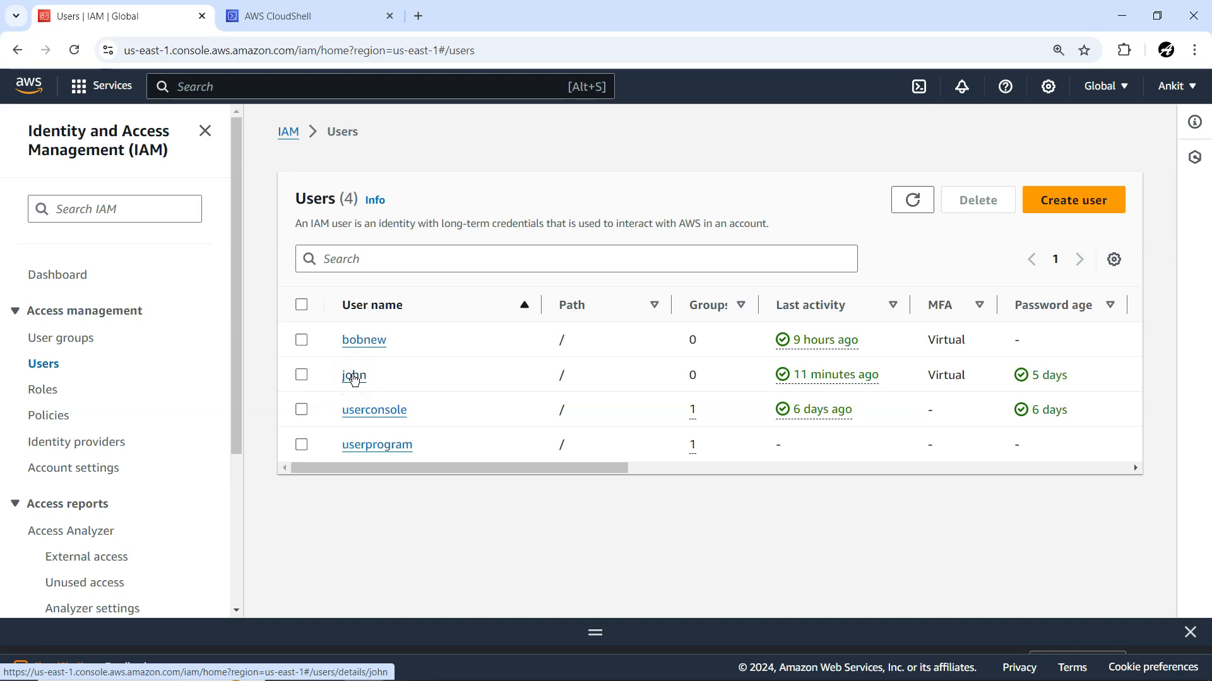
Step: Remove the mfaclipolicy permissions policy from user john, leaving no policies
left_click(354, 375)
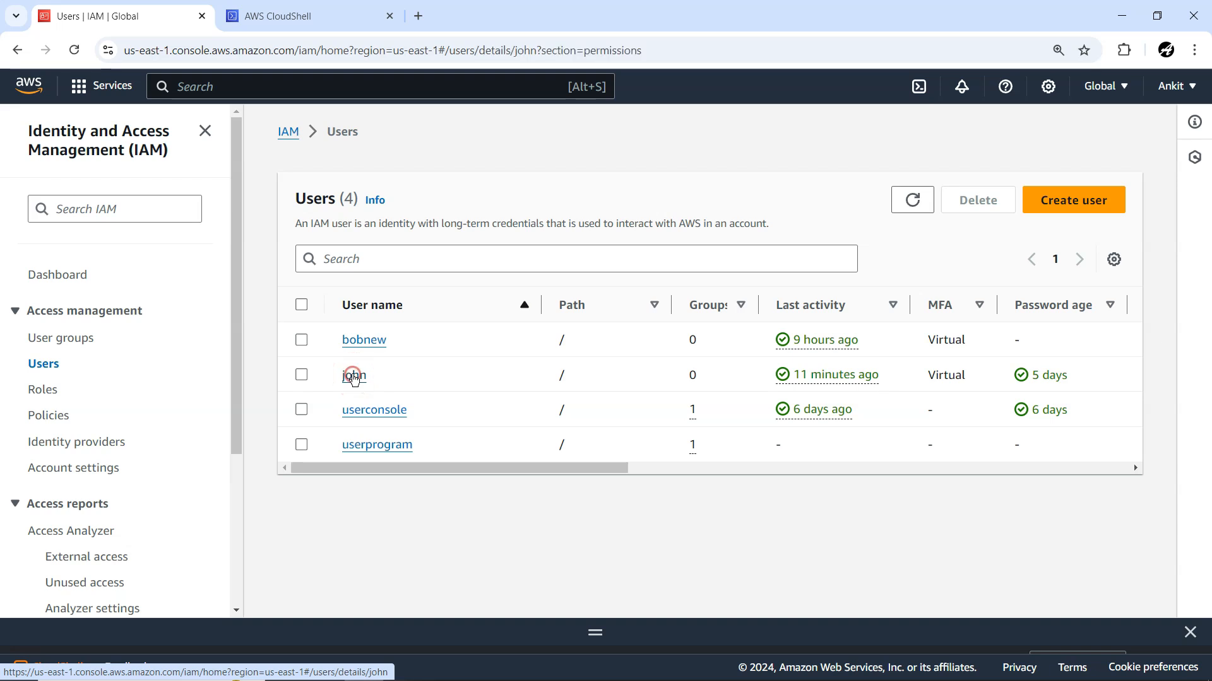
left_click(353, 375)
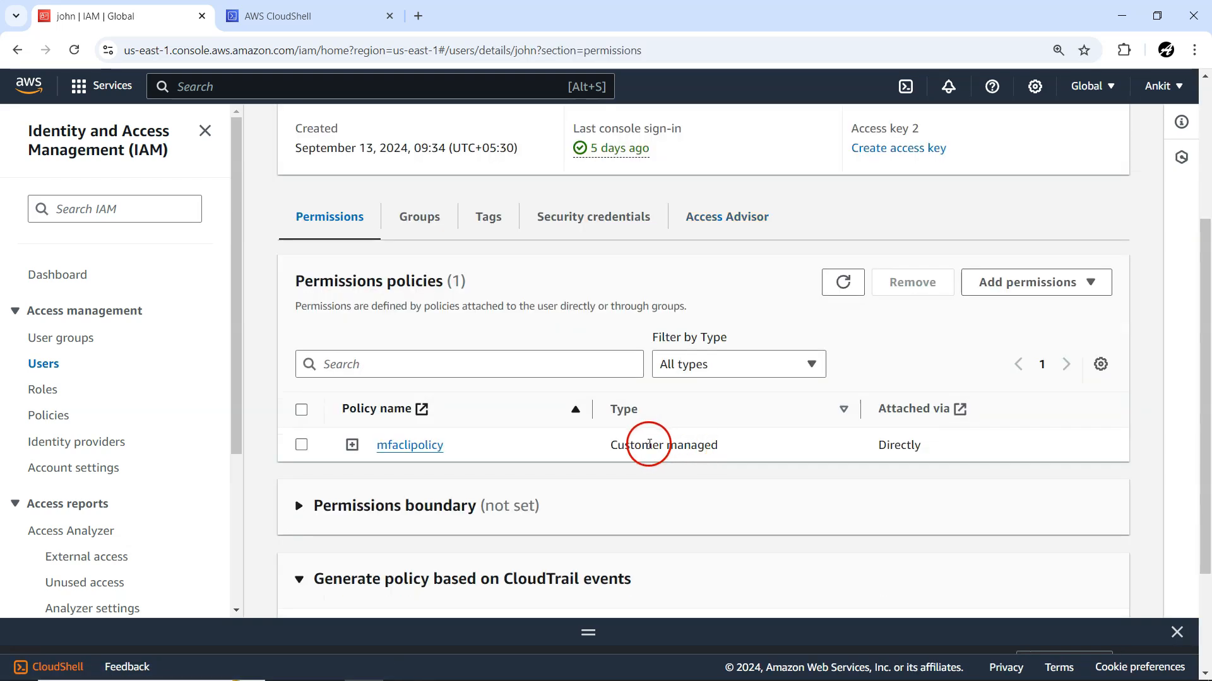
left_click(302, 446)
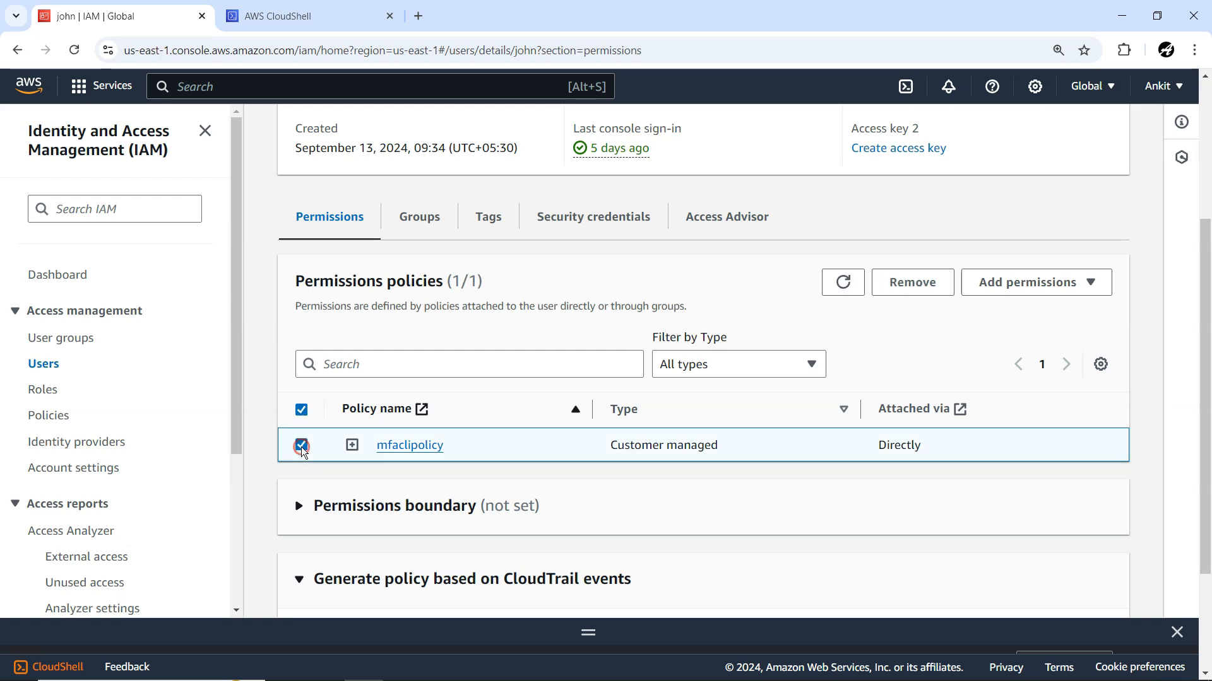
left_click(910, 281)
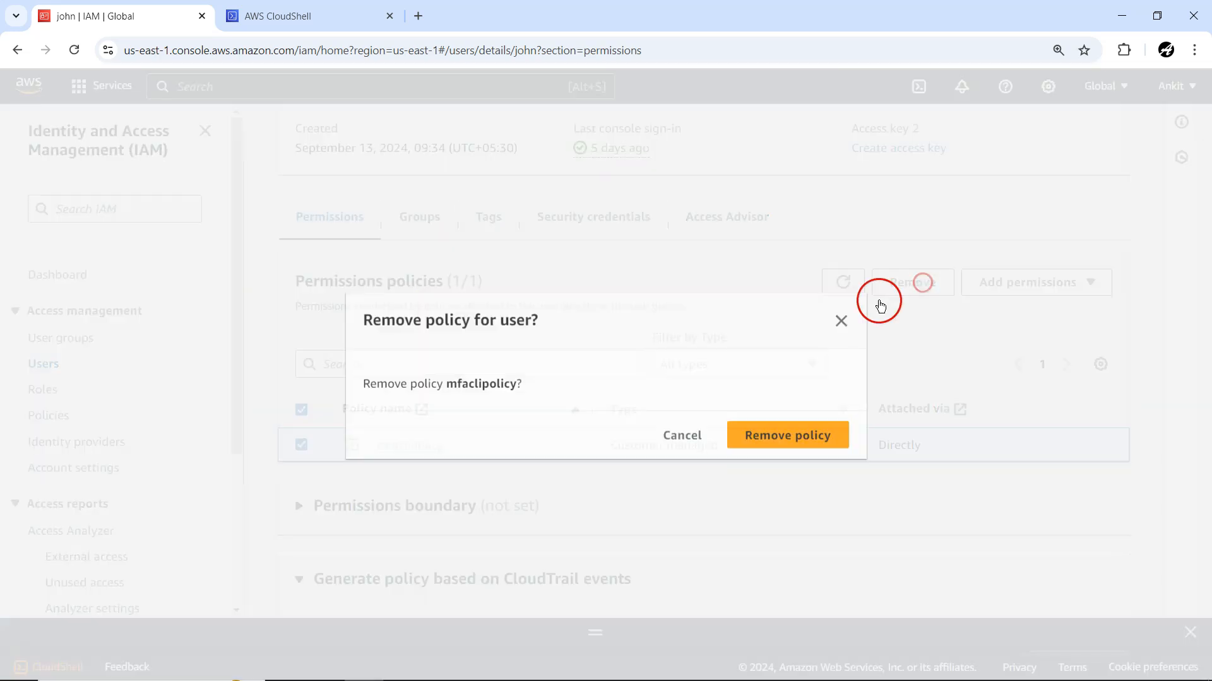
left_click(786, 435)
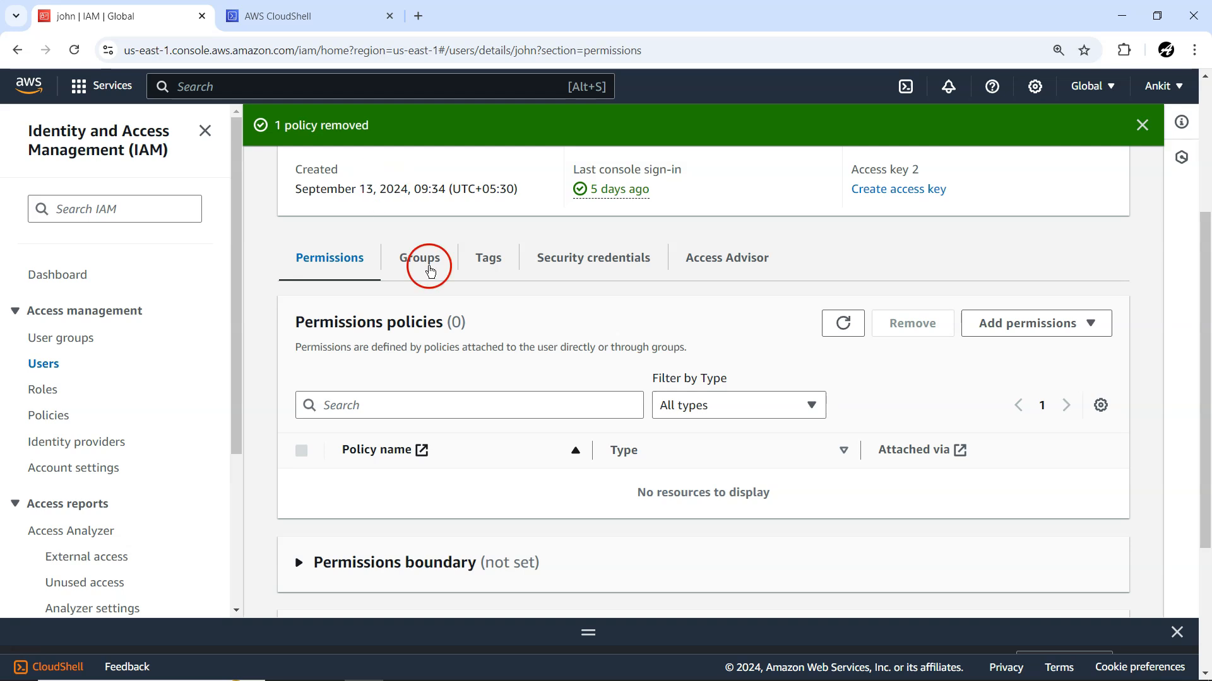
Step: View john's security credentials showing the virtual MFA device and active access key
left_click(593, 258)
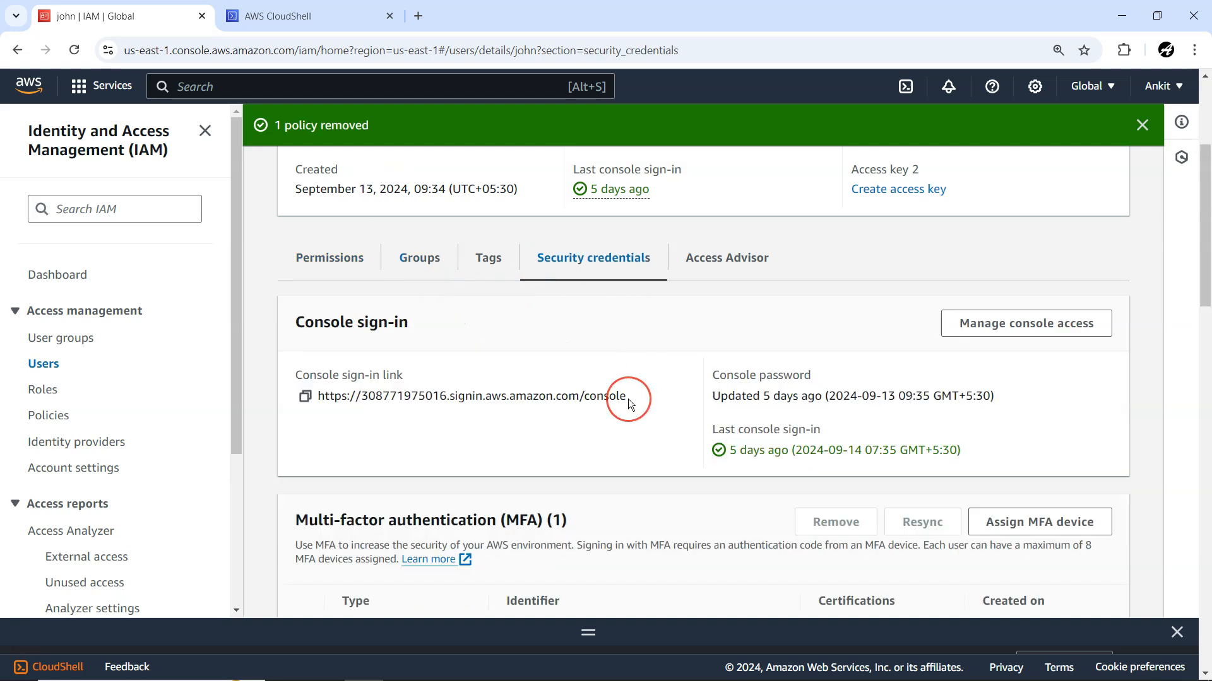
scroll("down", 3)
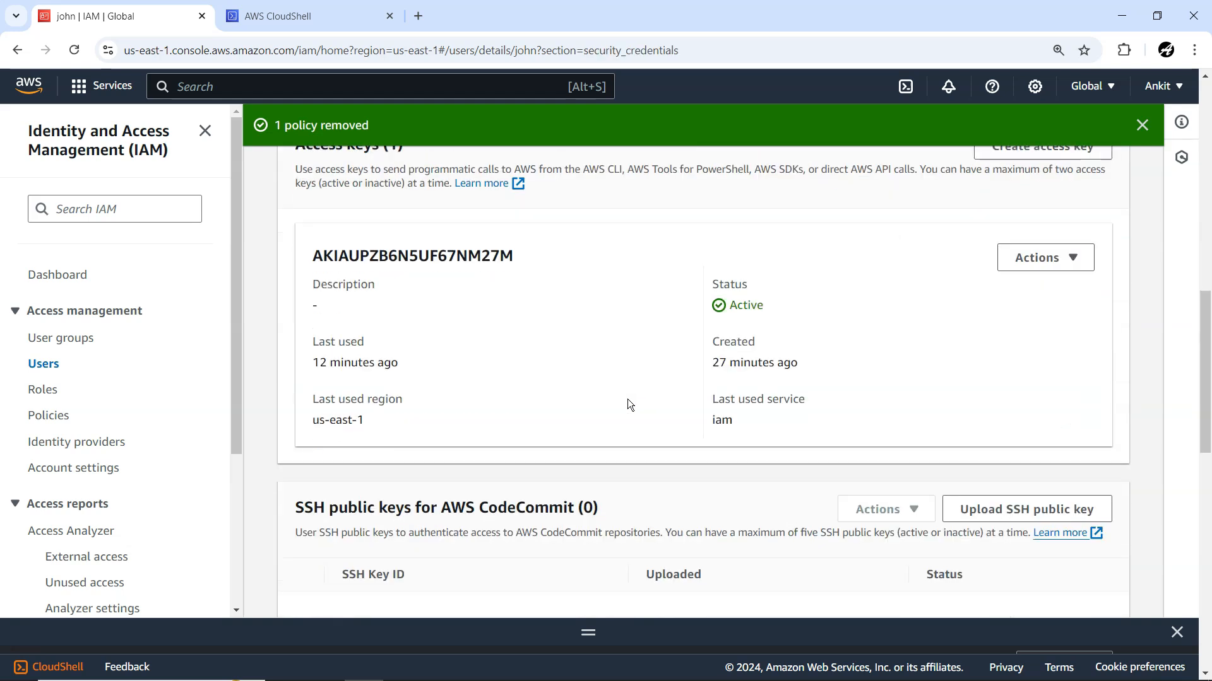
scroll("down", 3)
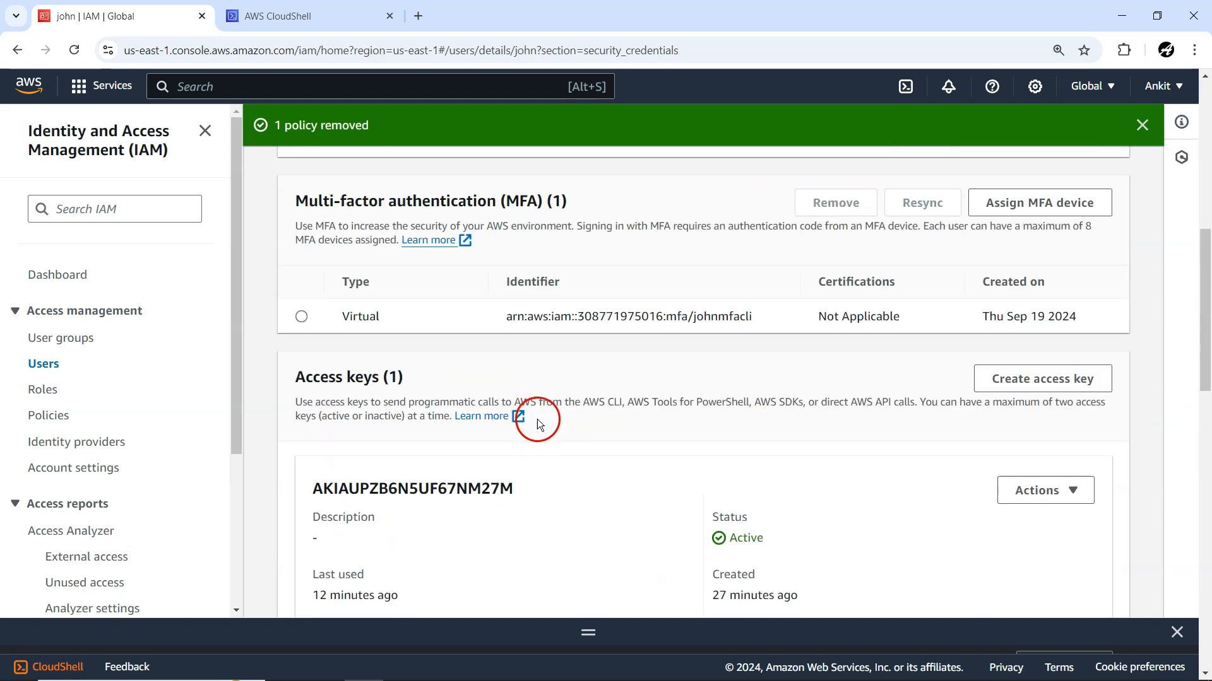
Step: Deactivate and delete john's existing access key, confirming with its key ID
left_click(1043, 336)
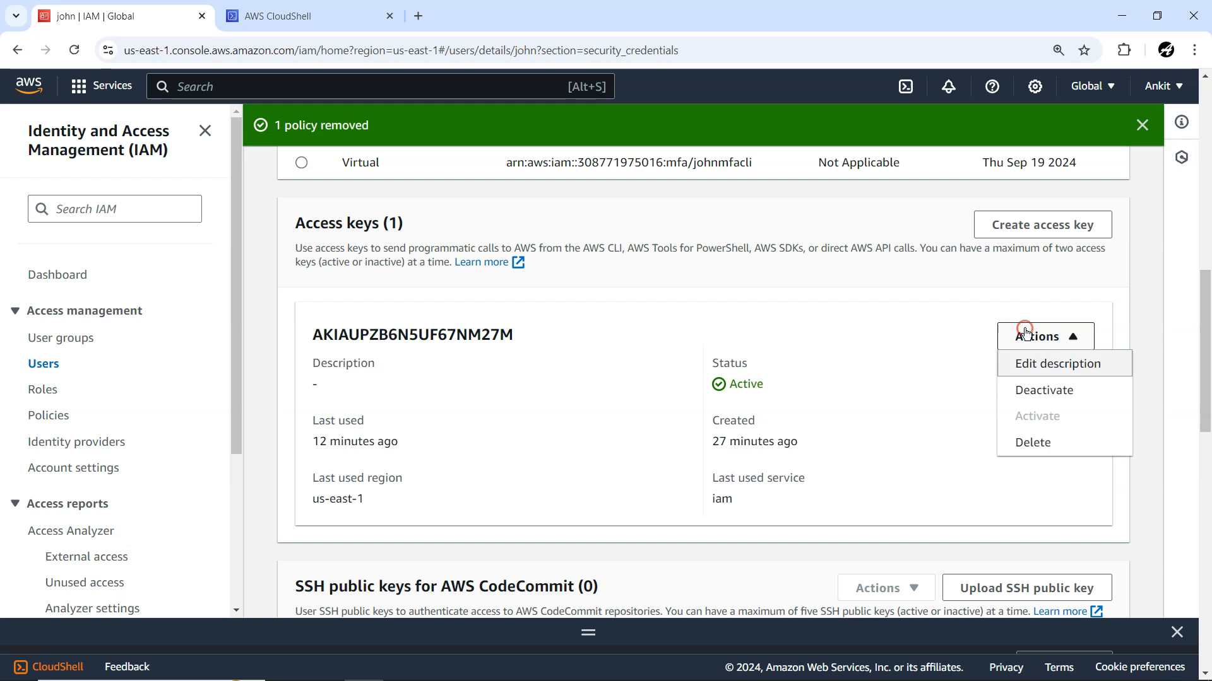
left_click(1031, 441)
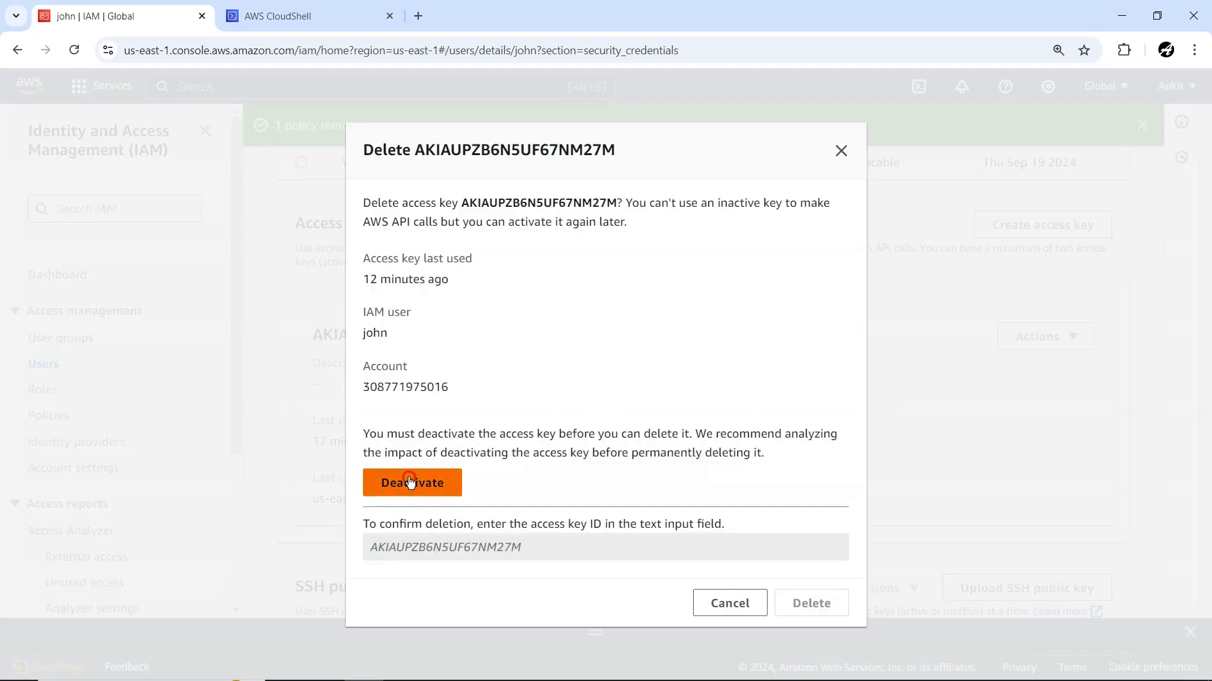
left_click(412, 482)
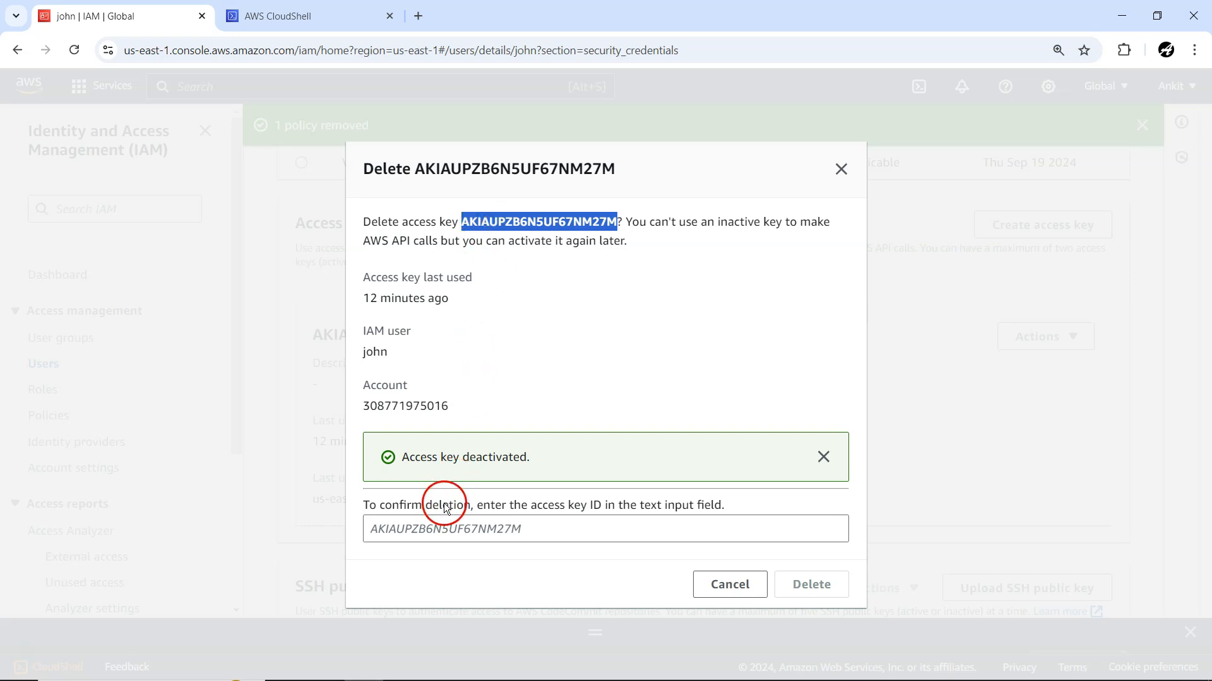
left_click(810, 584)
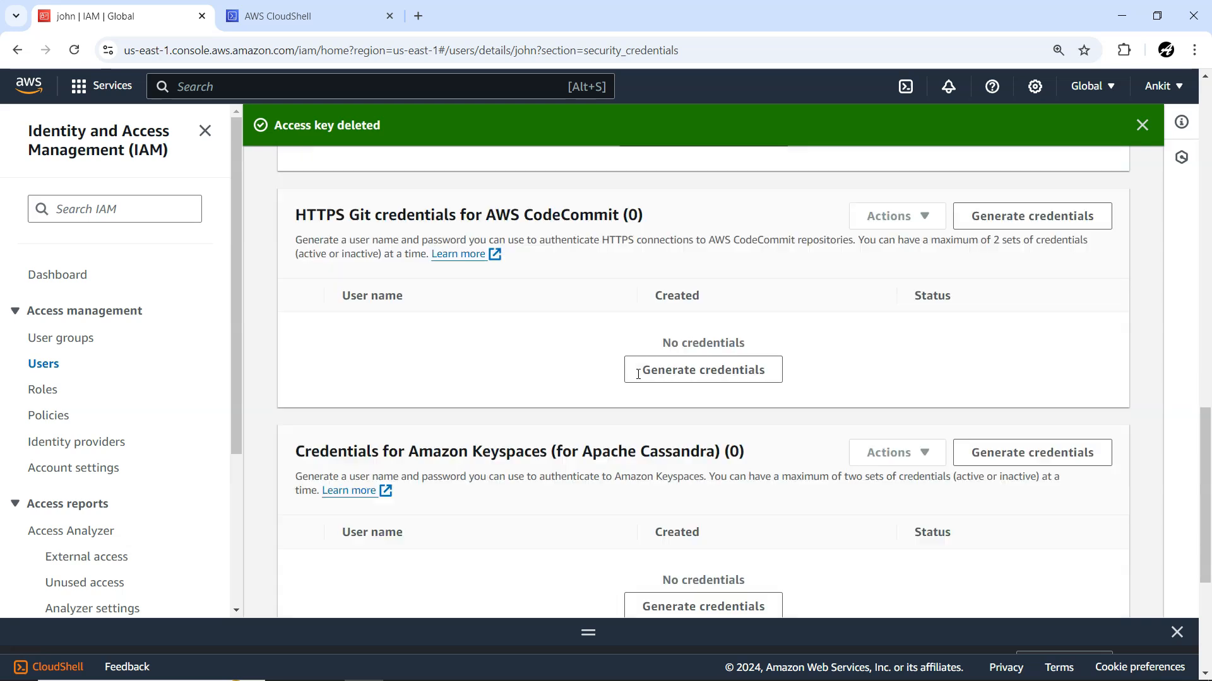
scroll("down", 3)
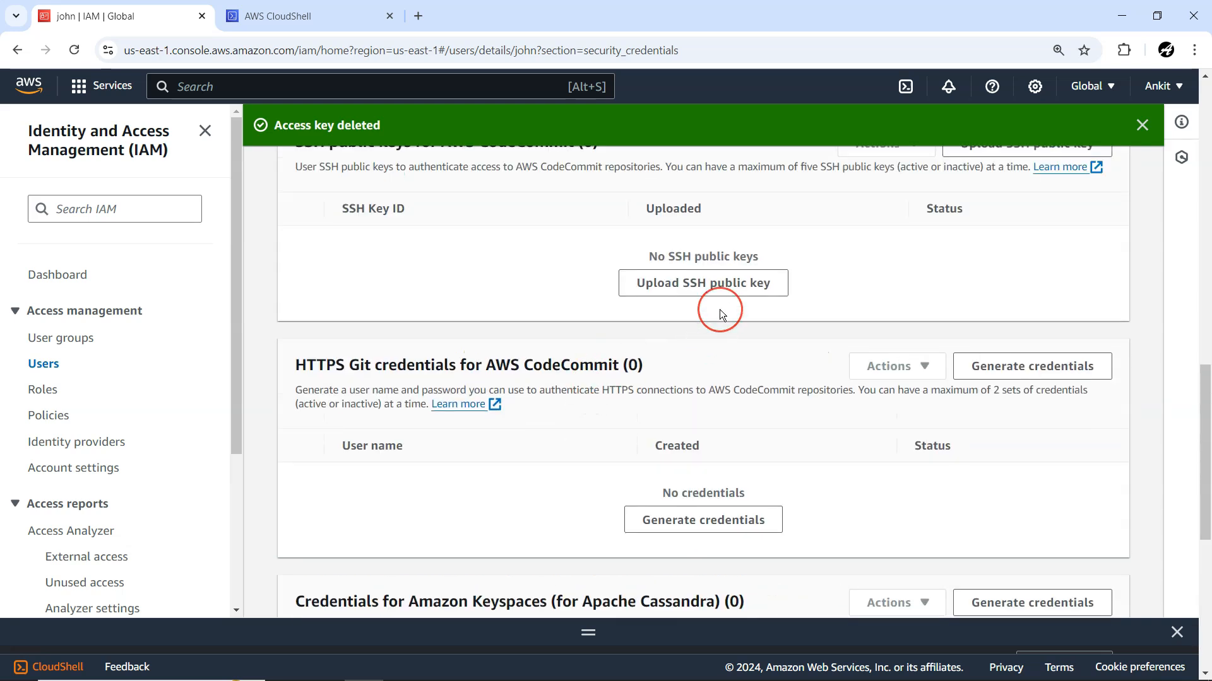
mouse_move(887, 366)
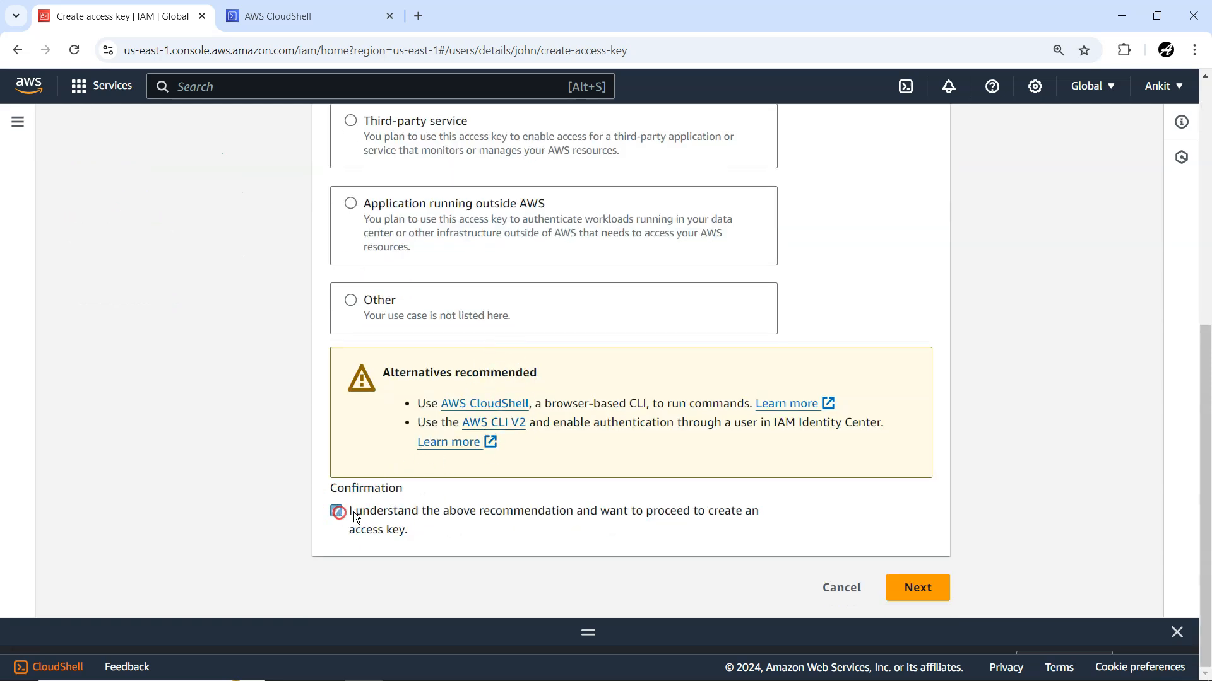
Step: Create a new access key for john and select its access key ID for copying
left_click(916, 587)
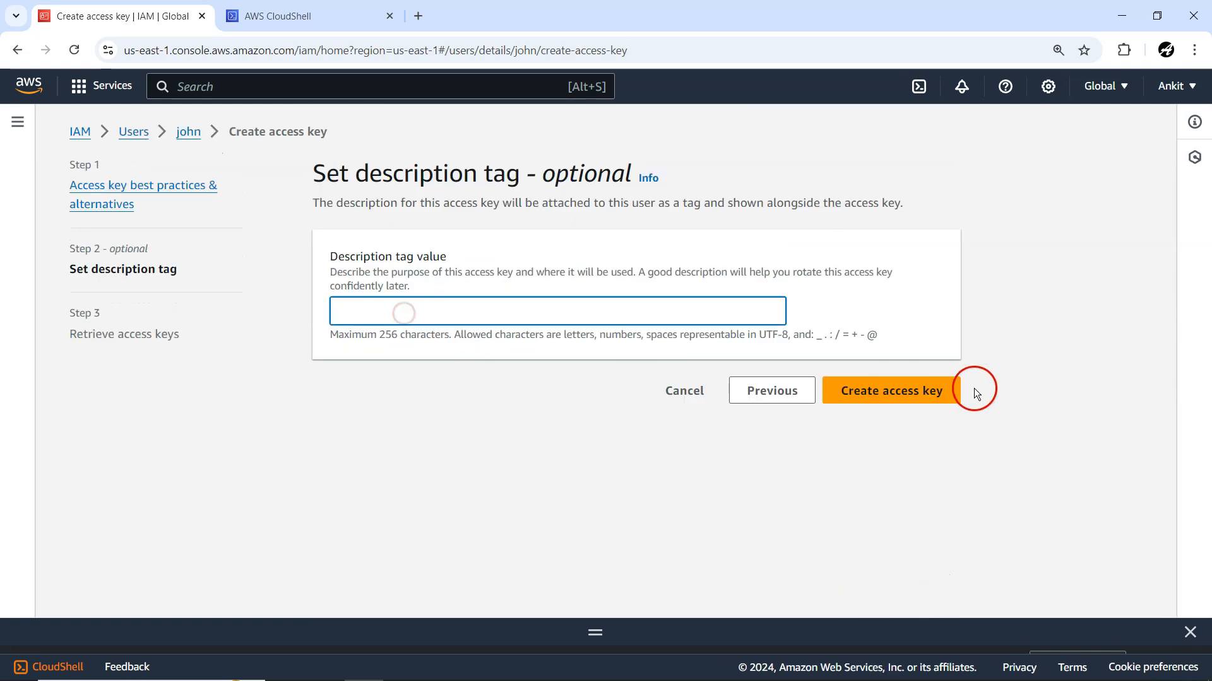
left_click(890, 390)
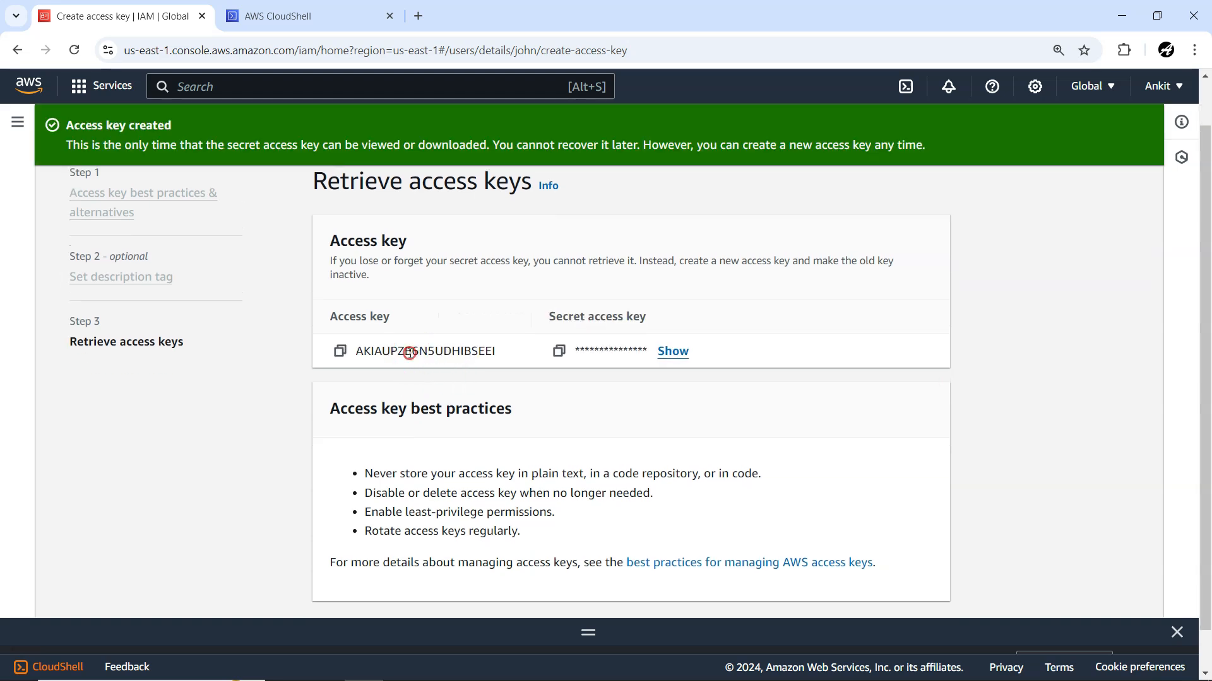
double_click(426, 351)
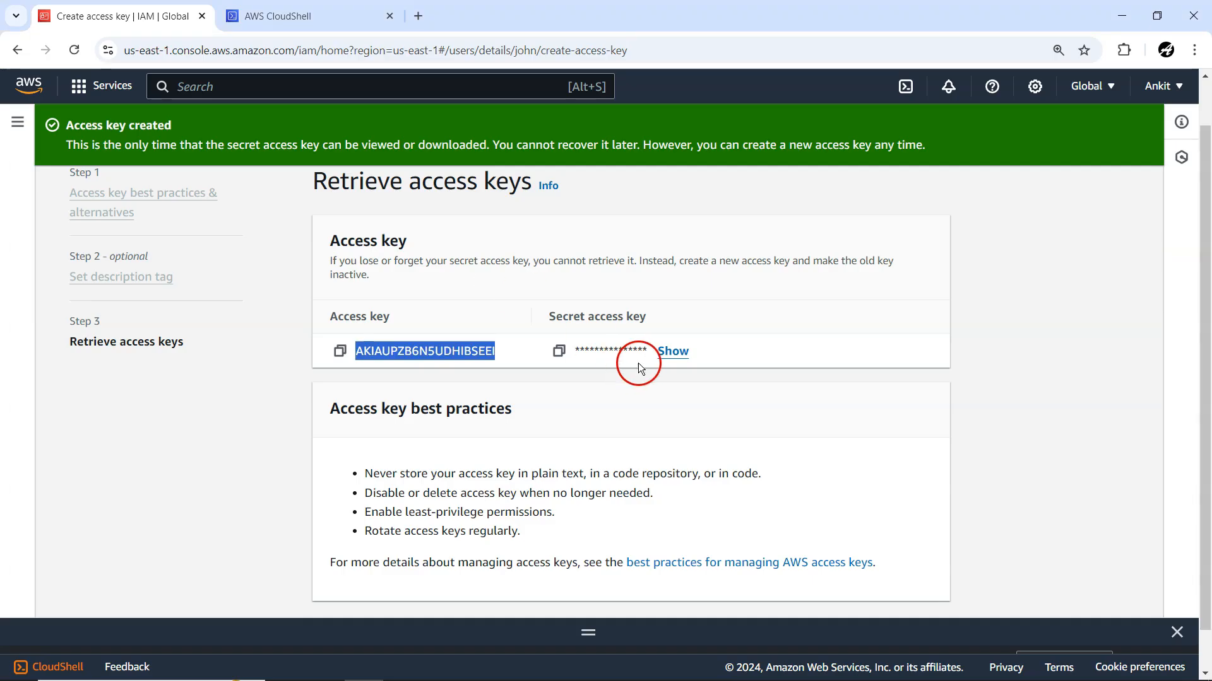
Step: Reveal john's secret key and note both under a 'John : S3' heading in Notepad++
left_click(673, 351)
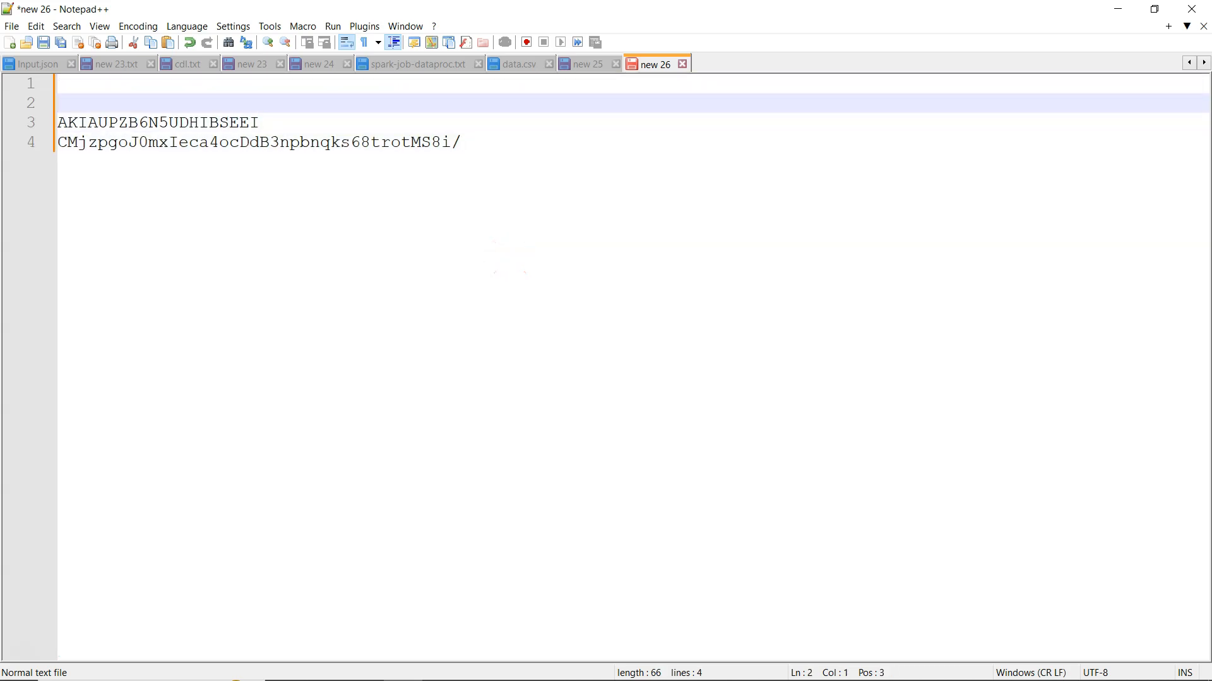
type("Jo")
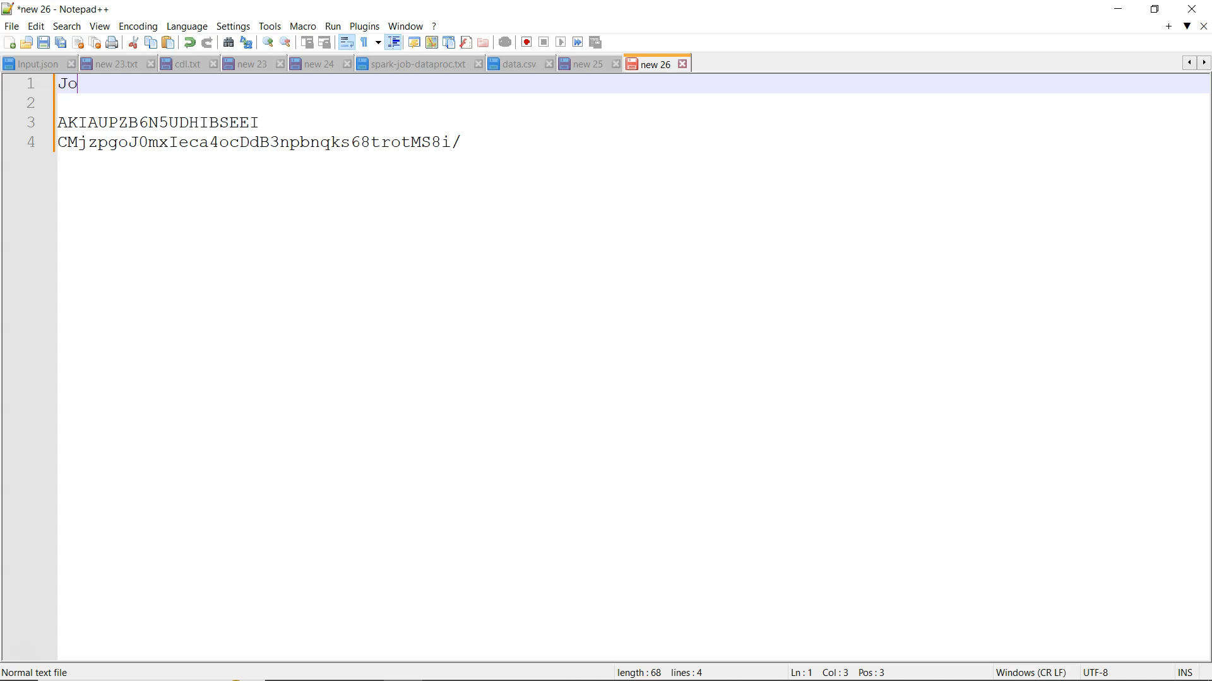
type("hn")
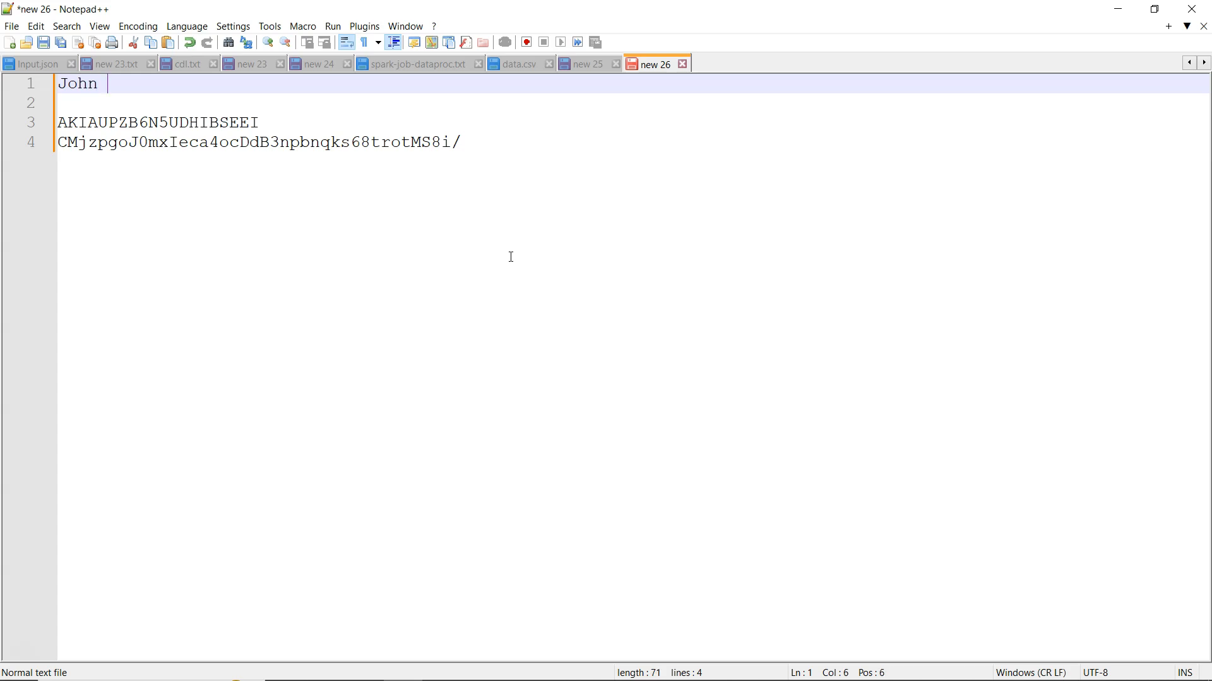
type(": S3")
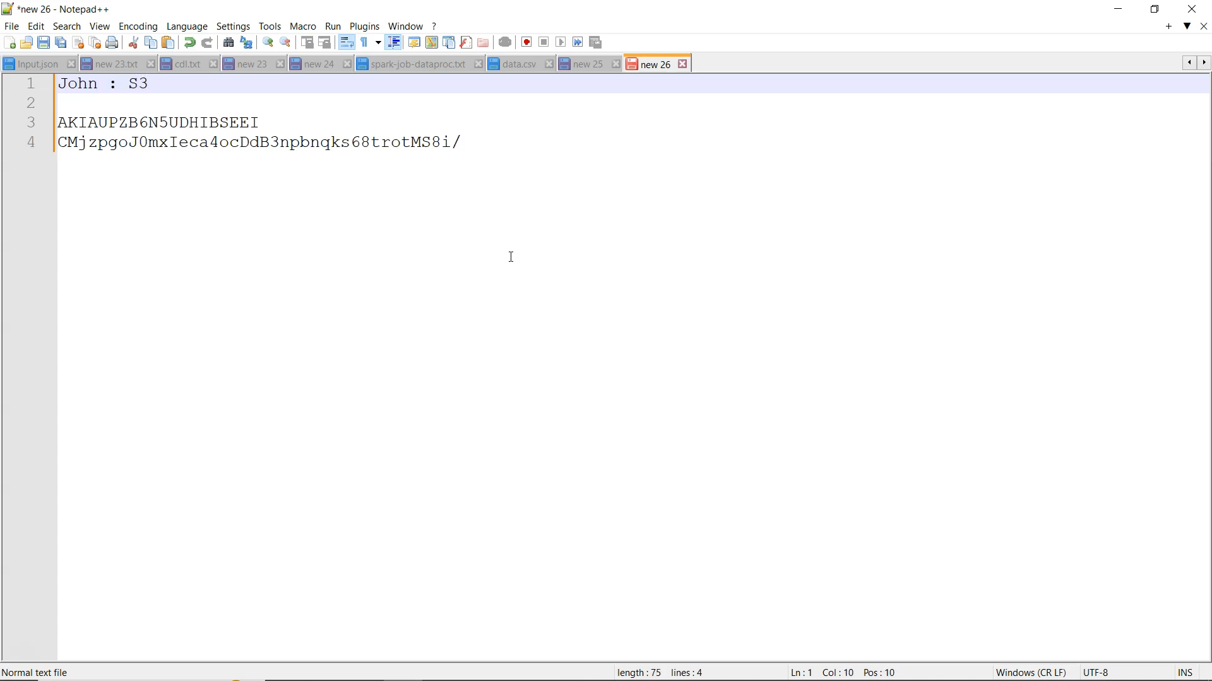
key("Enter")
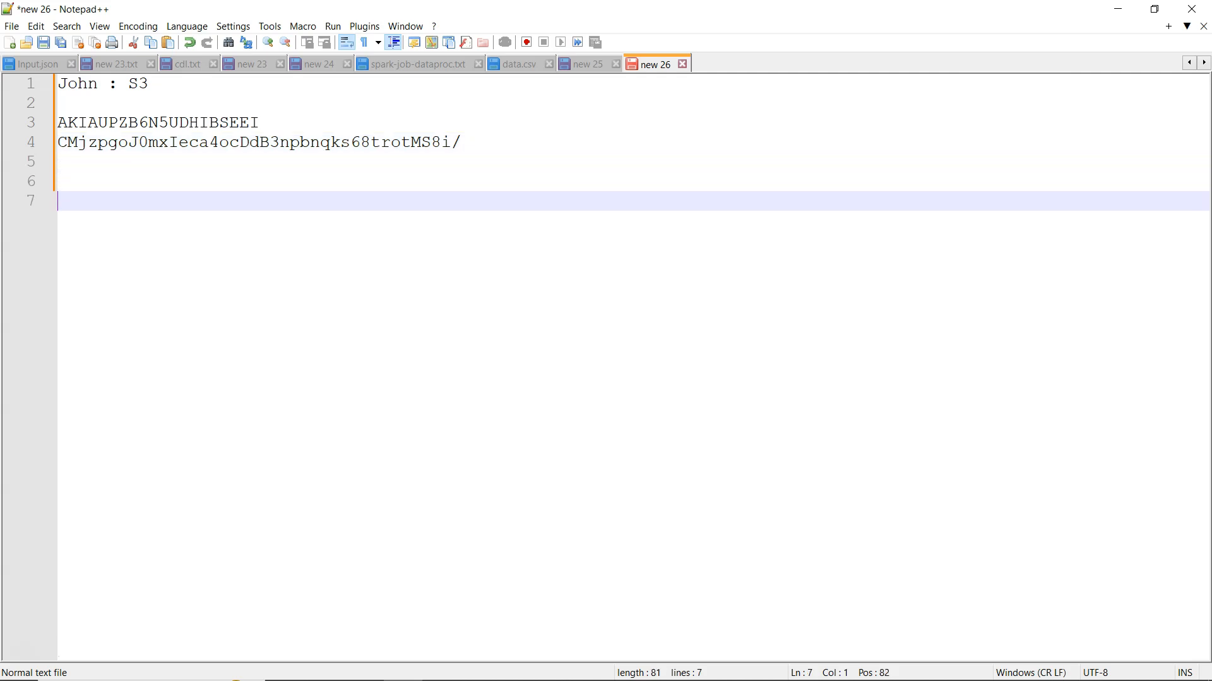
type("bob")
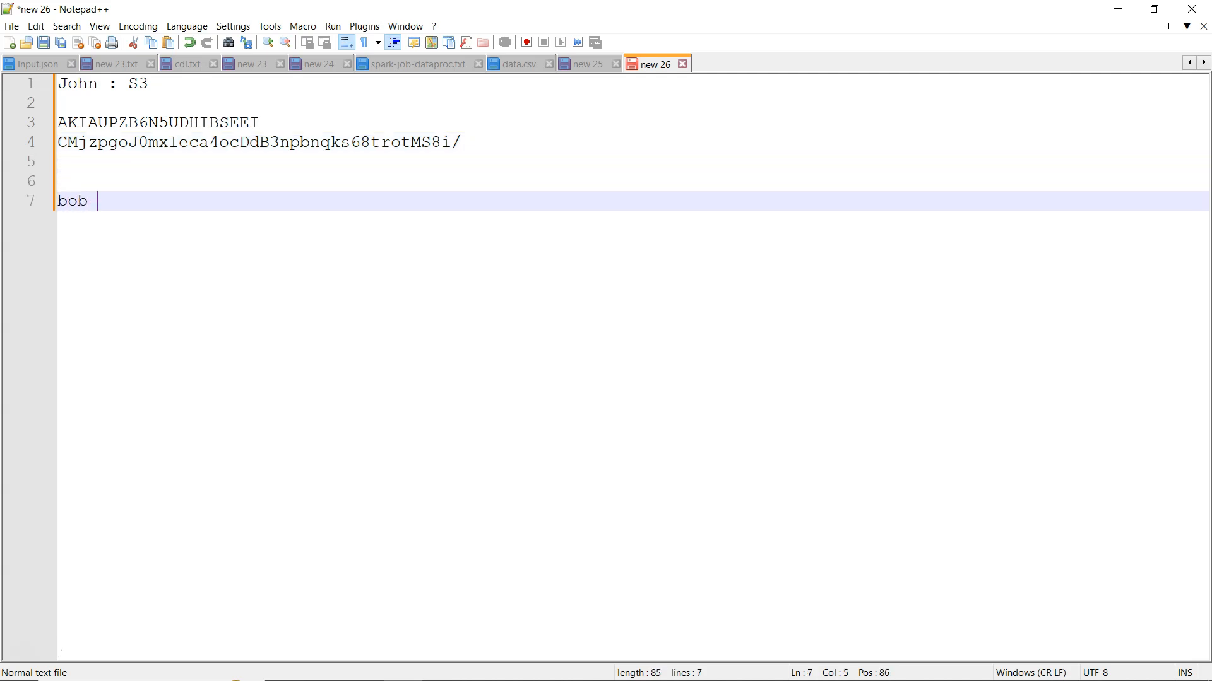
type(": iam")
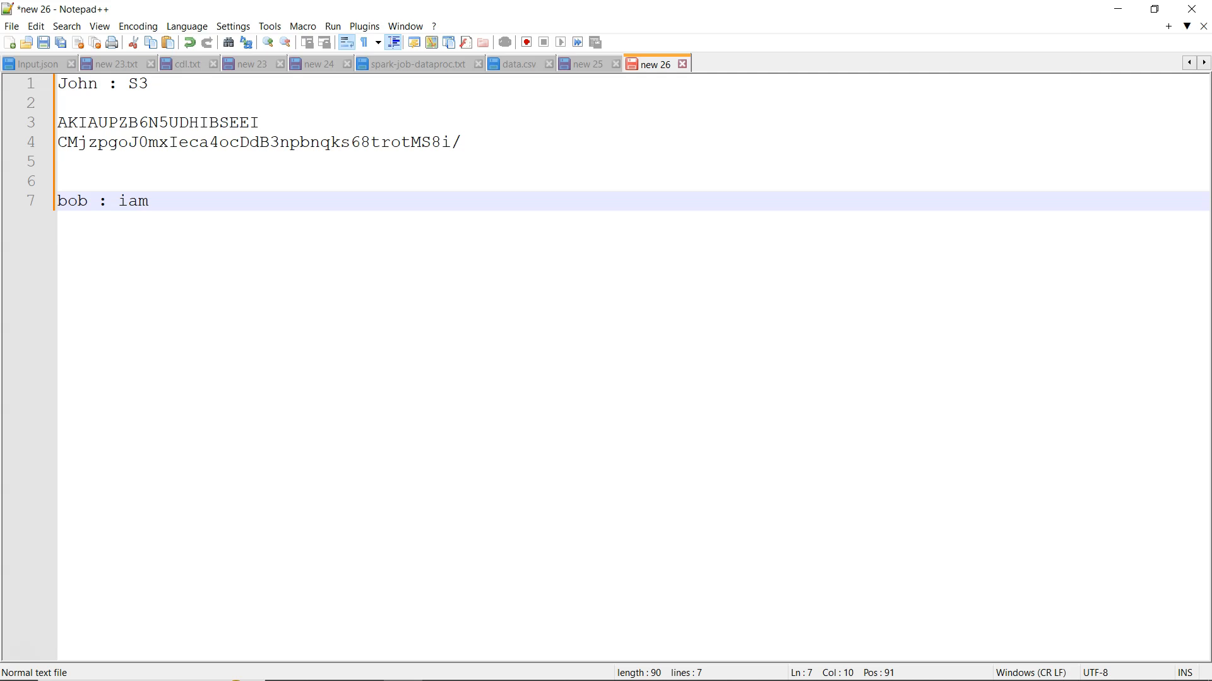
key("Enter")
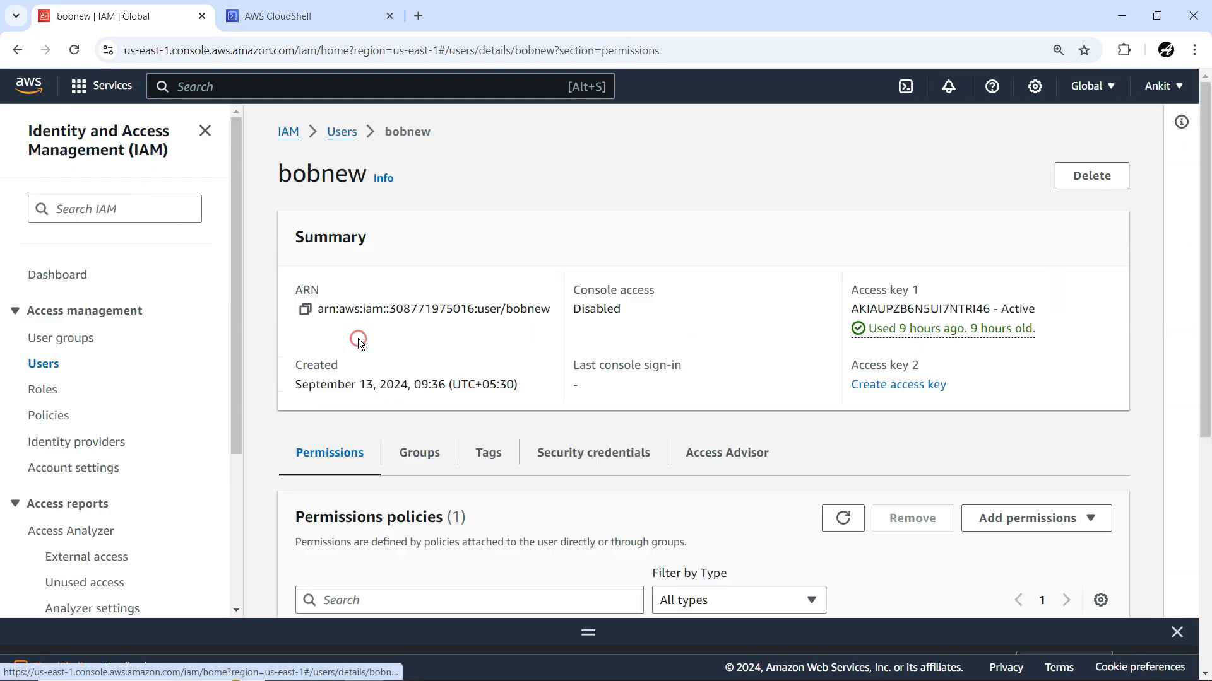
Step: Deactivate and delete bobnew's old access key, then begin creating a replacement
left_click(593, 452)
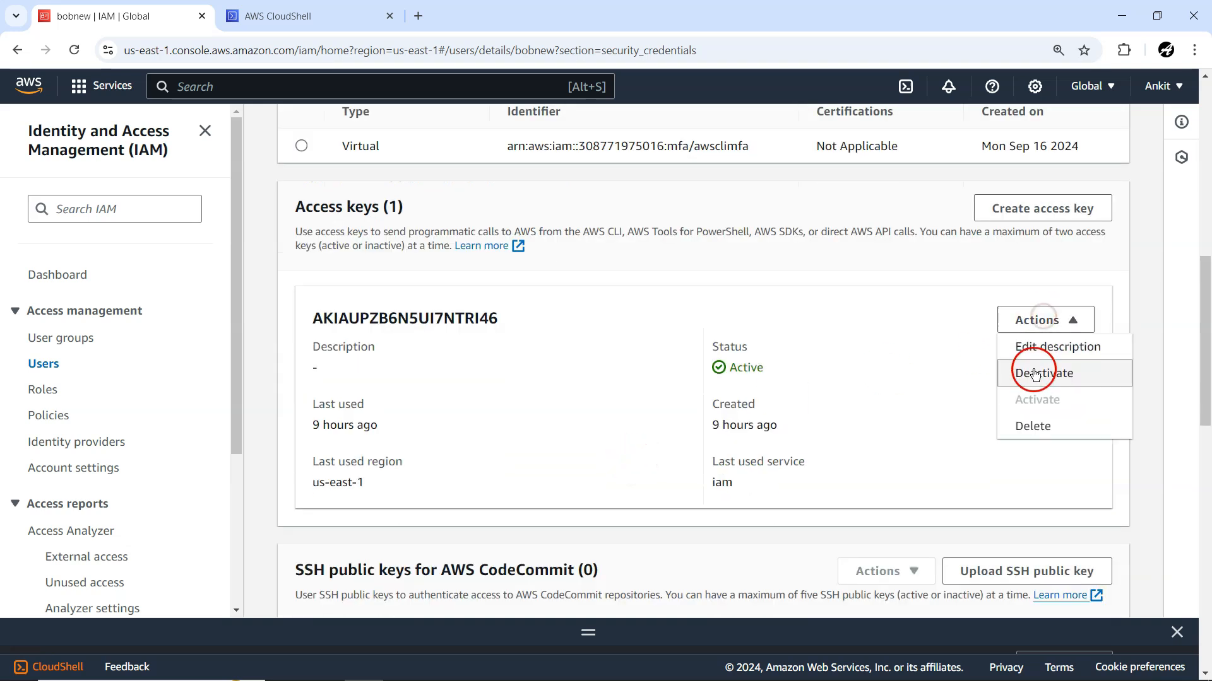
left_click(1041, 372)
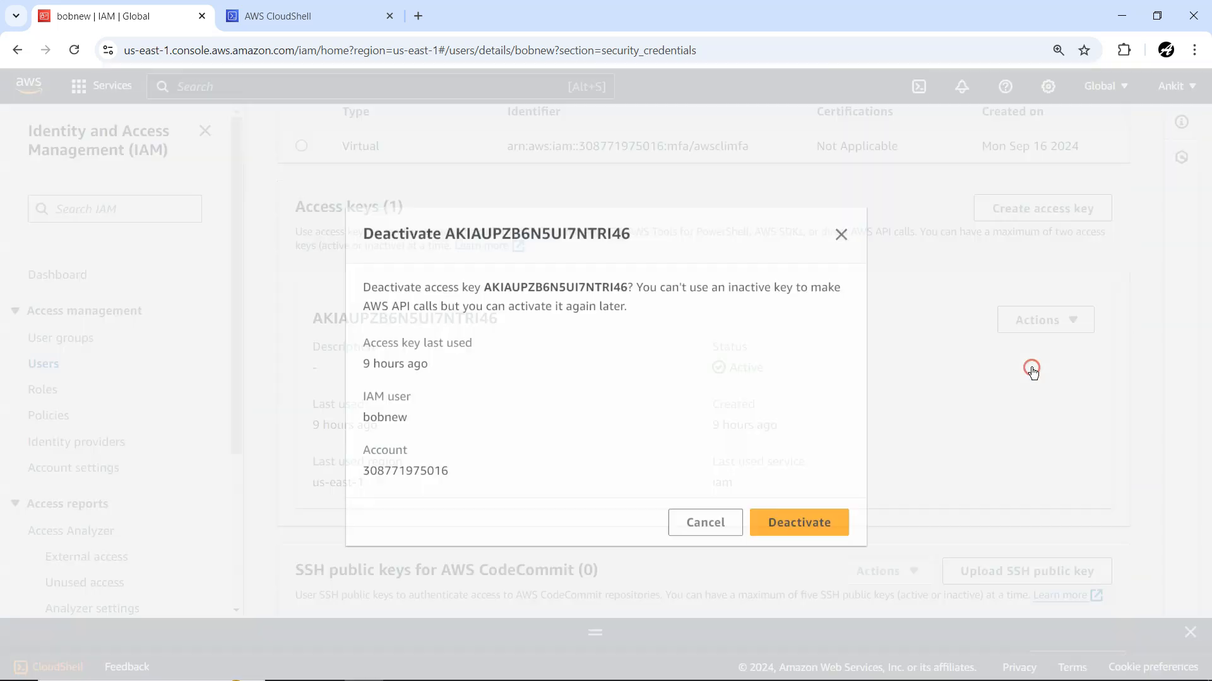
left_click(799, 523)
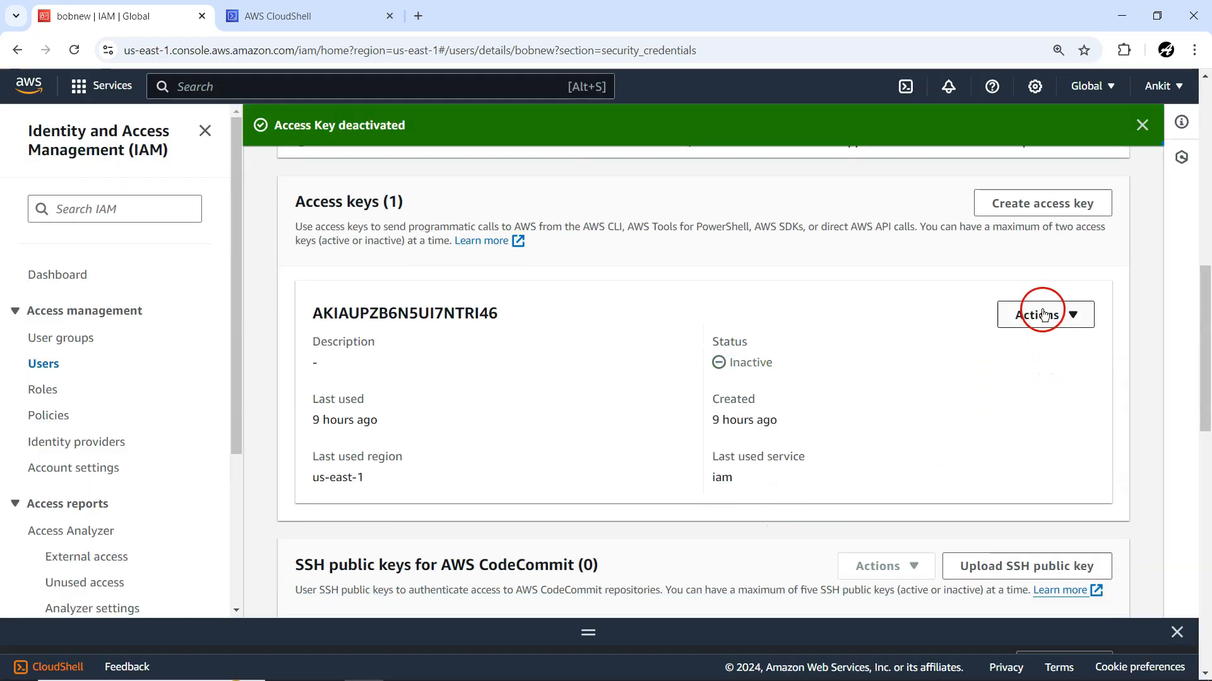
left_click(1044, 314)
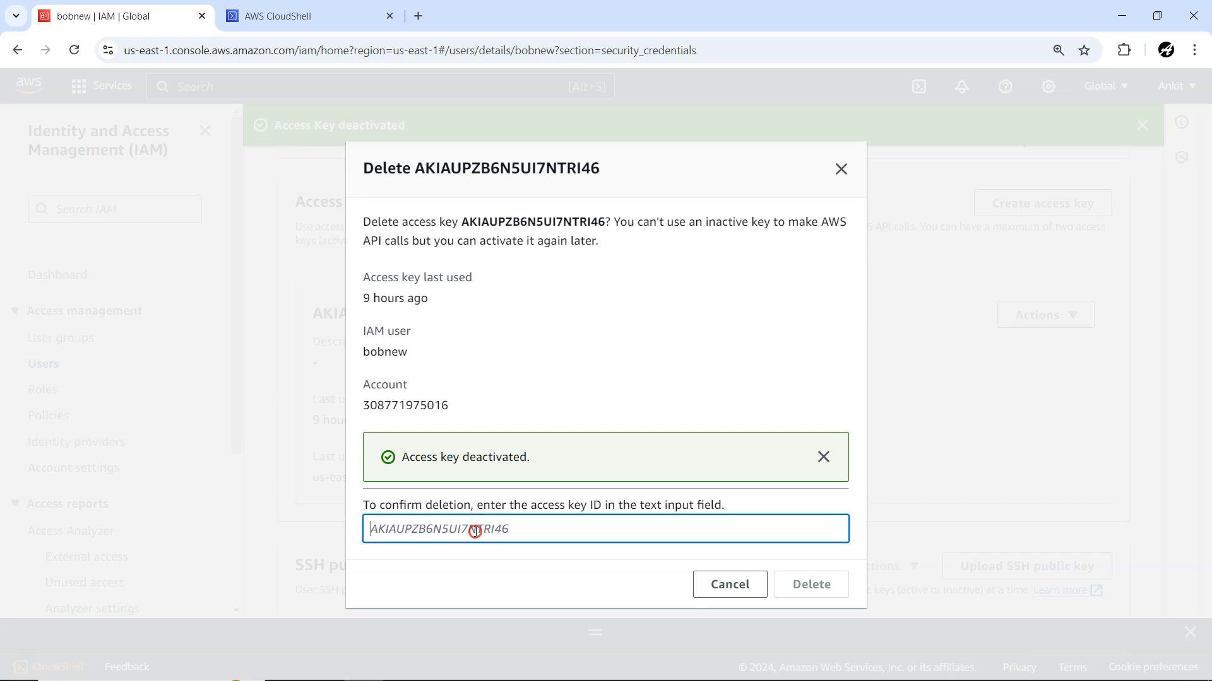
left_click(811, 585)
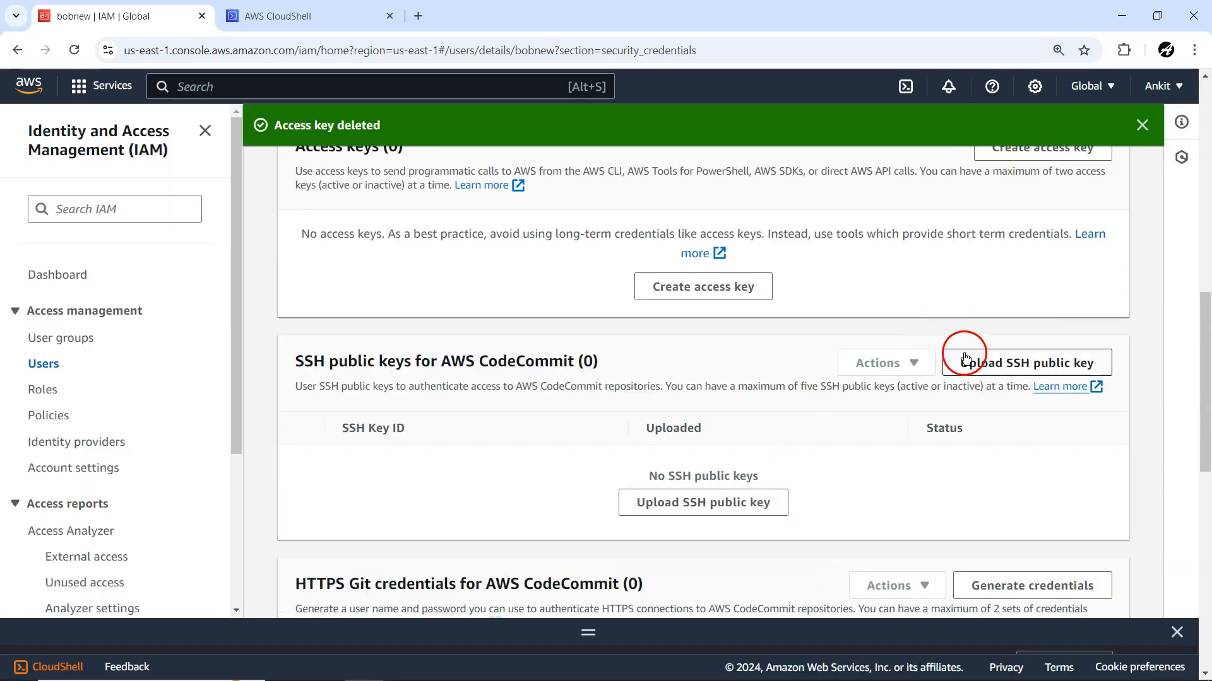
left_click(702, 287)
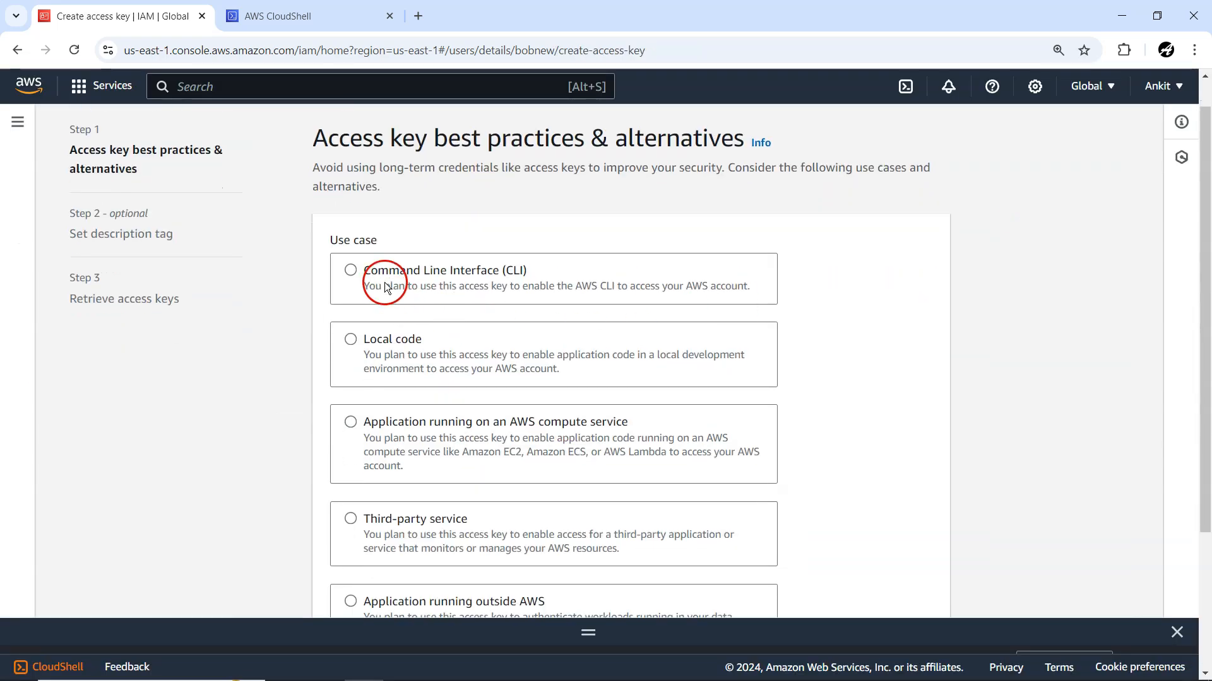
Step: Create a new CLI access key for bobnew, reveal its secret, and return to CloudShell
scroll("down", 3)
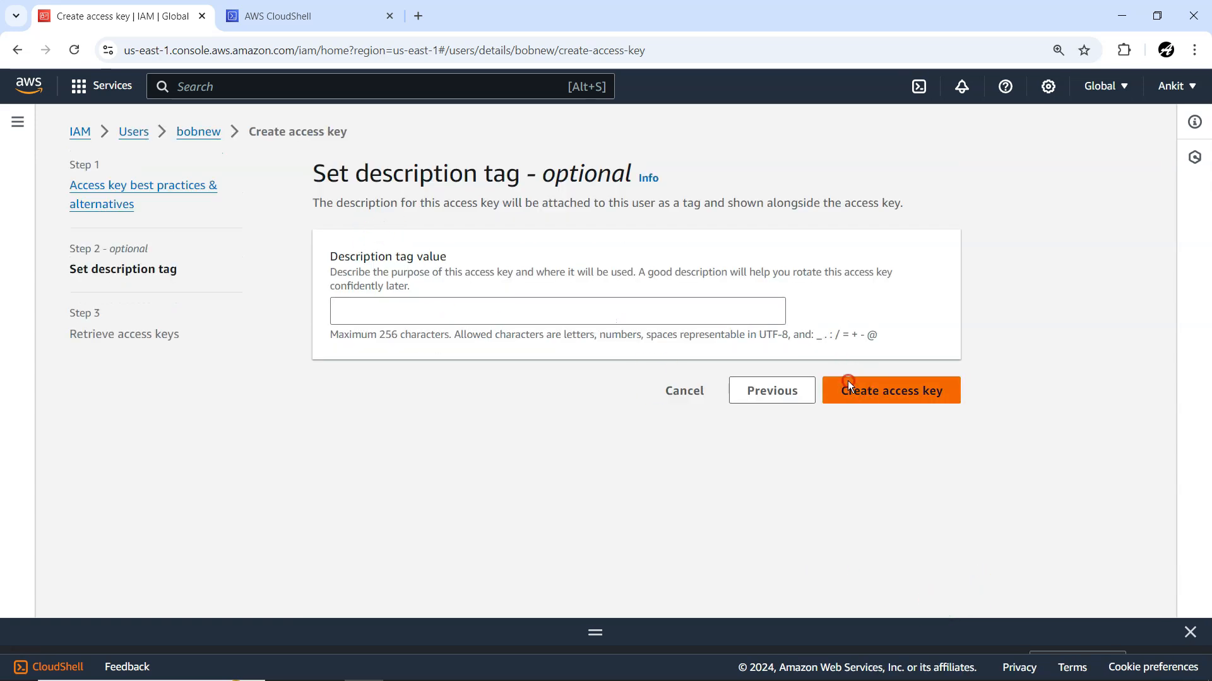
left_click(889, 390)
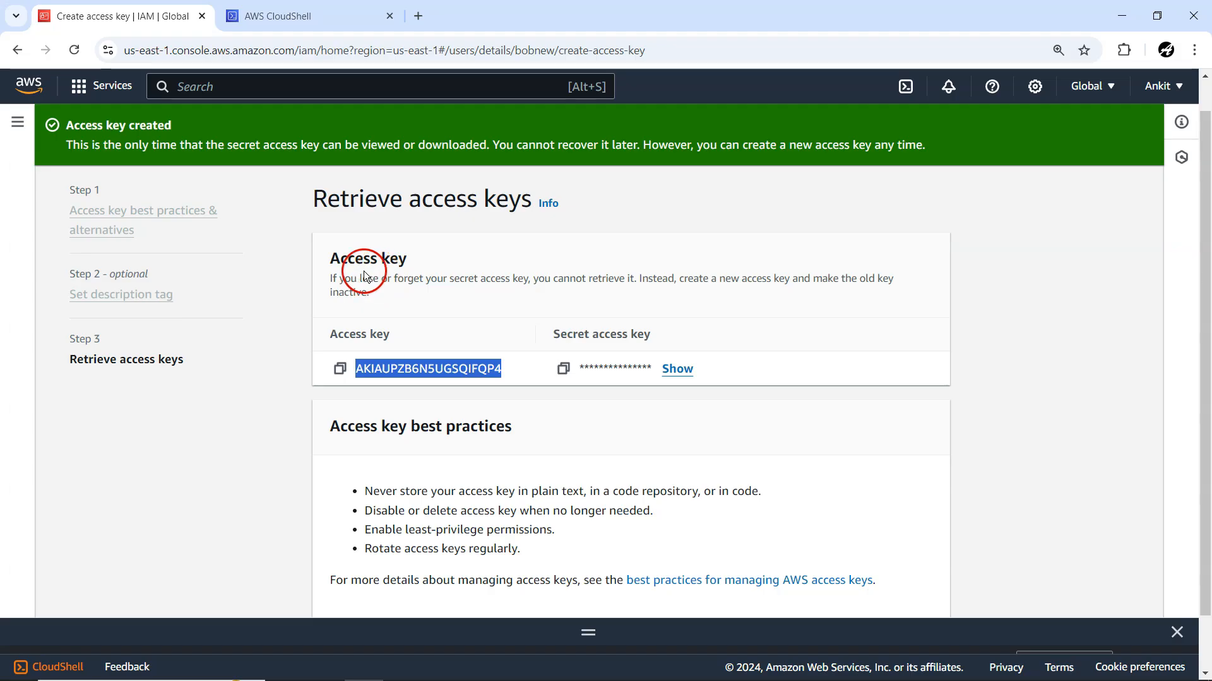
left_click(676, 369)
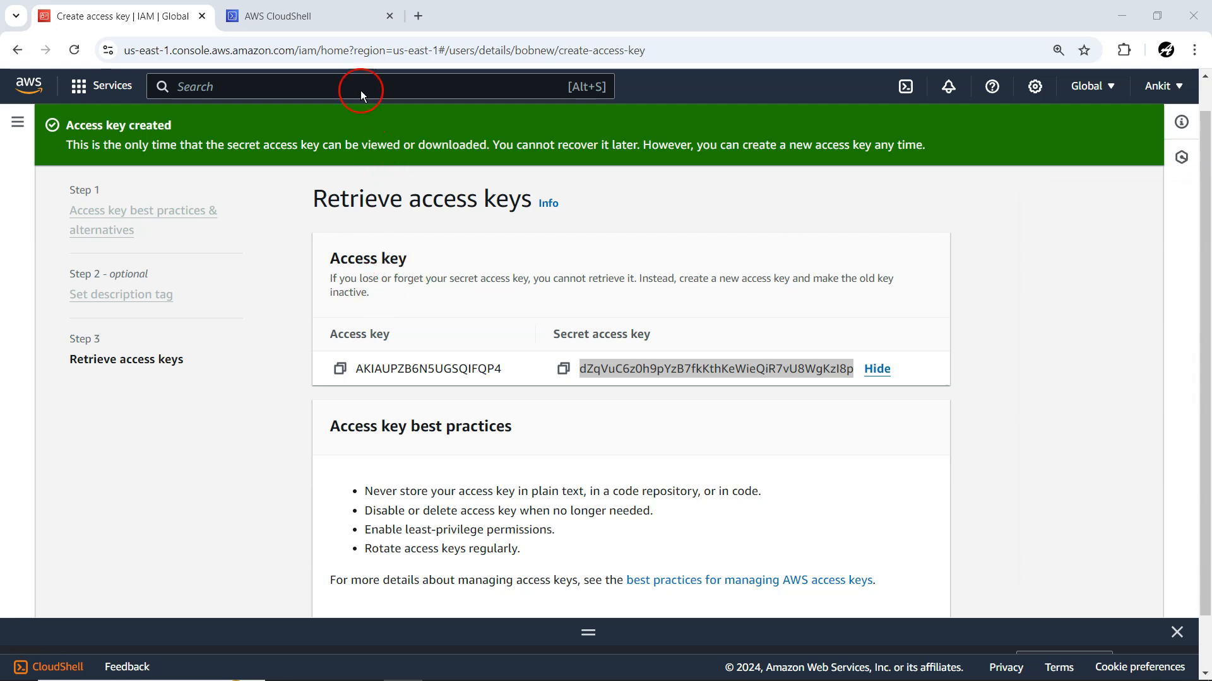
left_click(301, 15)
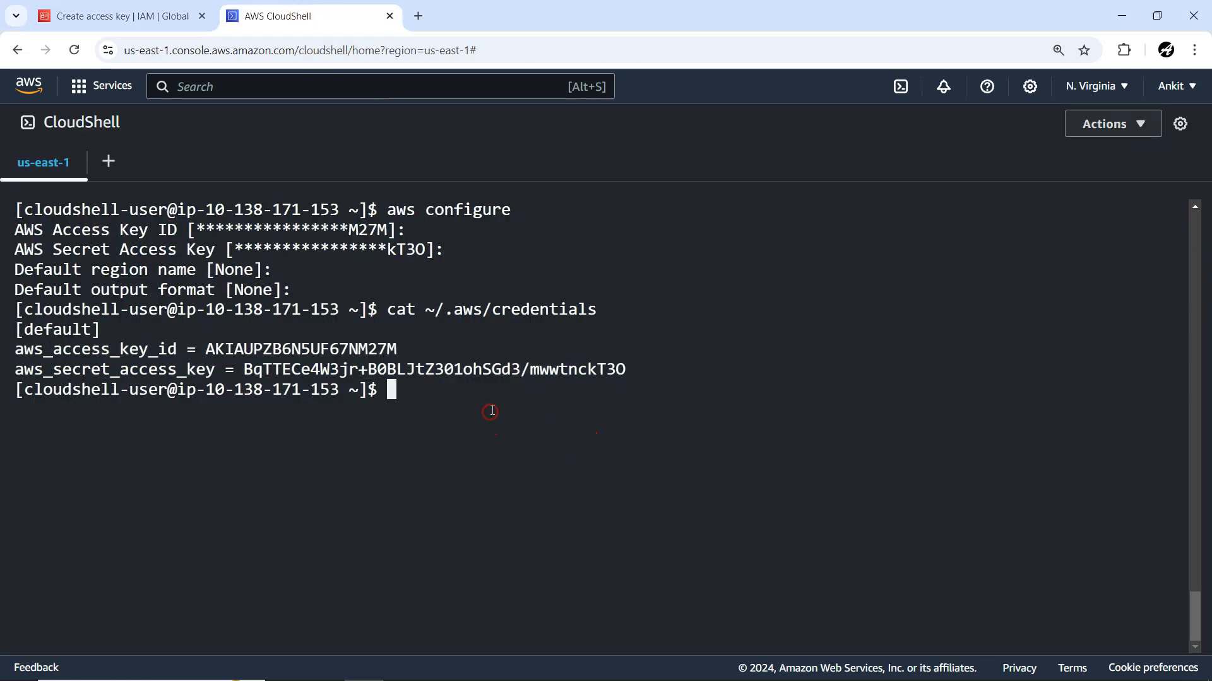
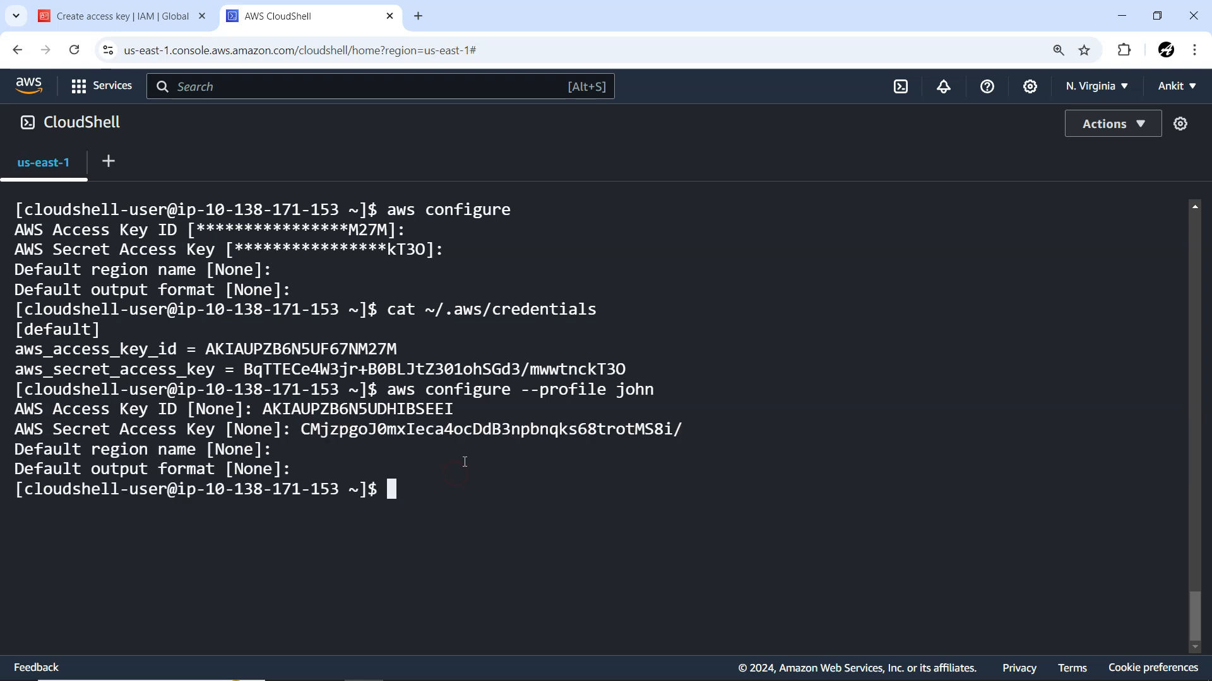
Step: Display ~/.aws/credentials listing the default and john profiles
type("cat ~/.aws/credentials")
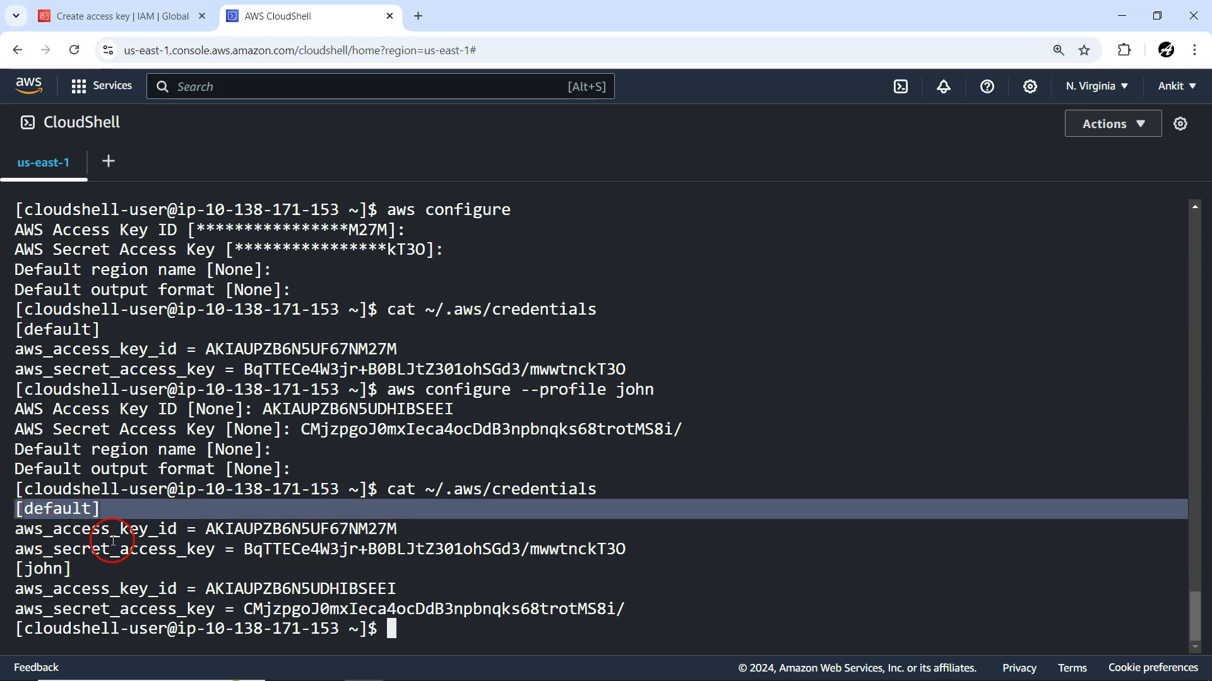
mouse_move(23, 549)
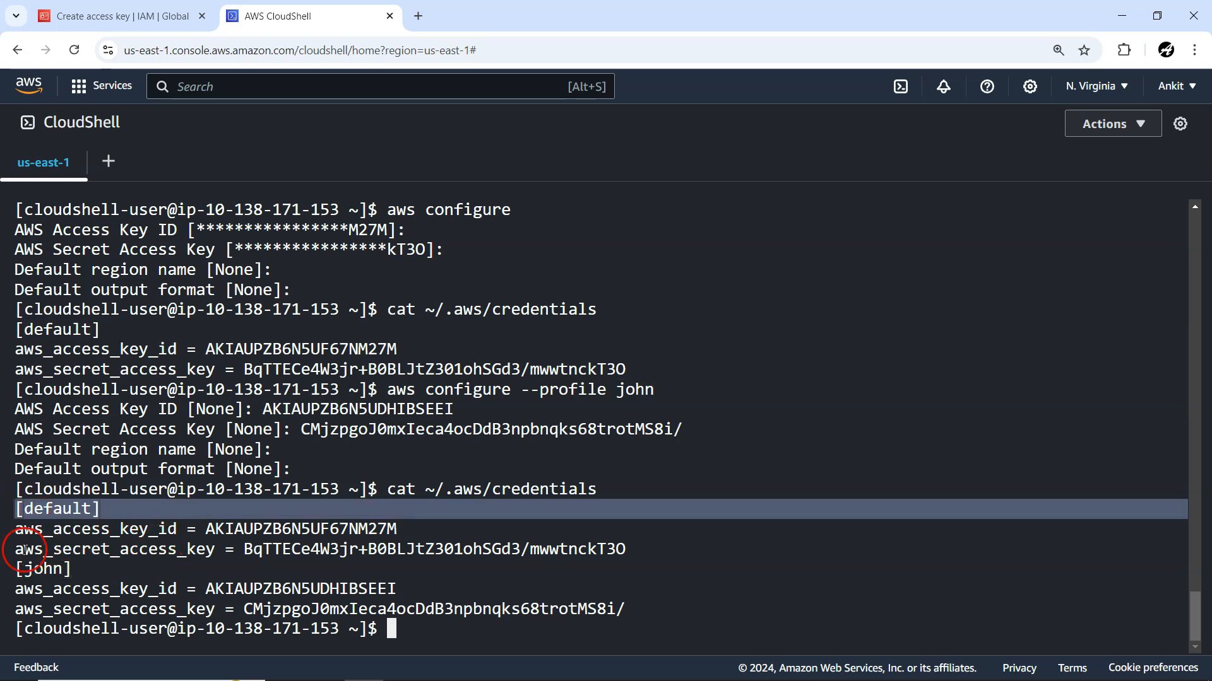
mouse_move(411, 518)
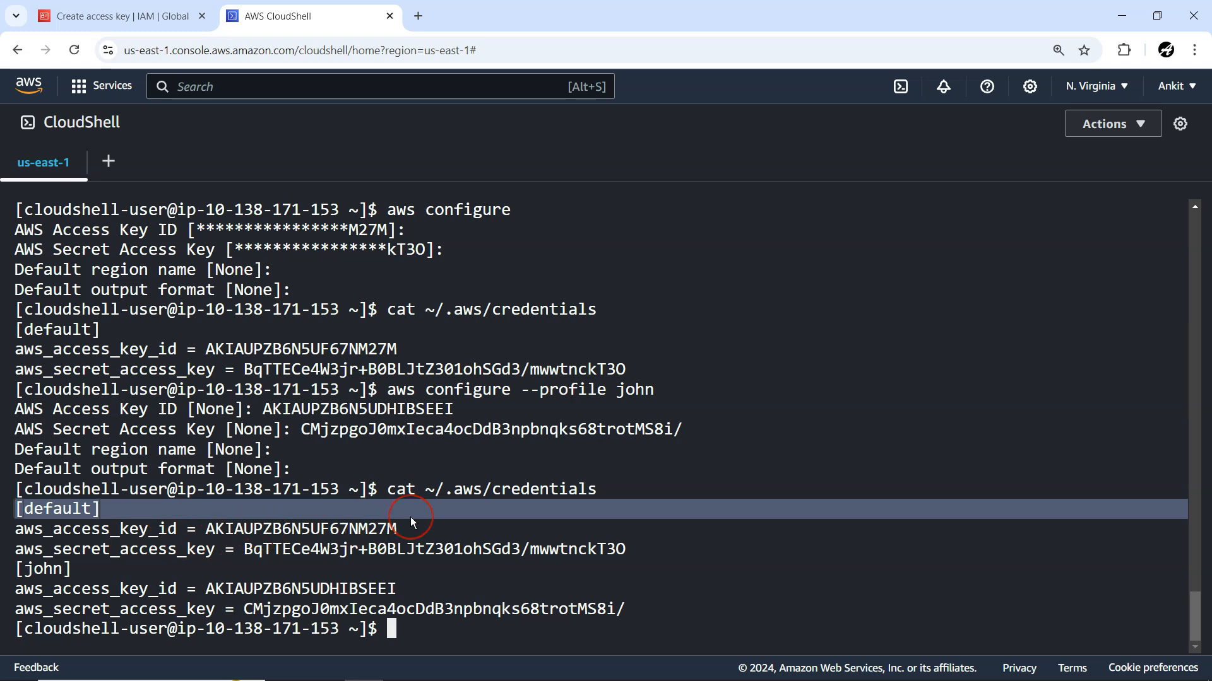
type("aws configure --profile john")
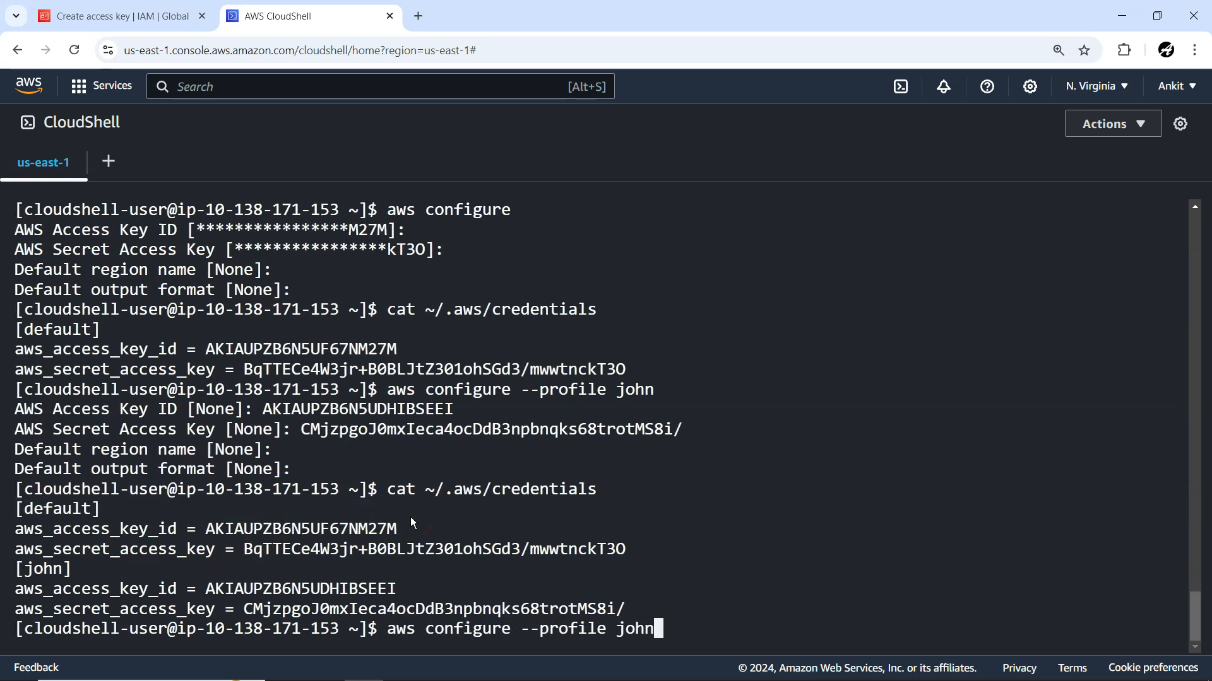
key("BackSpace")
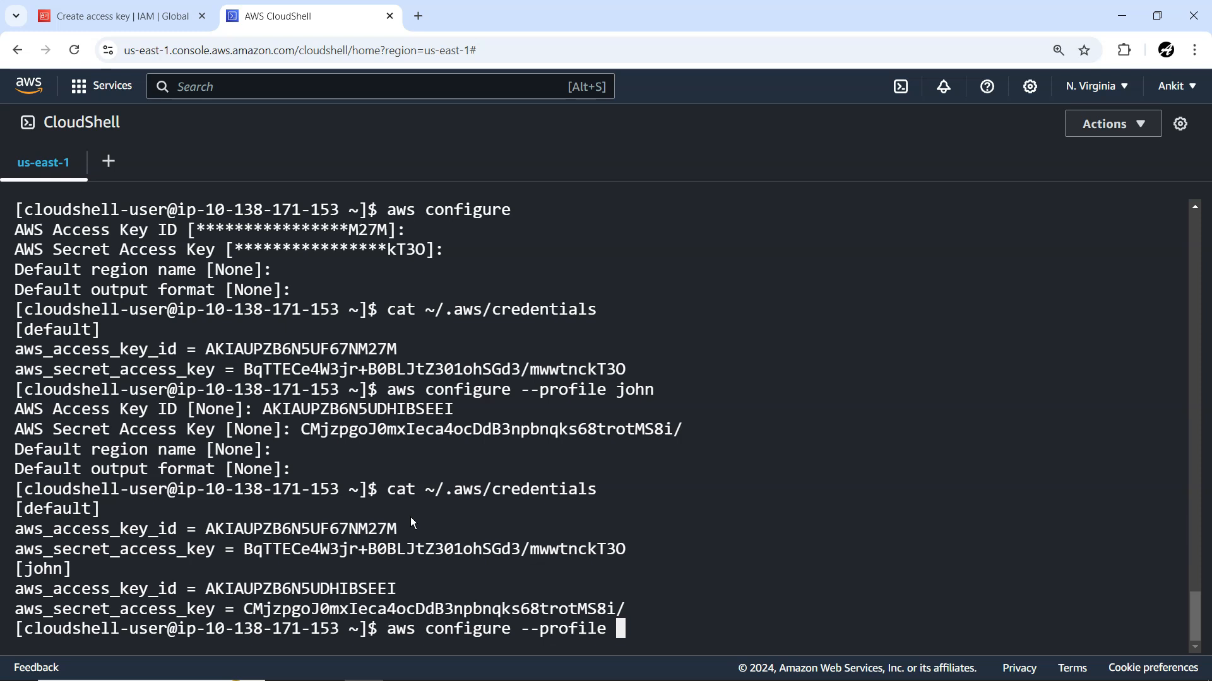
type("bob")
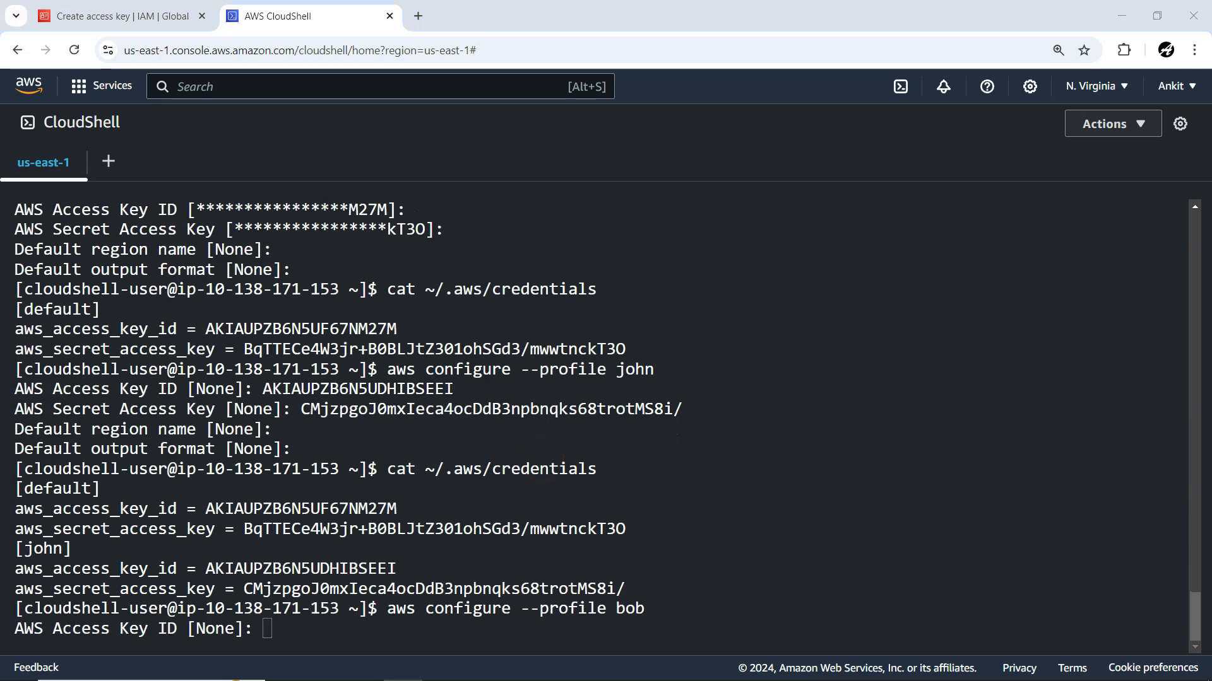
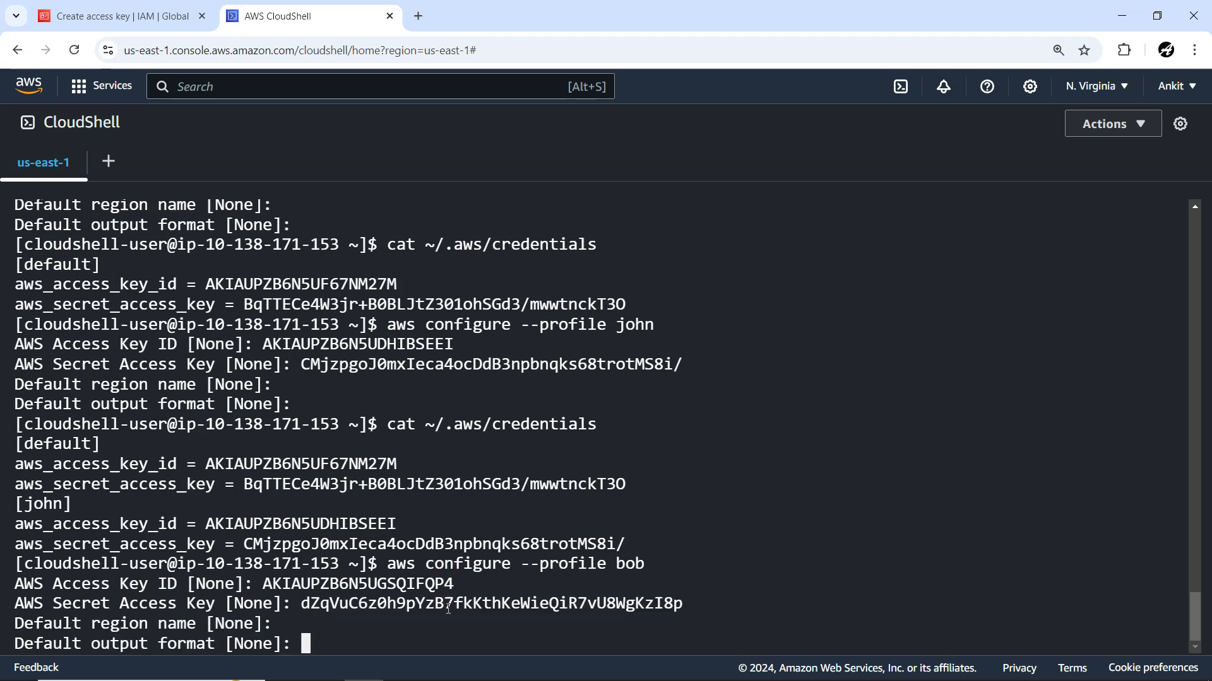
type("c")
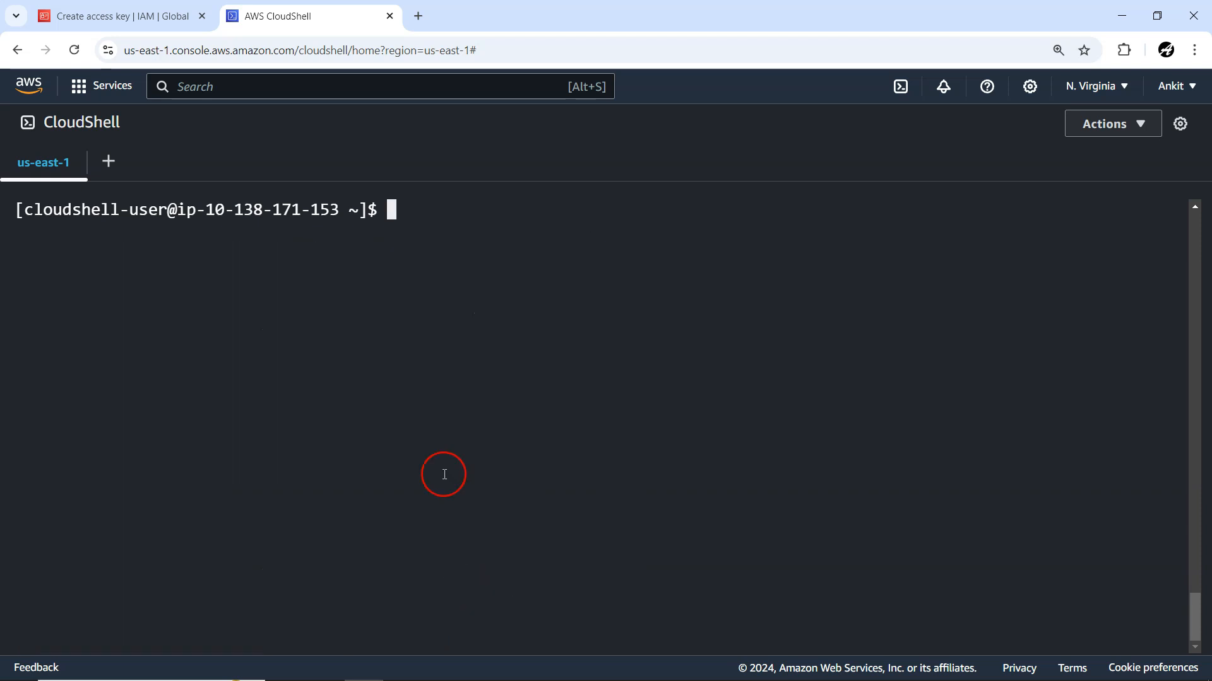
Step: Display ~/.aws/credentials listing the default, john and bob profiles, then return to bobnew's IAM page
type("aws configure --profile bob")
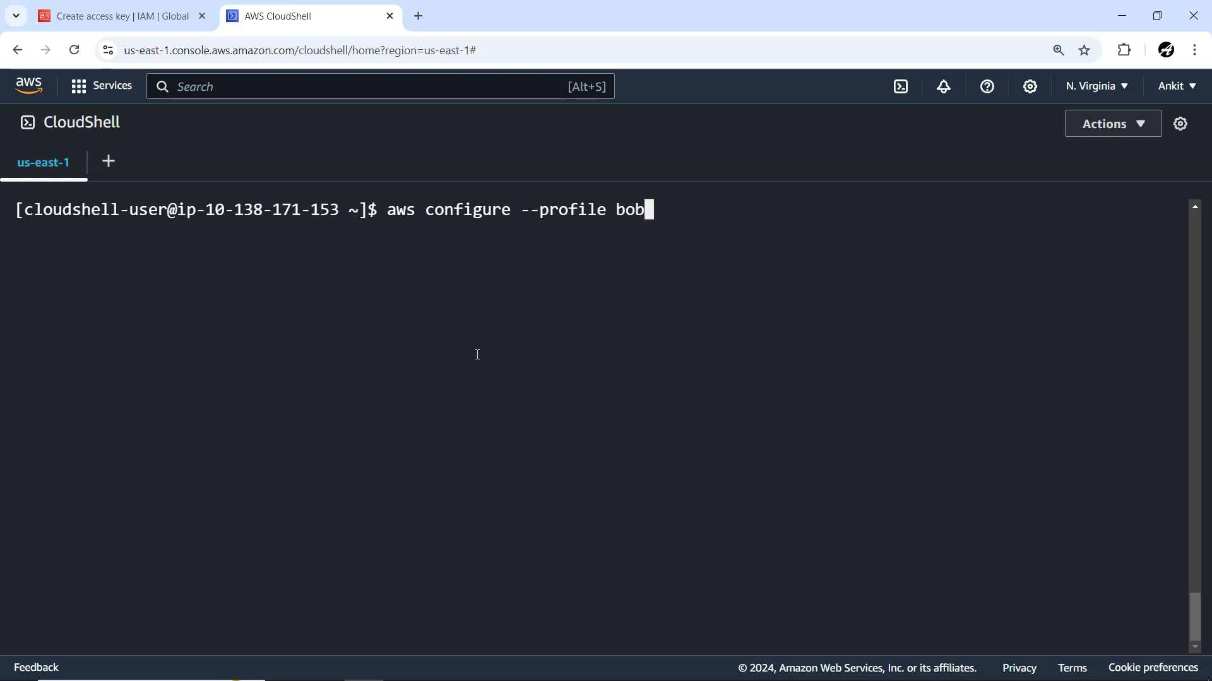
type("cat ~/.aws/credentials")
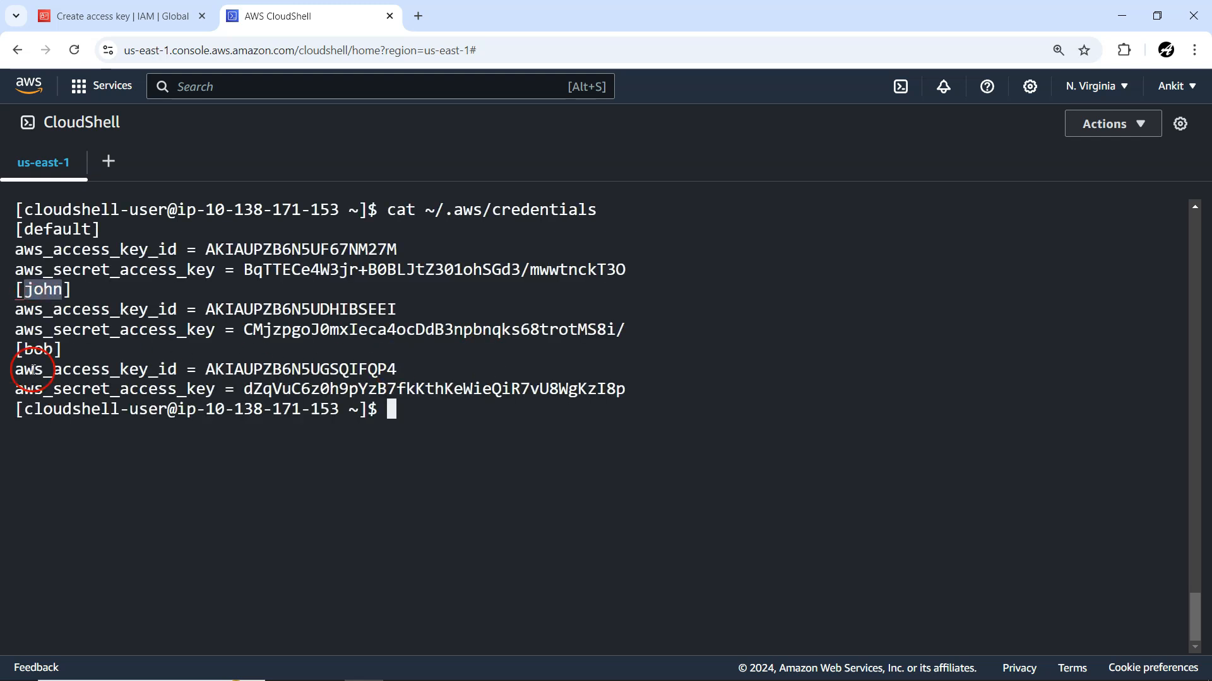
left_click(116, 15)
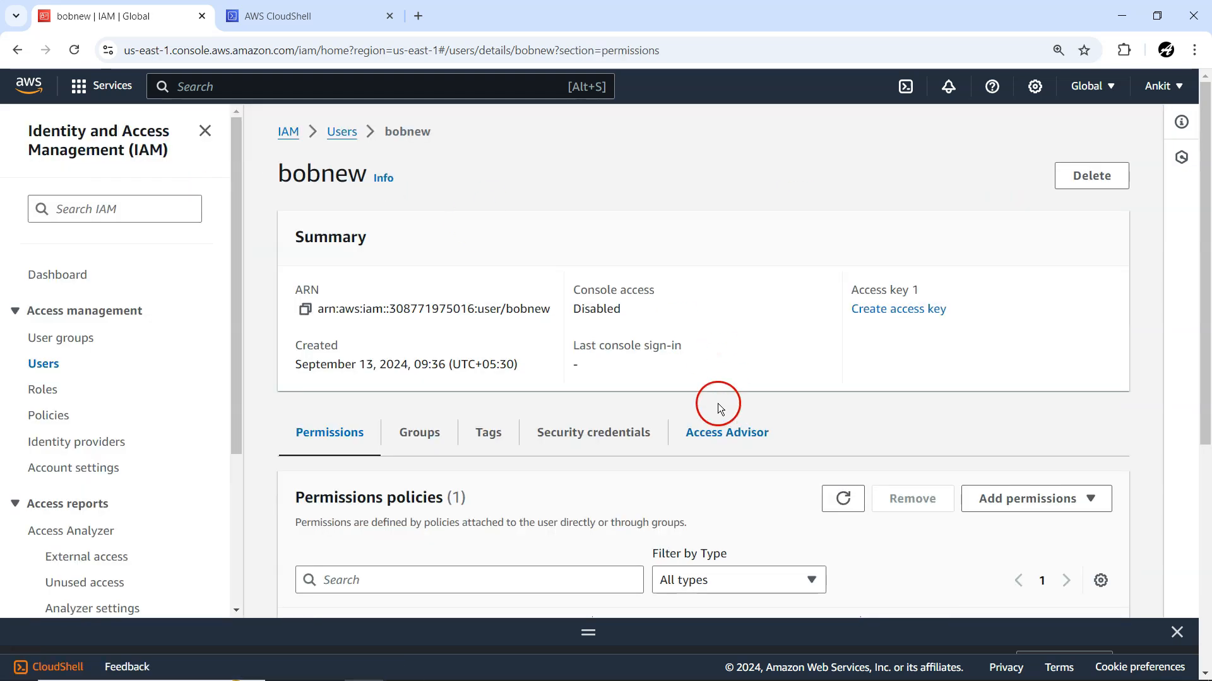
mouse_move(328, 503)
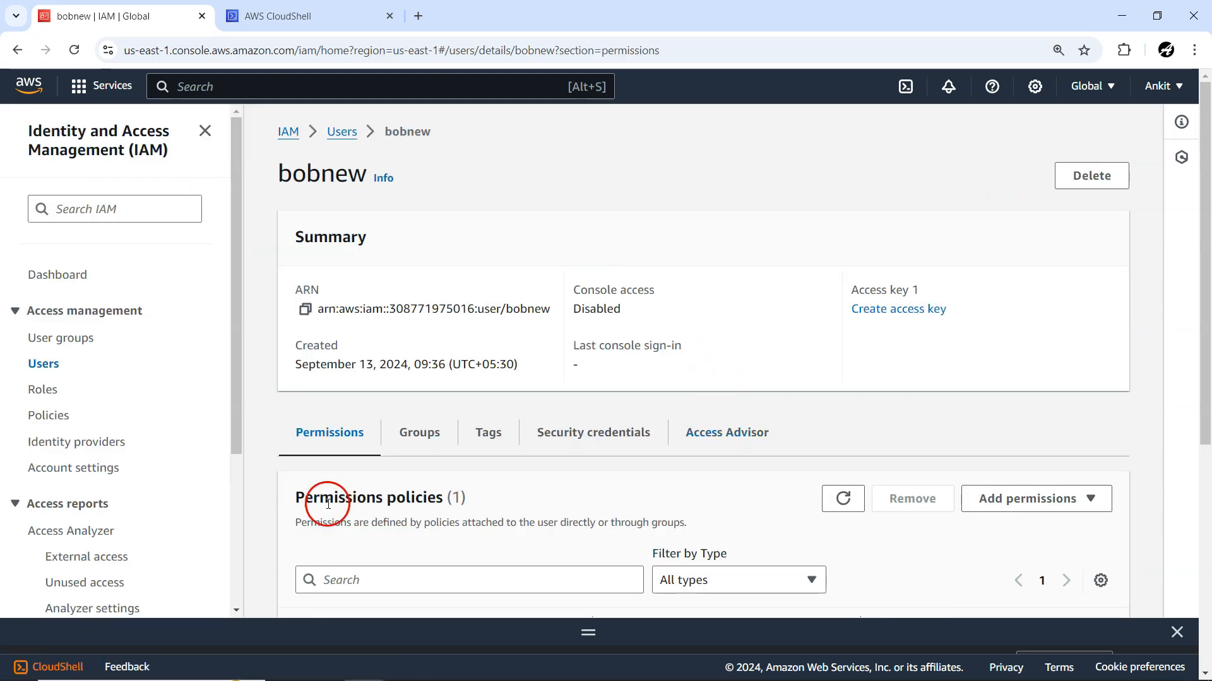
Step: Attach the IAMReadOnlyAccess policy directly to bobnew, giving him two permission policies
scroll("down", 3)
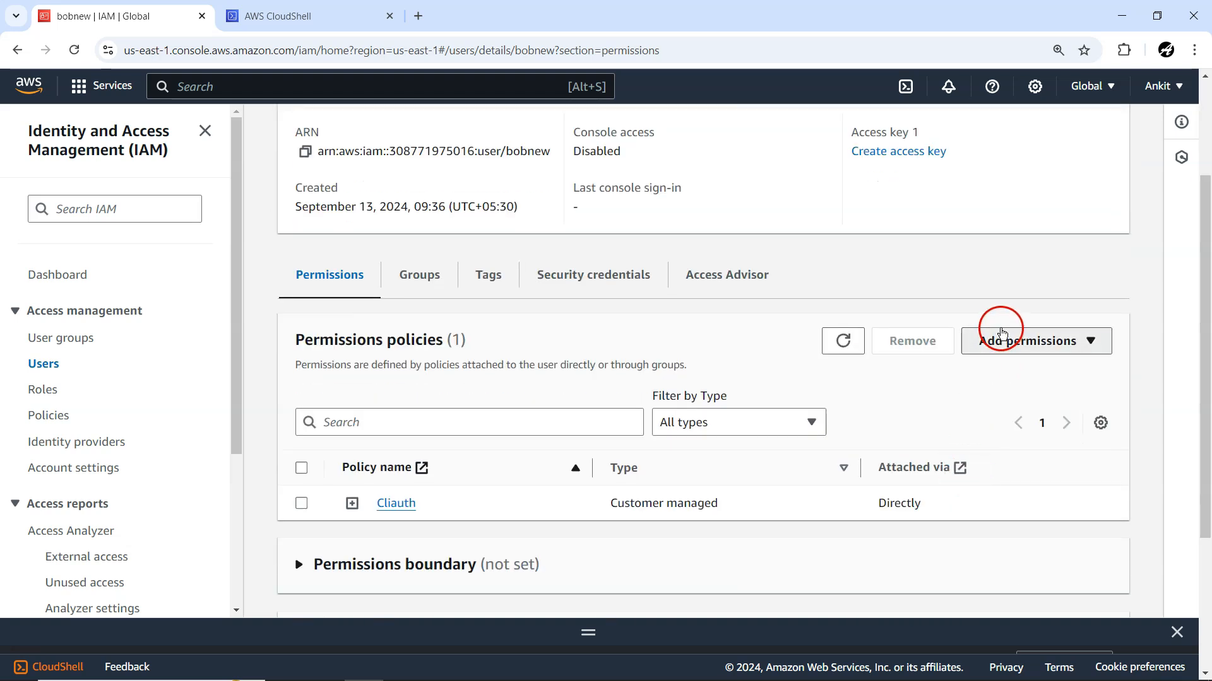
left_click(1030, 341)
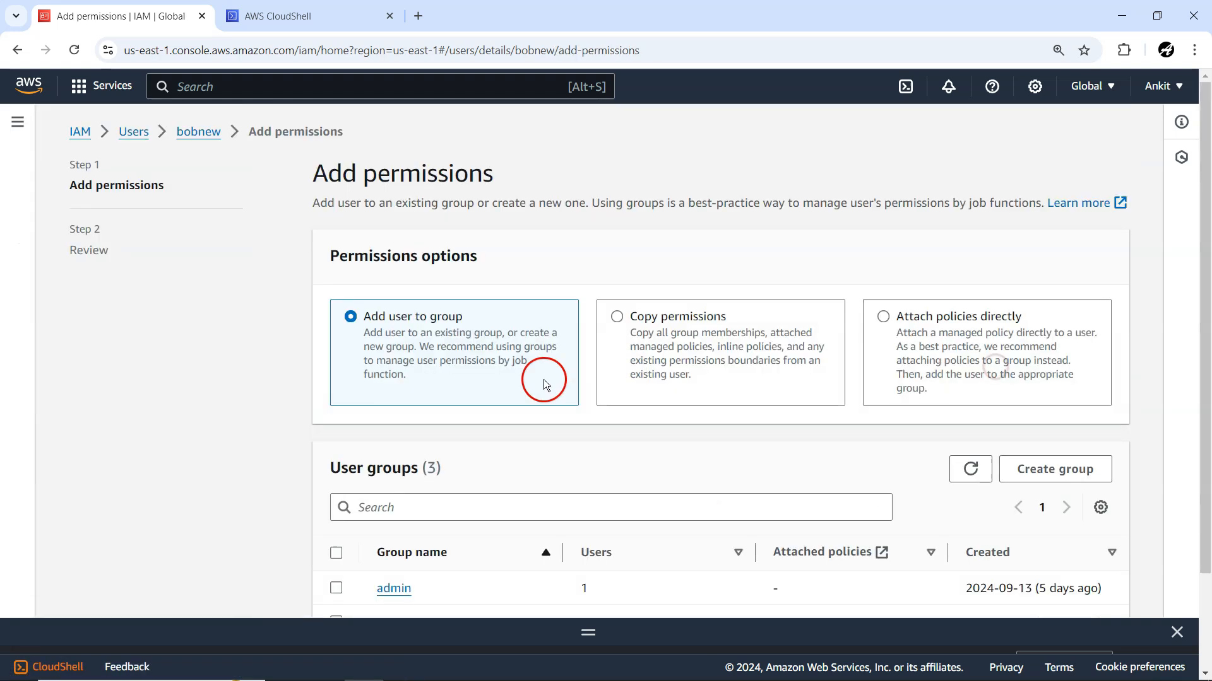
left_click(882, 202)
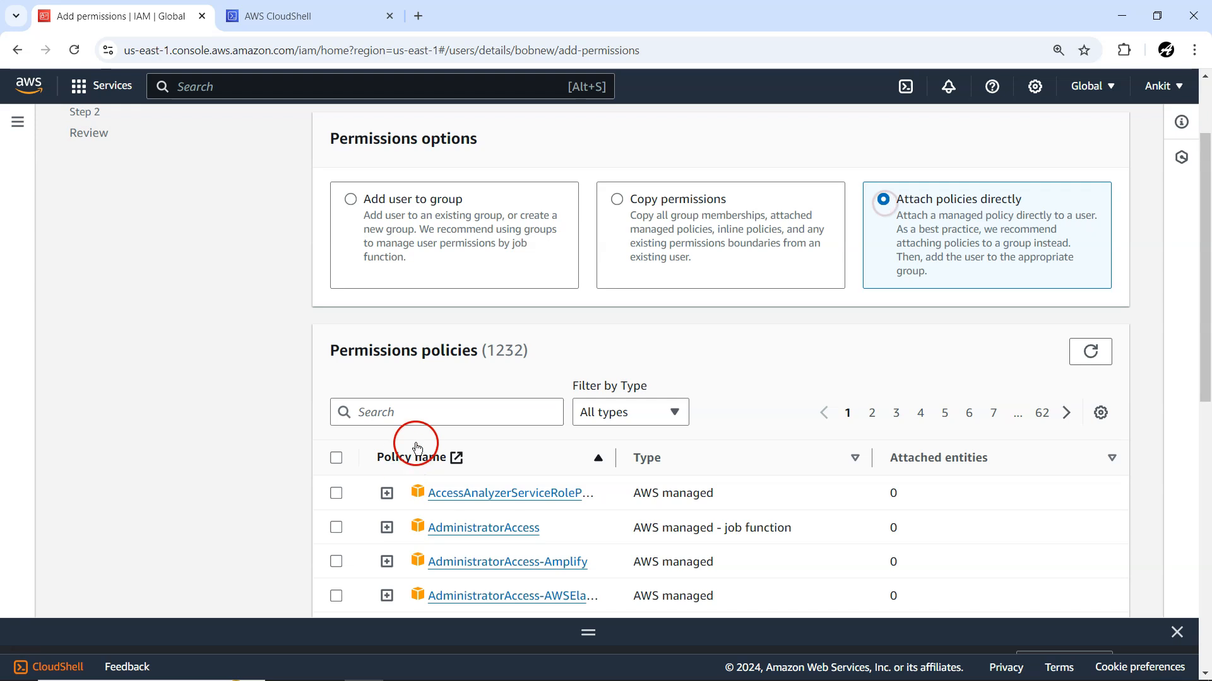
type("iam")
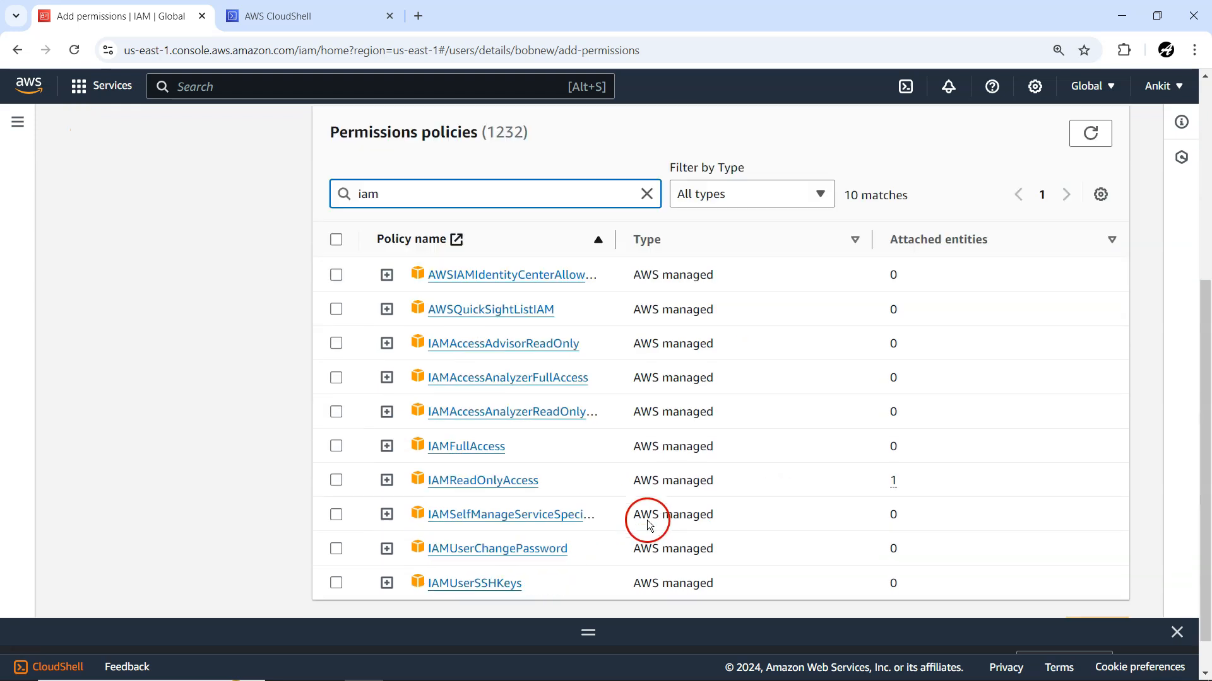
left_click(336, 479)
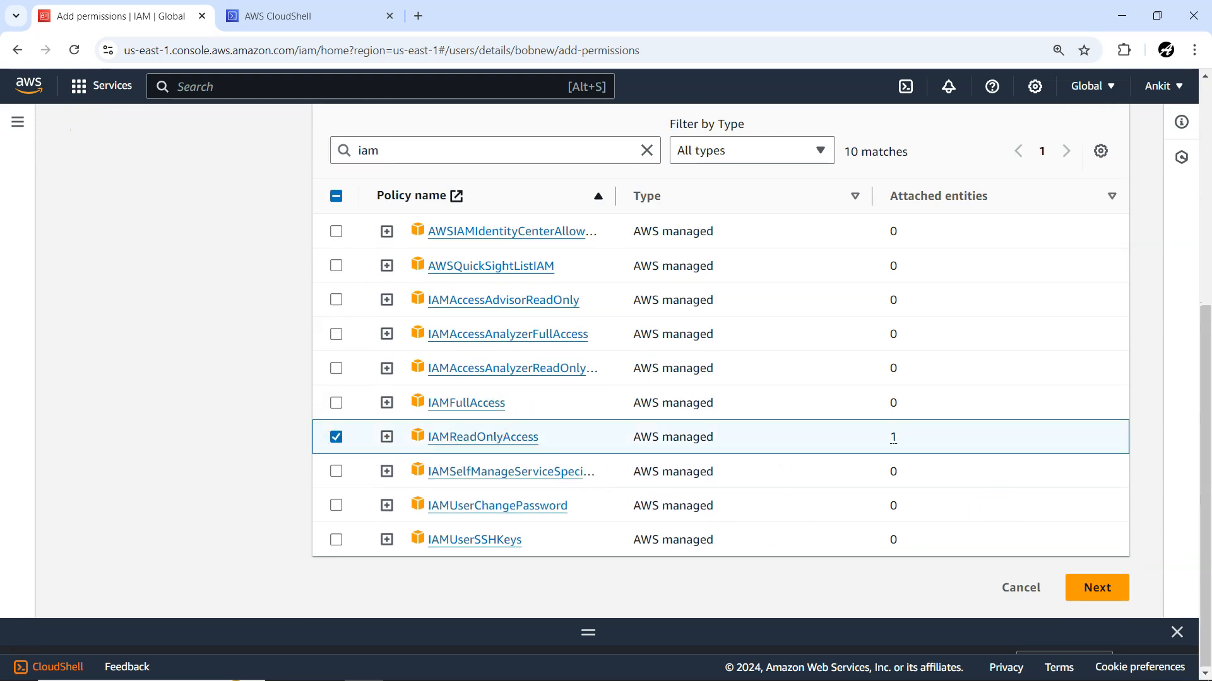
left_click(1096, 587)
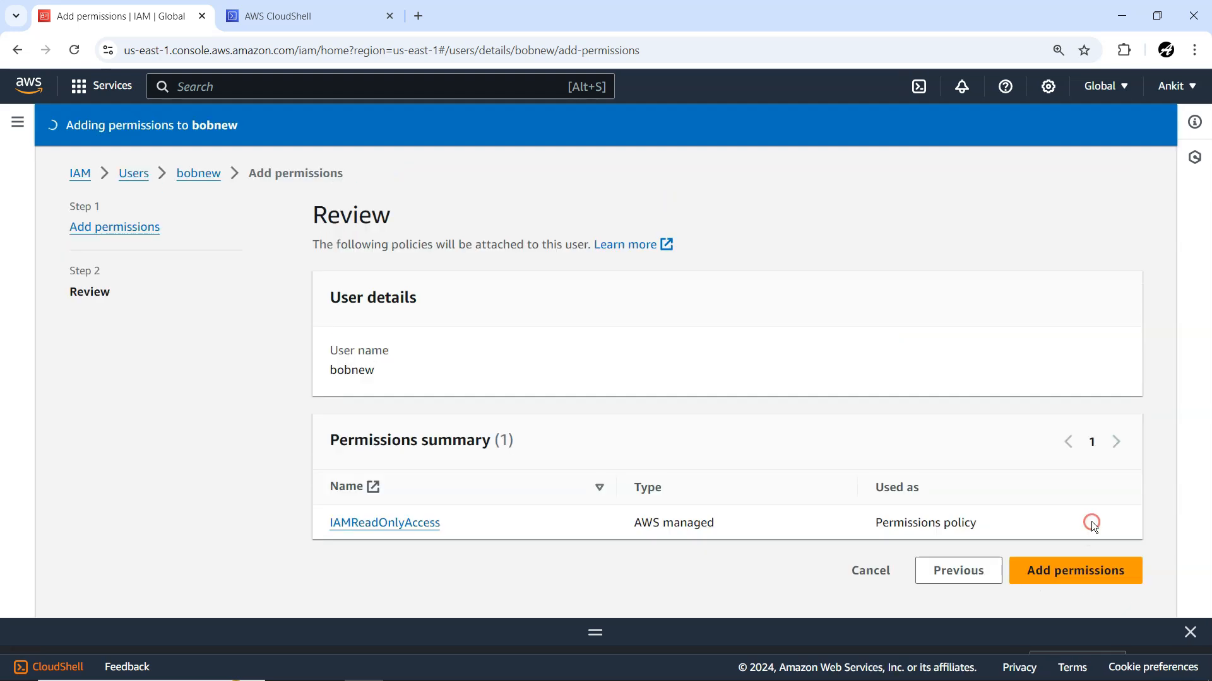
left_click(1073, 570)
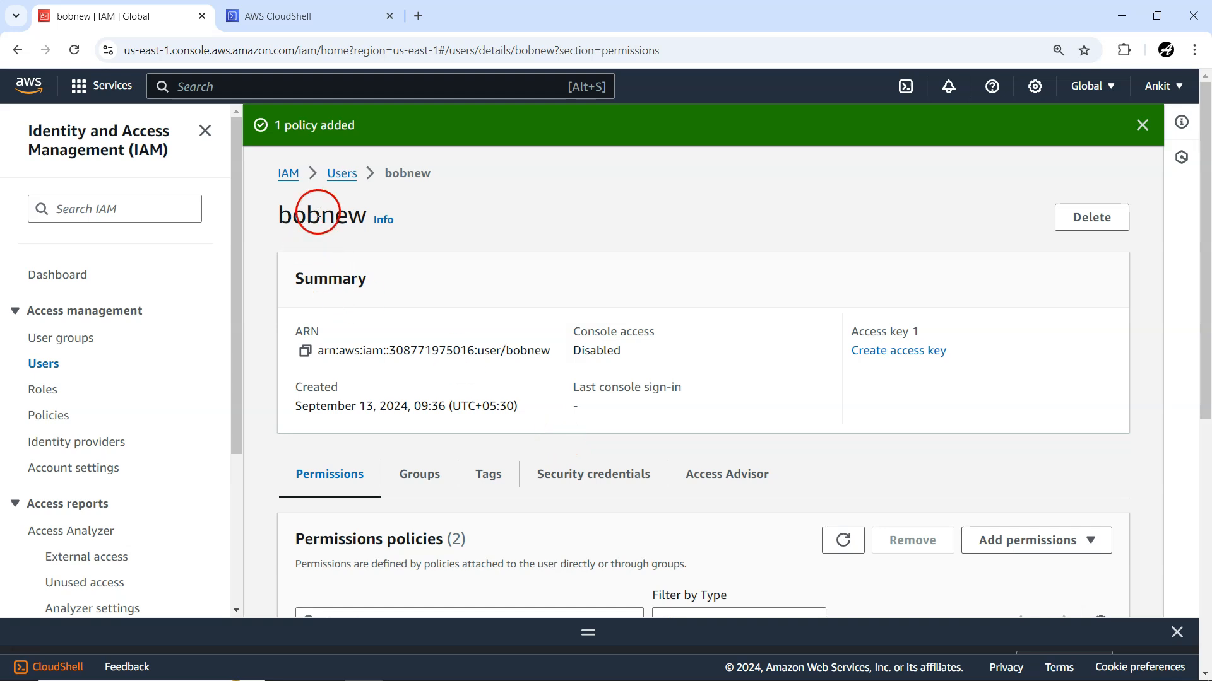
Step: From the Users list, begin adding permissions to john by attaching policies directly
left_click(342, 173)
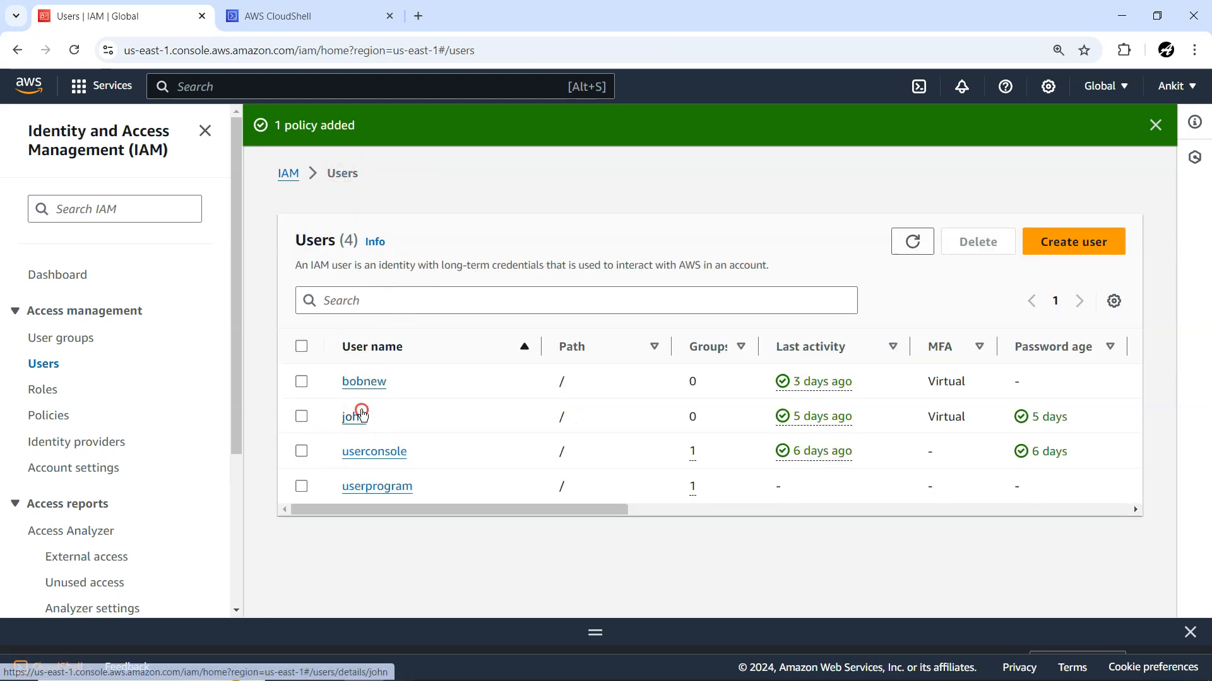
left_click(349, 415)
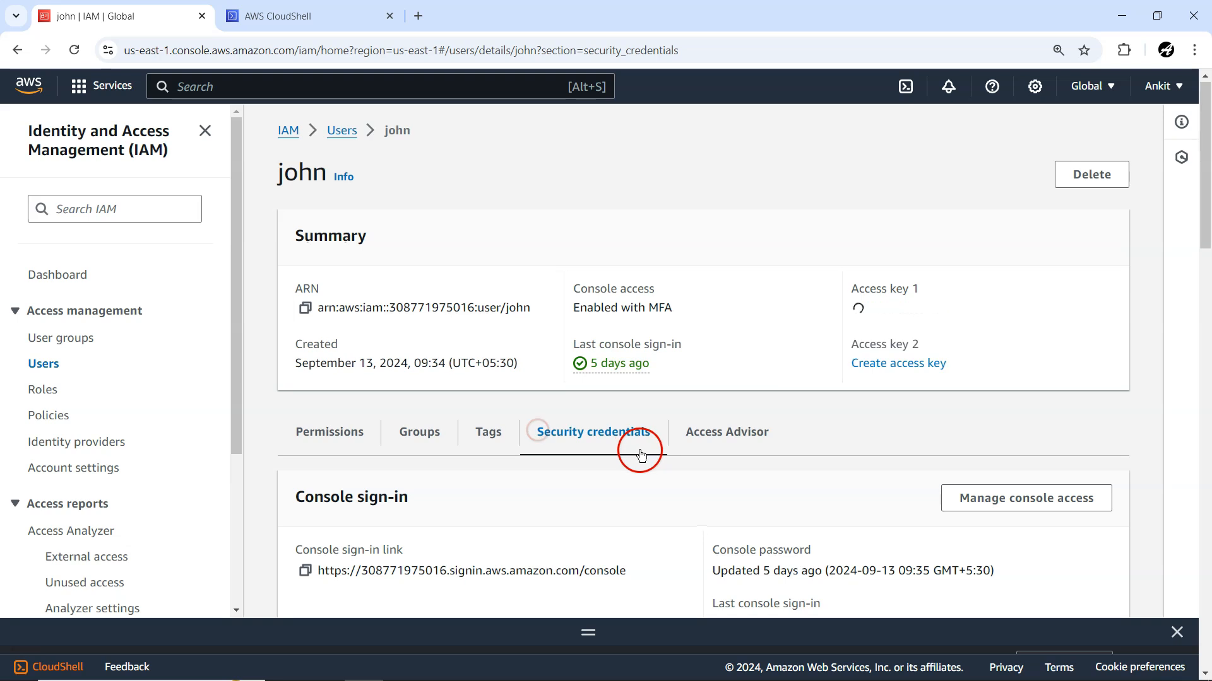
scroll("down", 3)
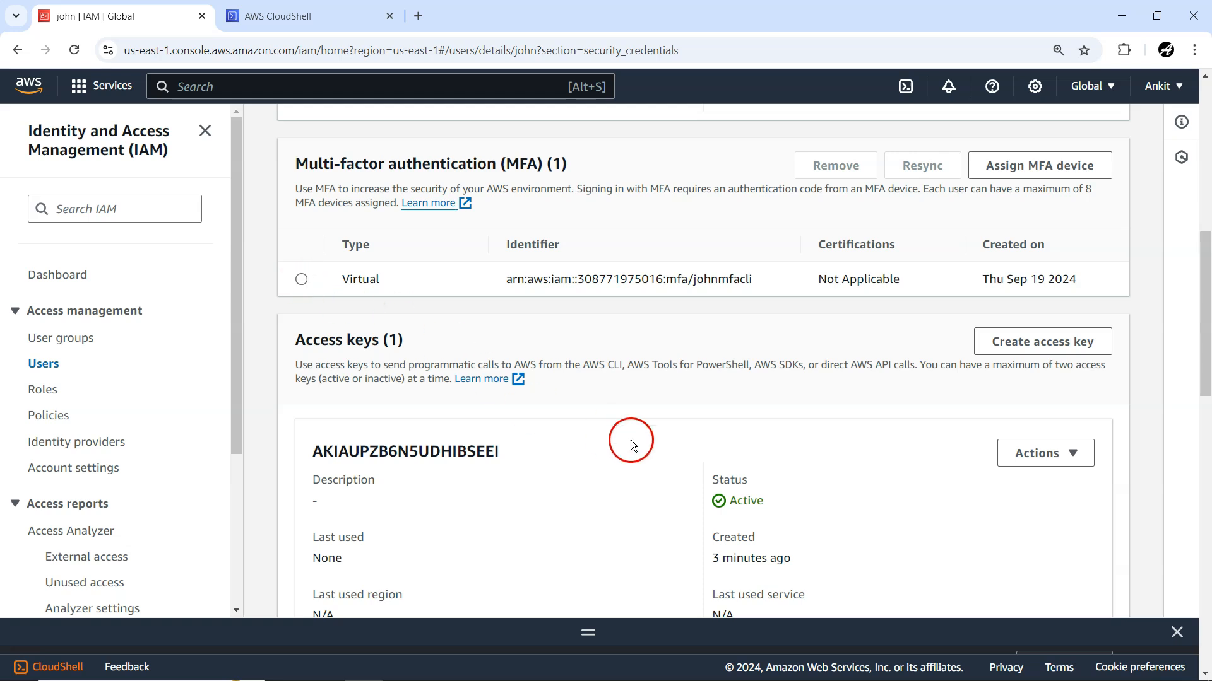
scroll("up", 3)
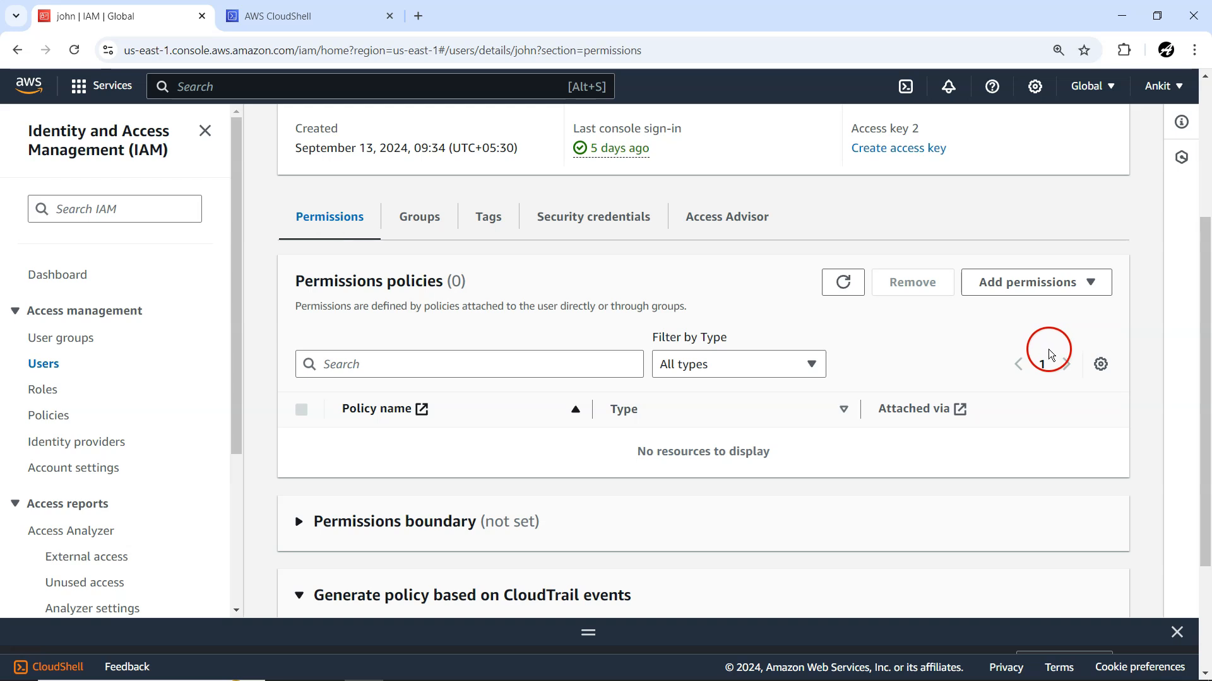
left_click(1027, 281)
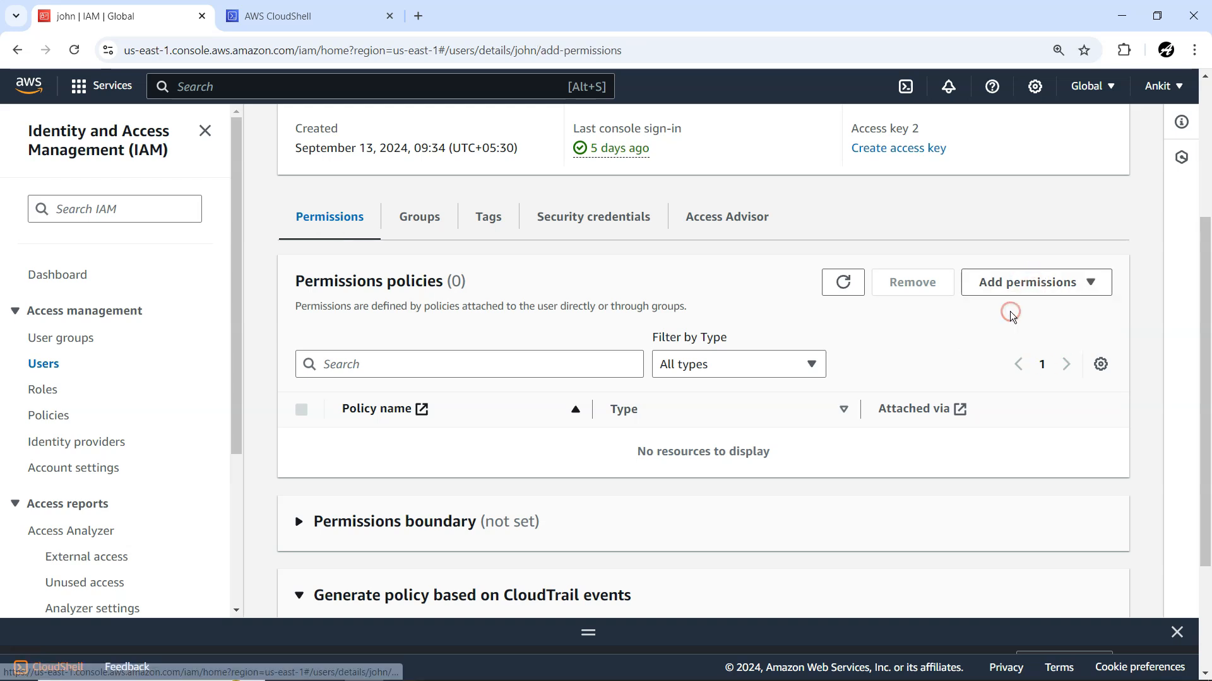
left_click(1027, 281)
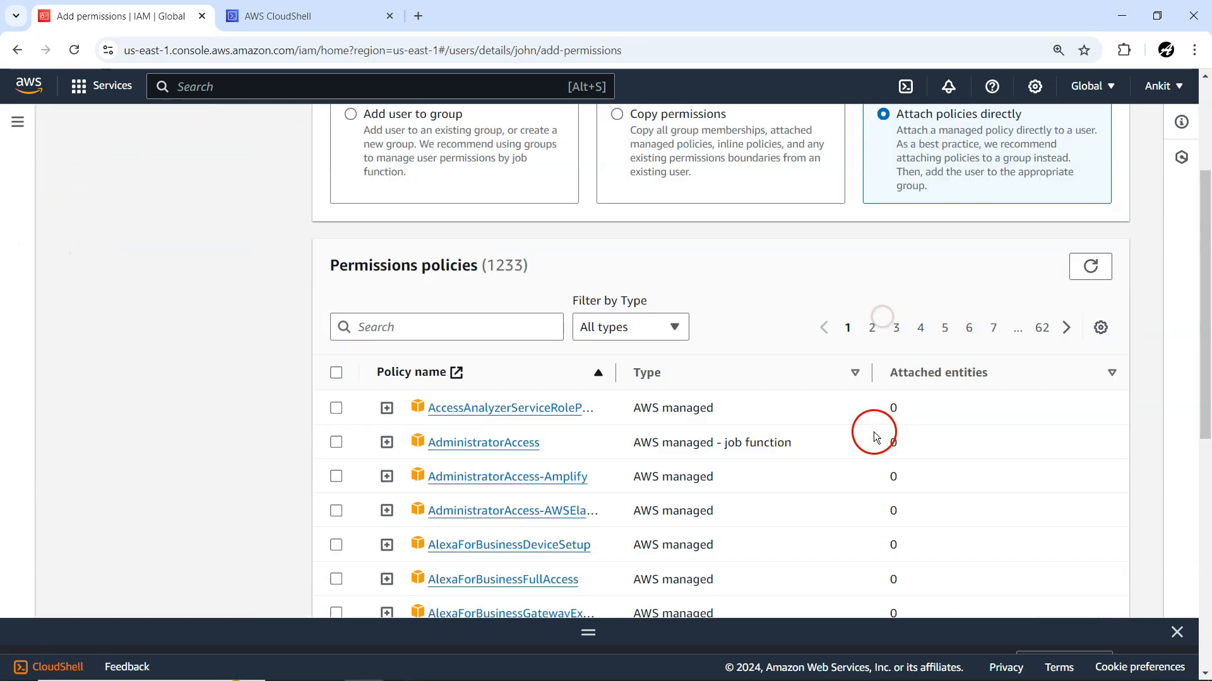
Step: Attach AmazonS3ReadOnlyAccess to john and return to the CloudShell terminal
type("s")
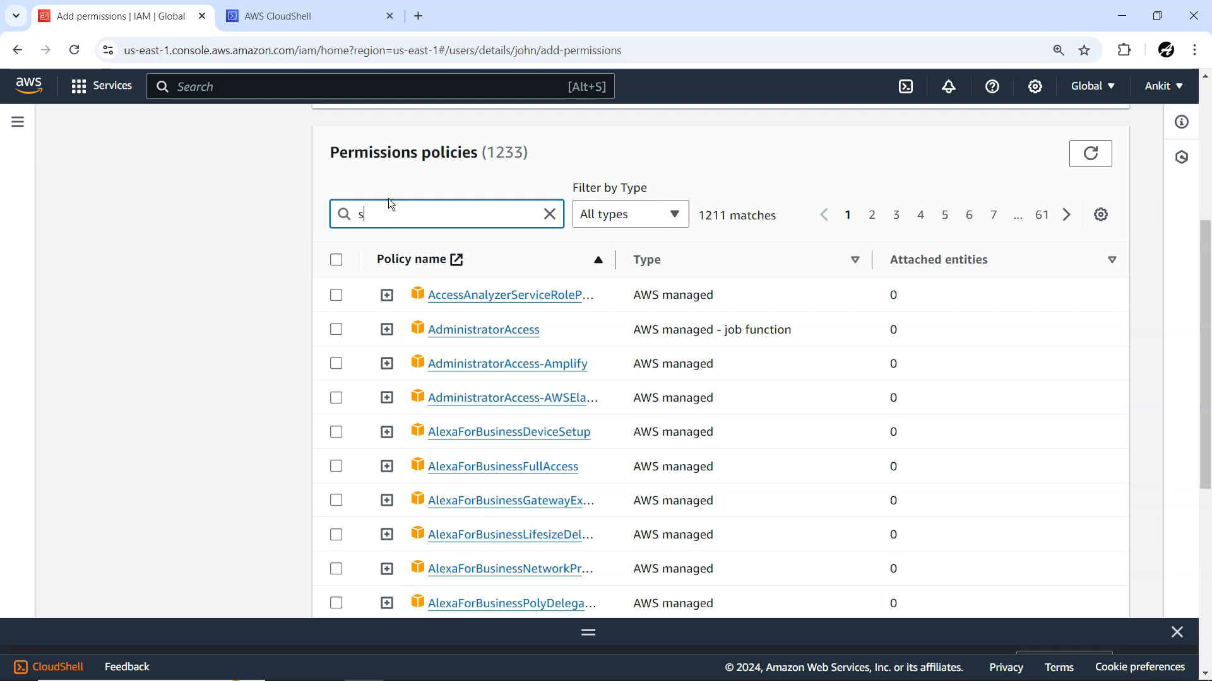
scroll("down", 3)
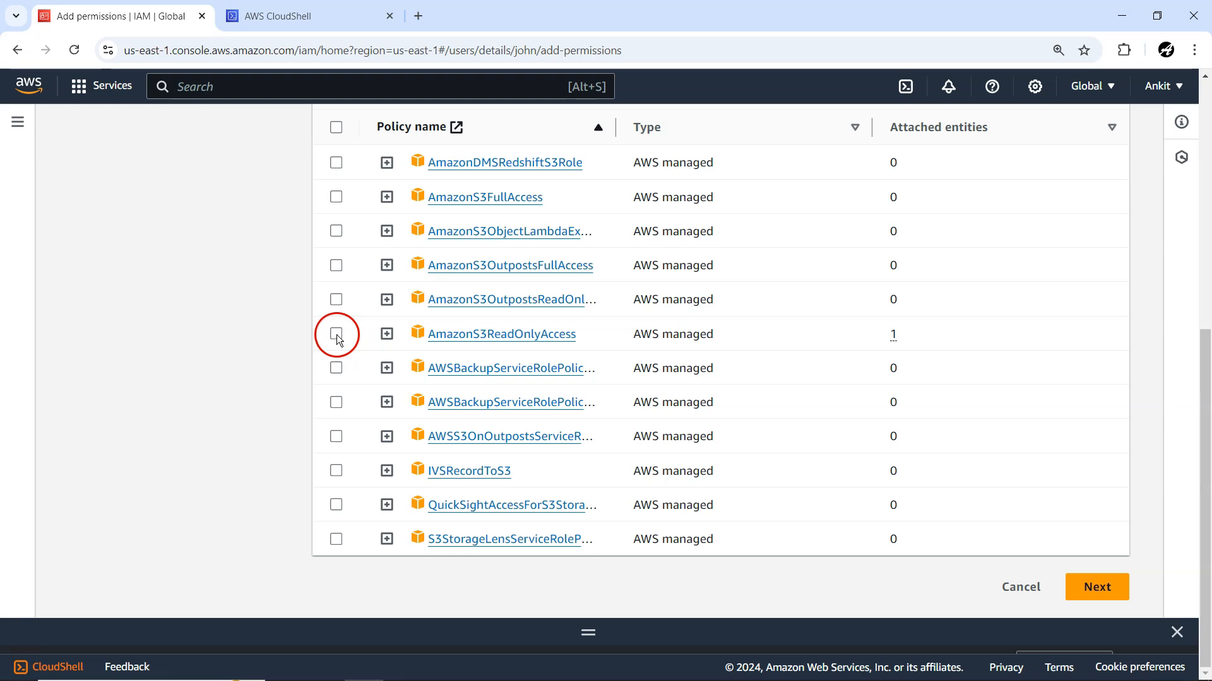
left_click(1095, 587)
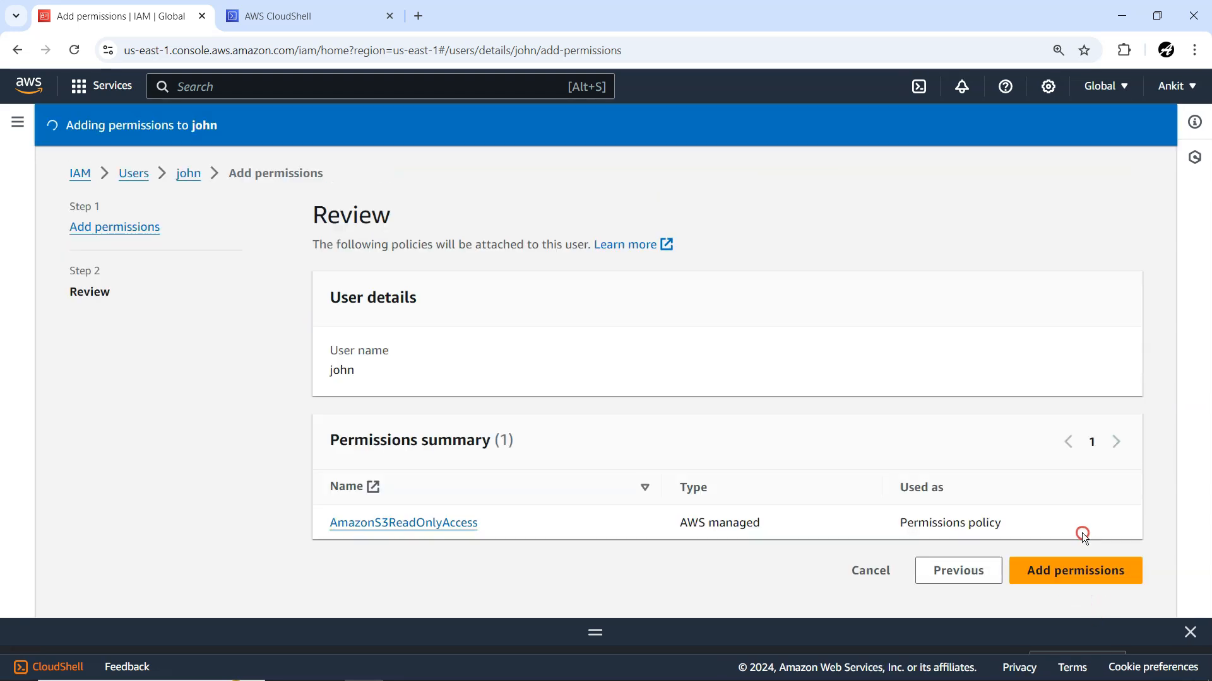
left_click(1073, 570)
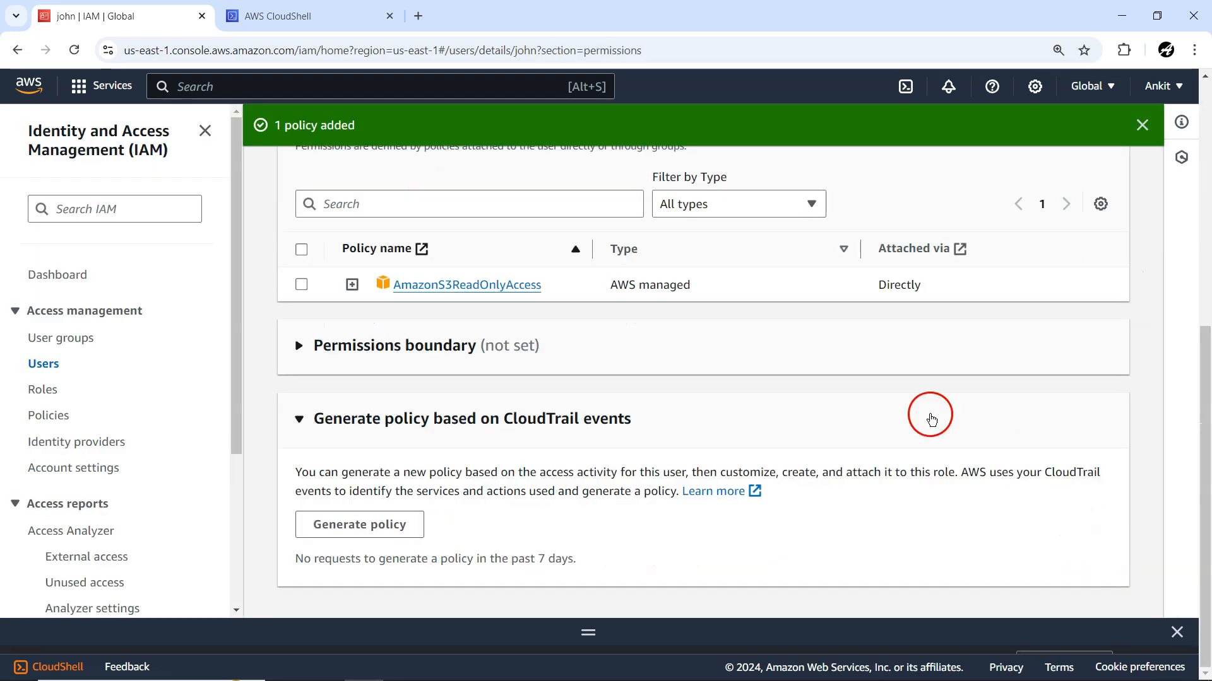
left_click(308, 15)
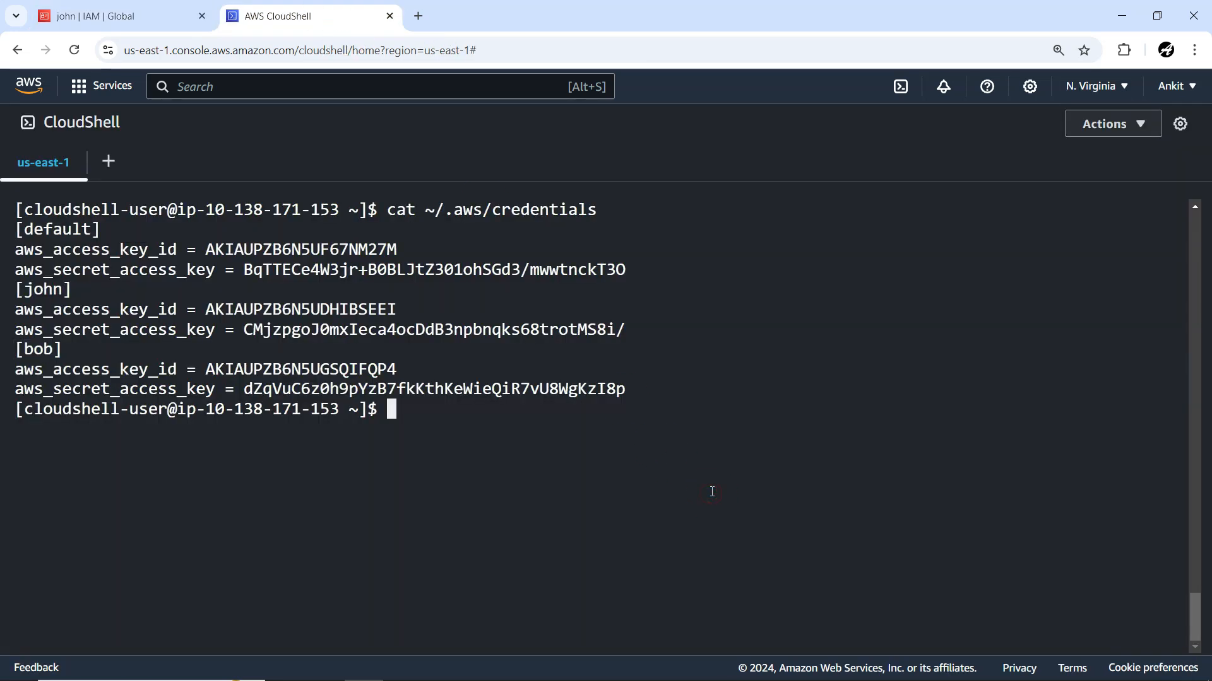
Step: Run aws iam list-users with the default credentials and with --profile bob, which returns the user list
type("aws")
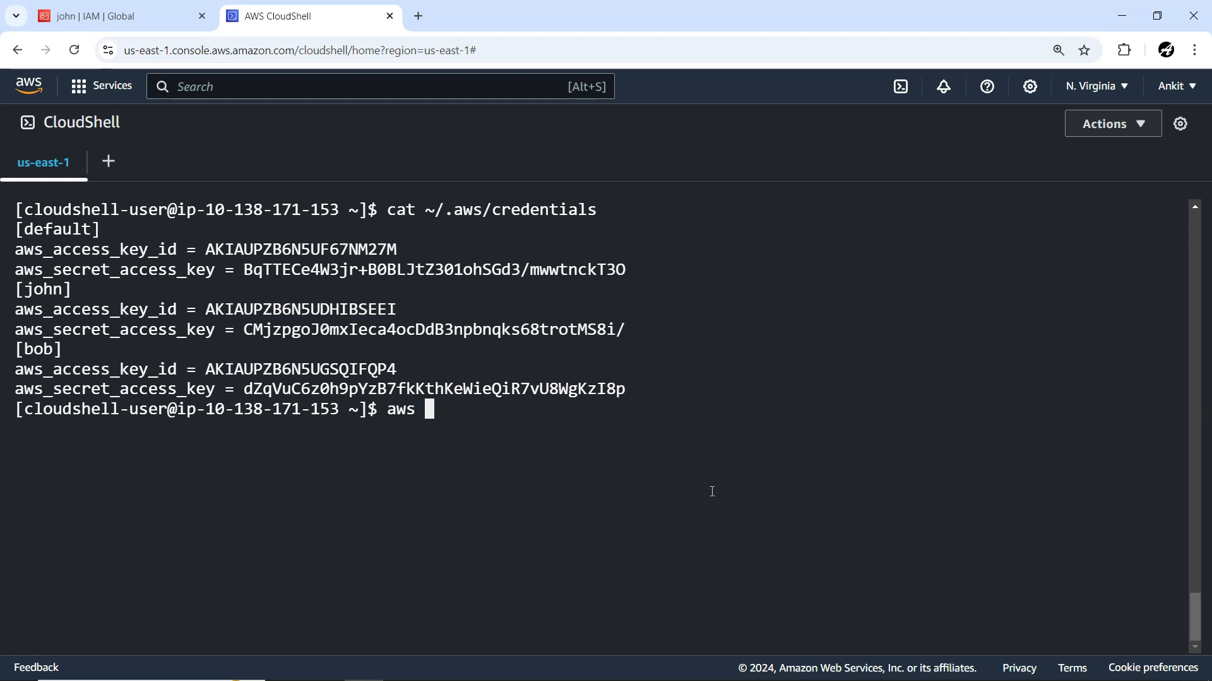
type("iam list")
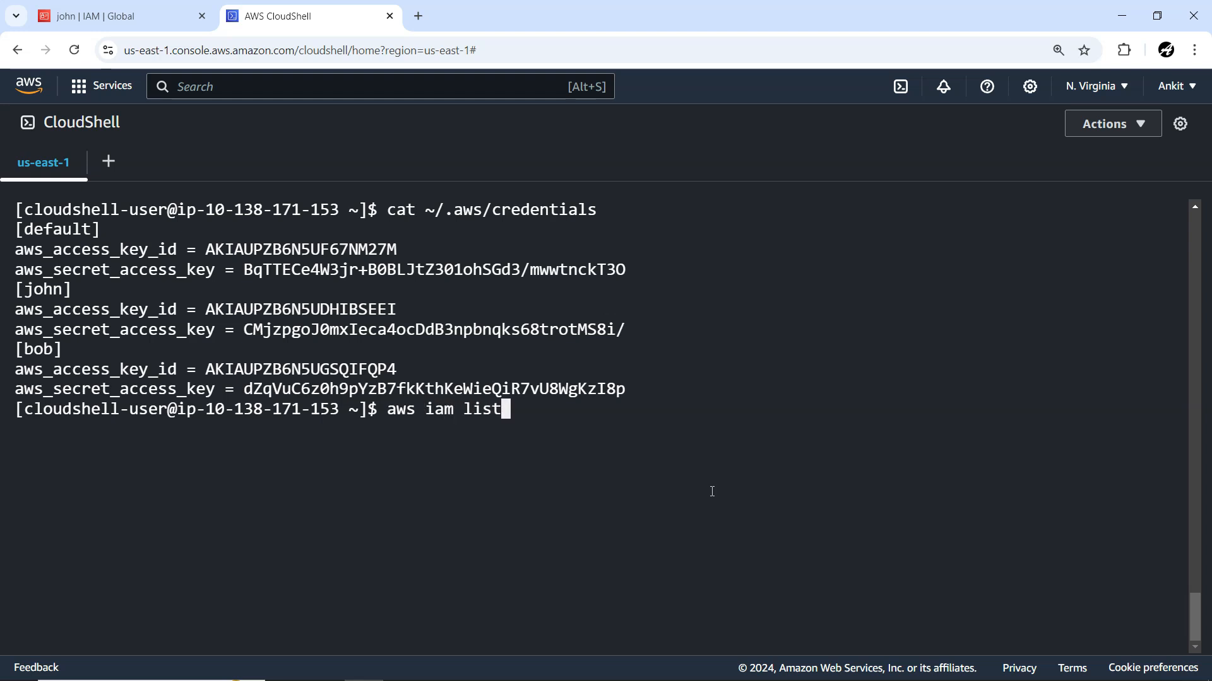
type("-users")
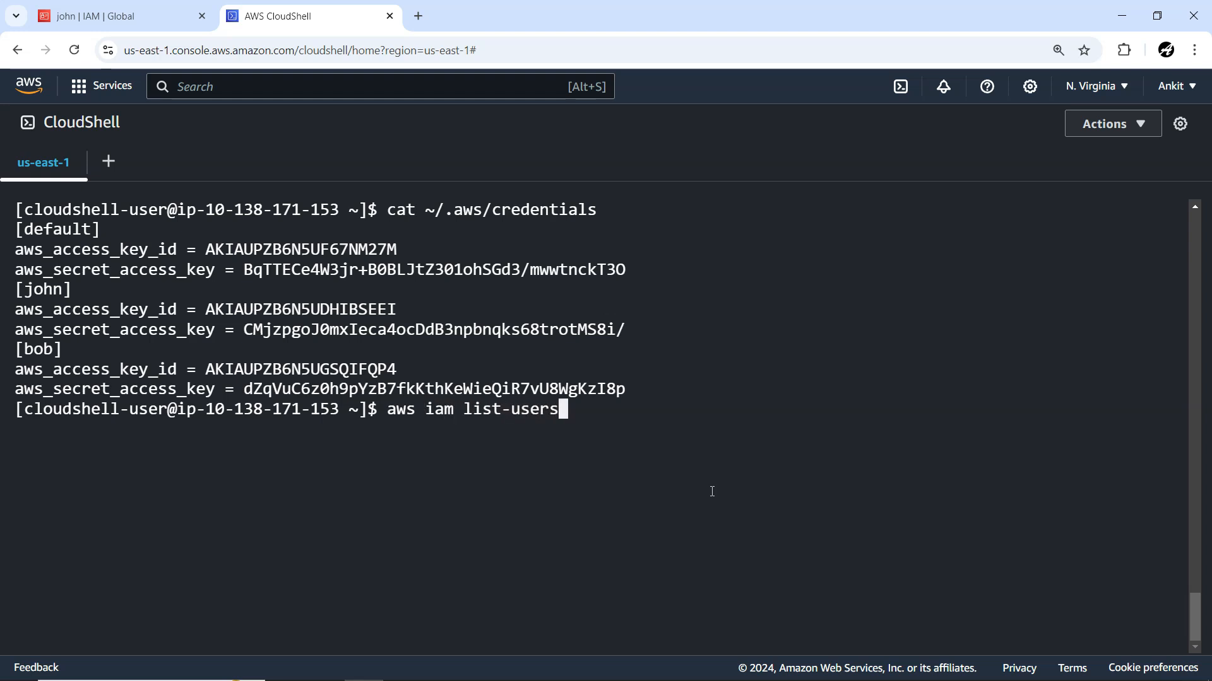
key("Enter")
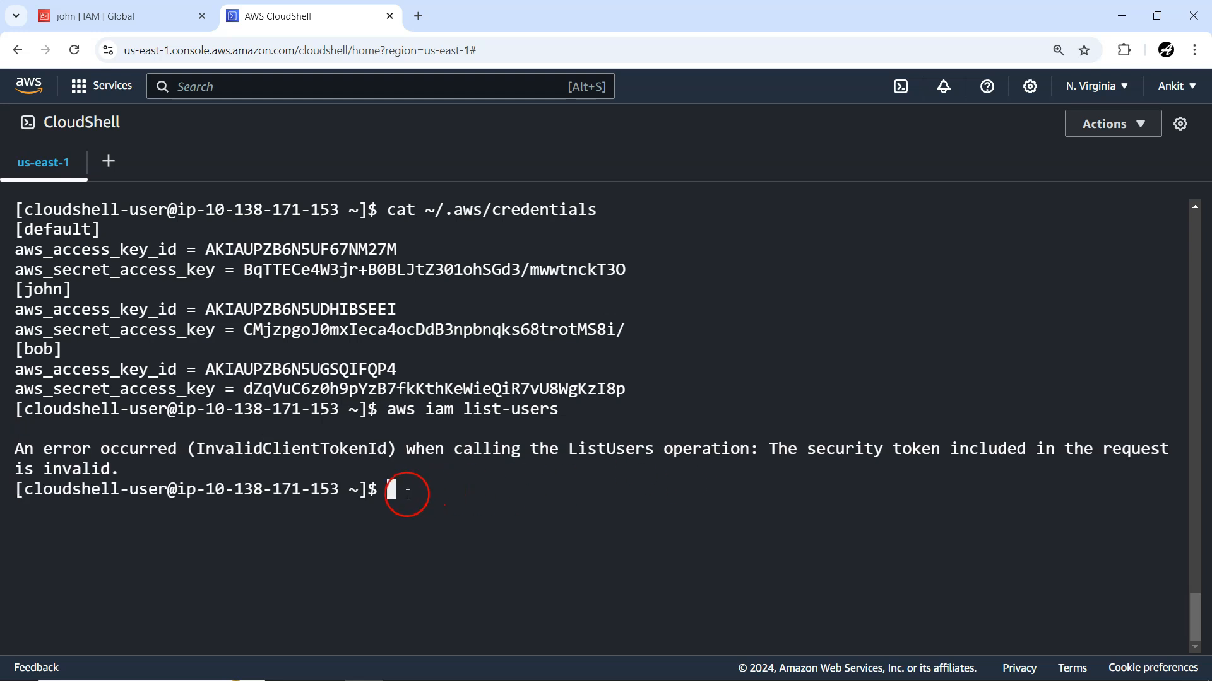
mouse_move(424, 461)
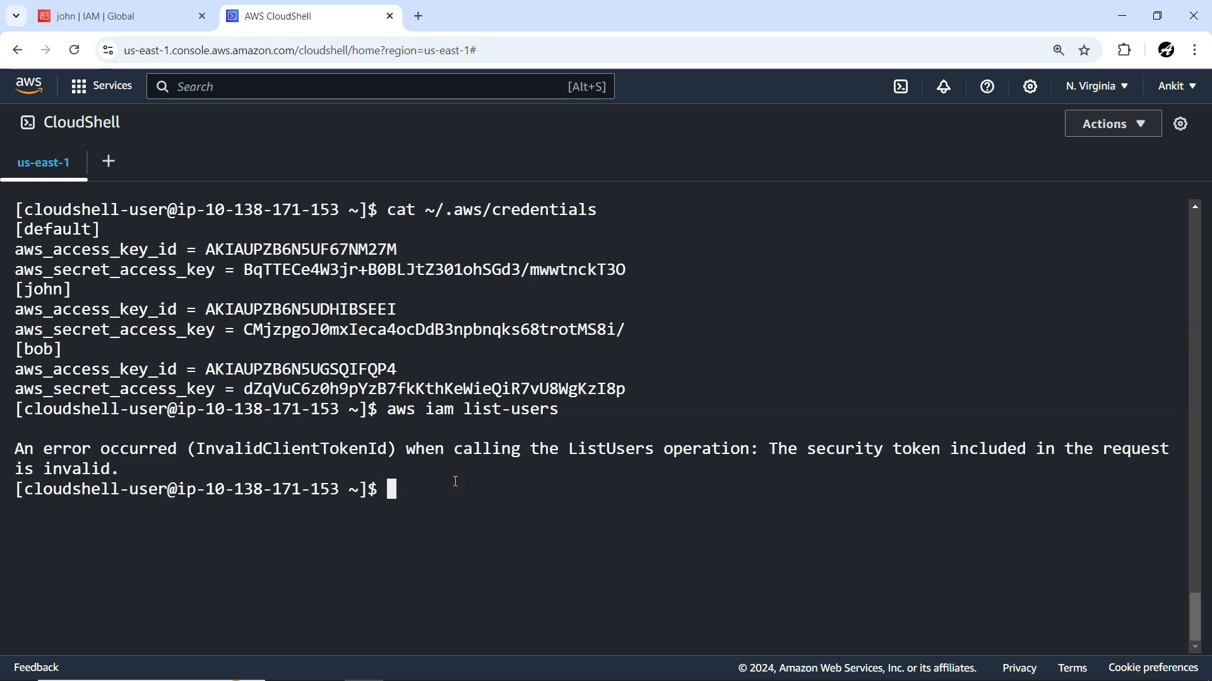
type("aws iam list-users")
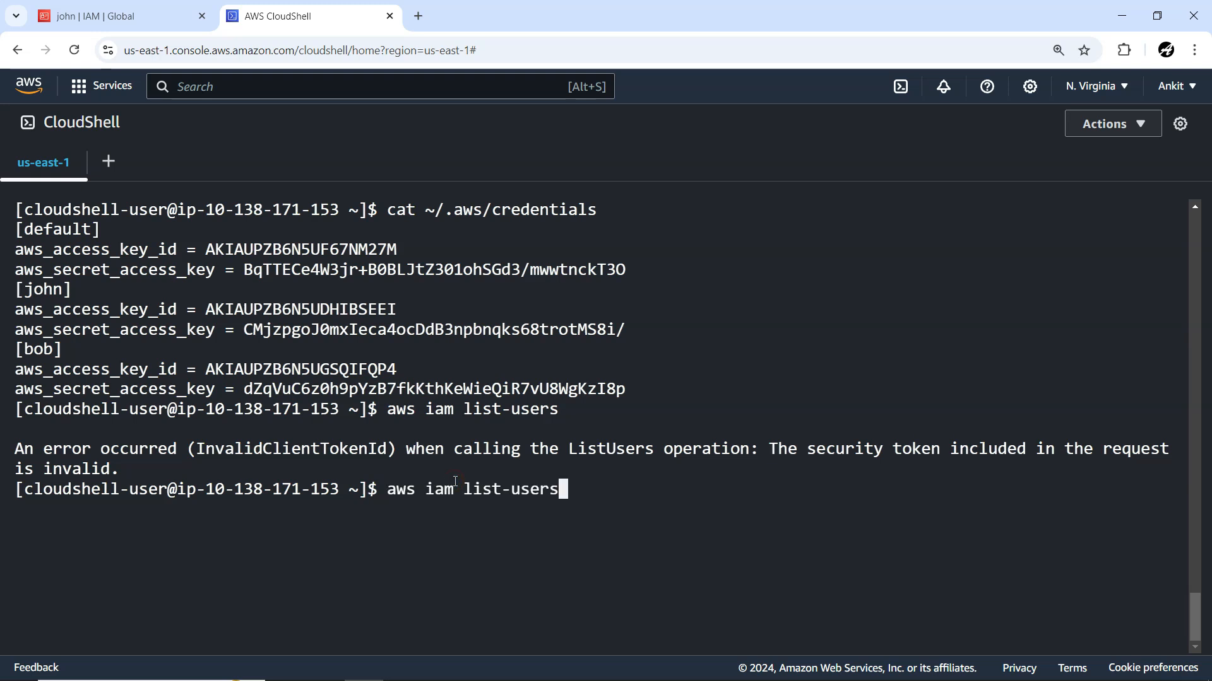
type("--")
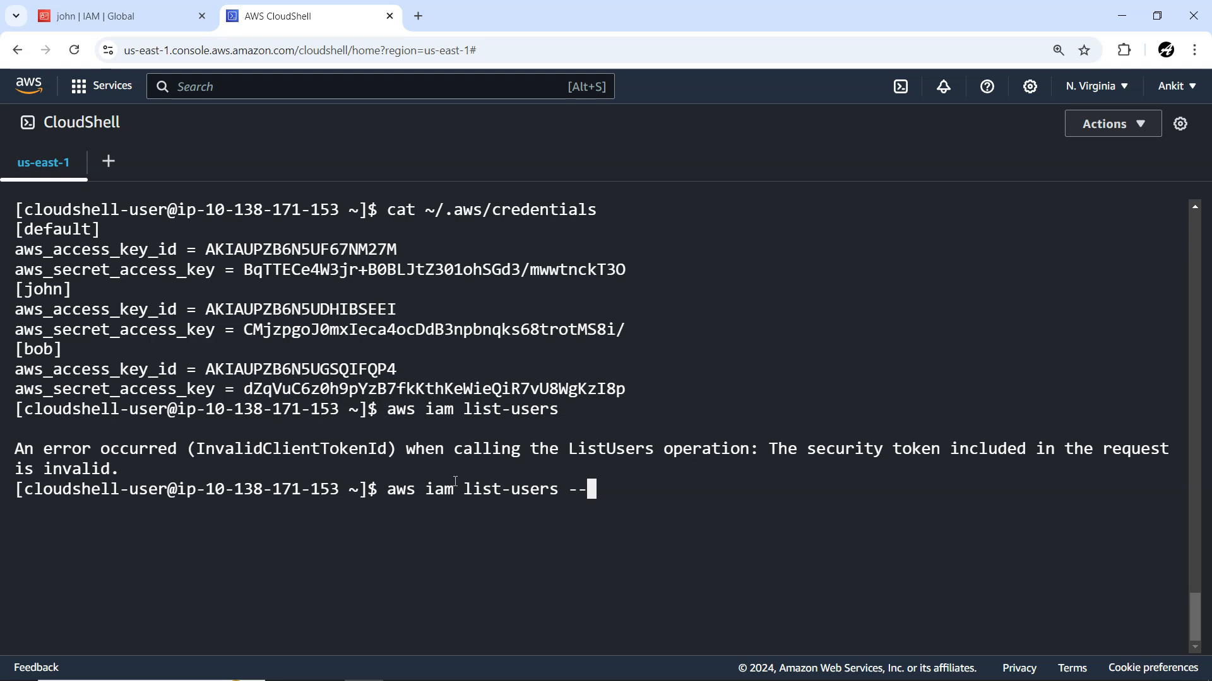
type("profi")
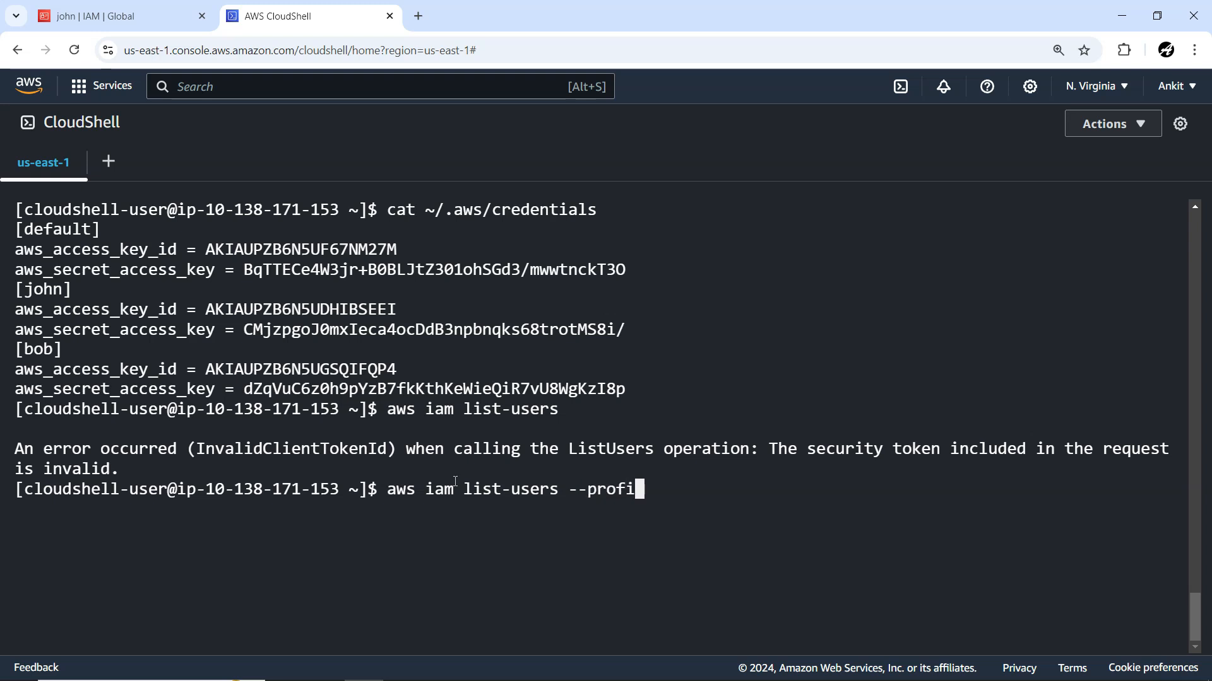
type("le")
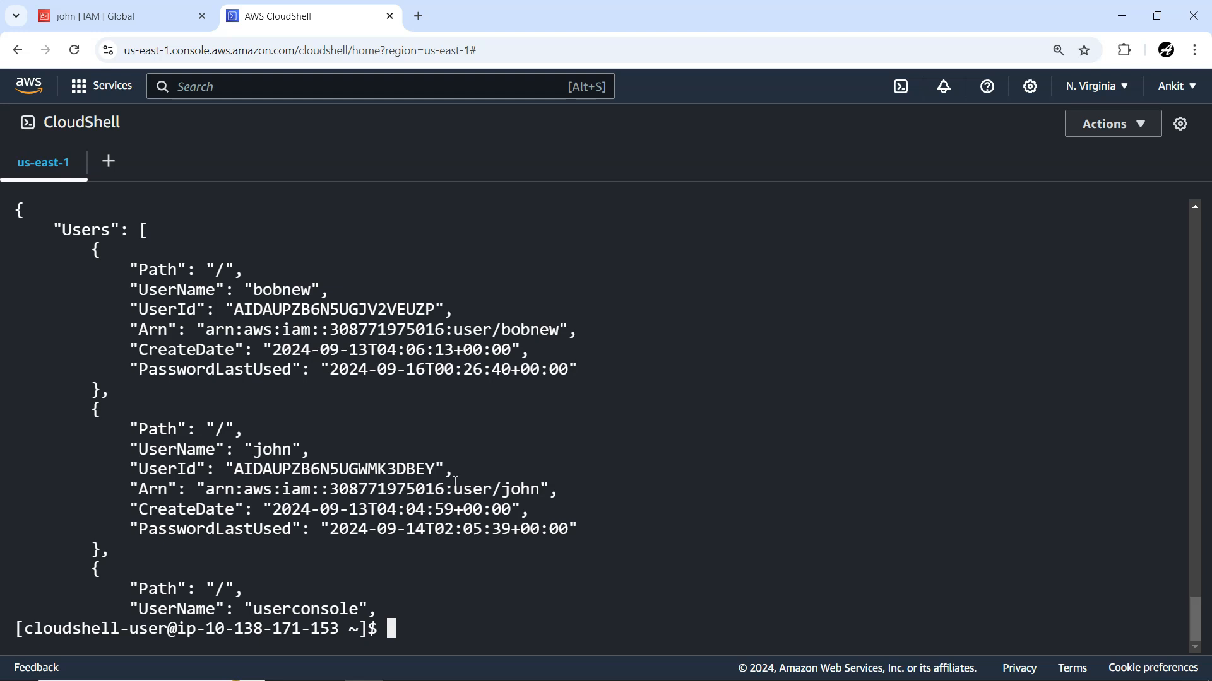
type("aws iam list-users --profile bob")
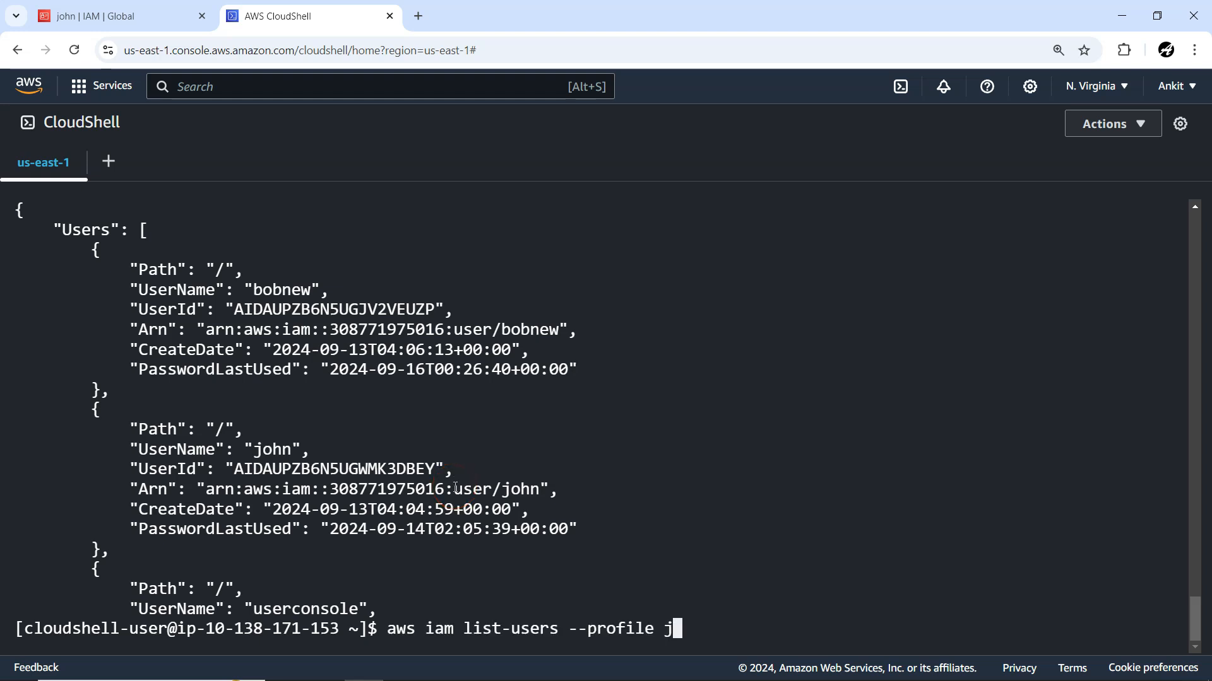
Step: Run aws iam list-users --profile john, which is denied access
type("ohn")
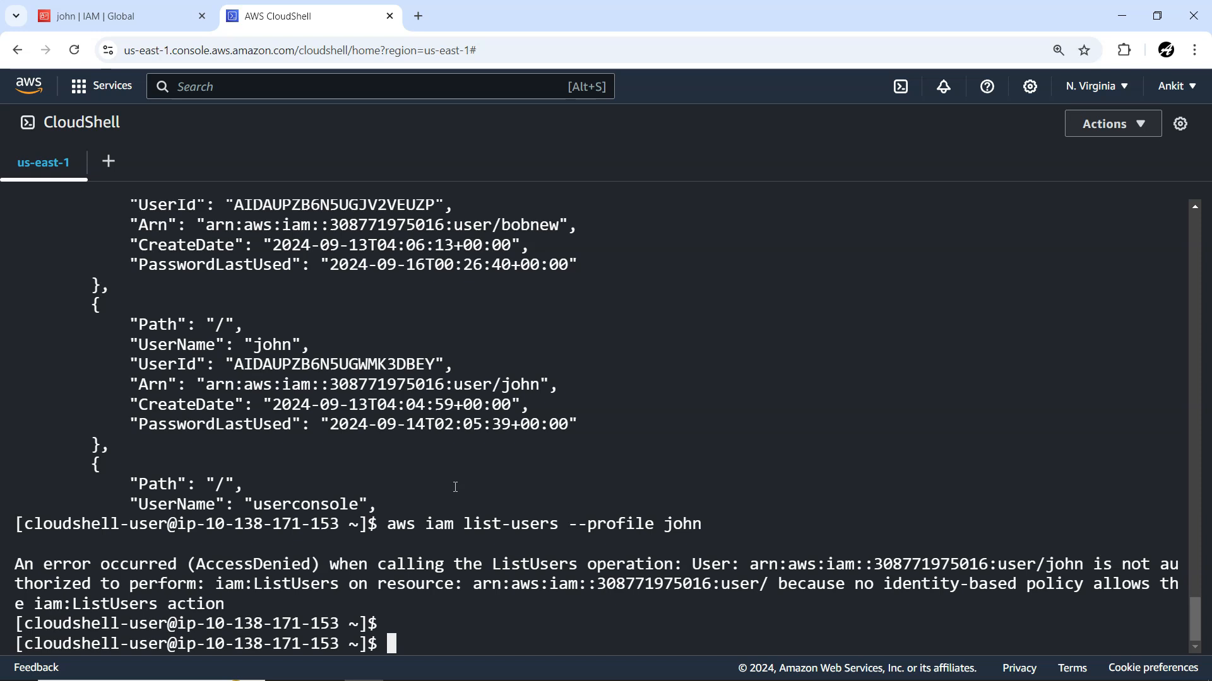
Step: Run aws s3 ls with the default credentials, which are rejected as invalid
type("aws")
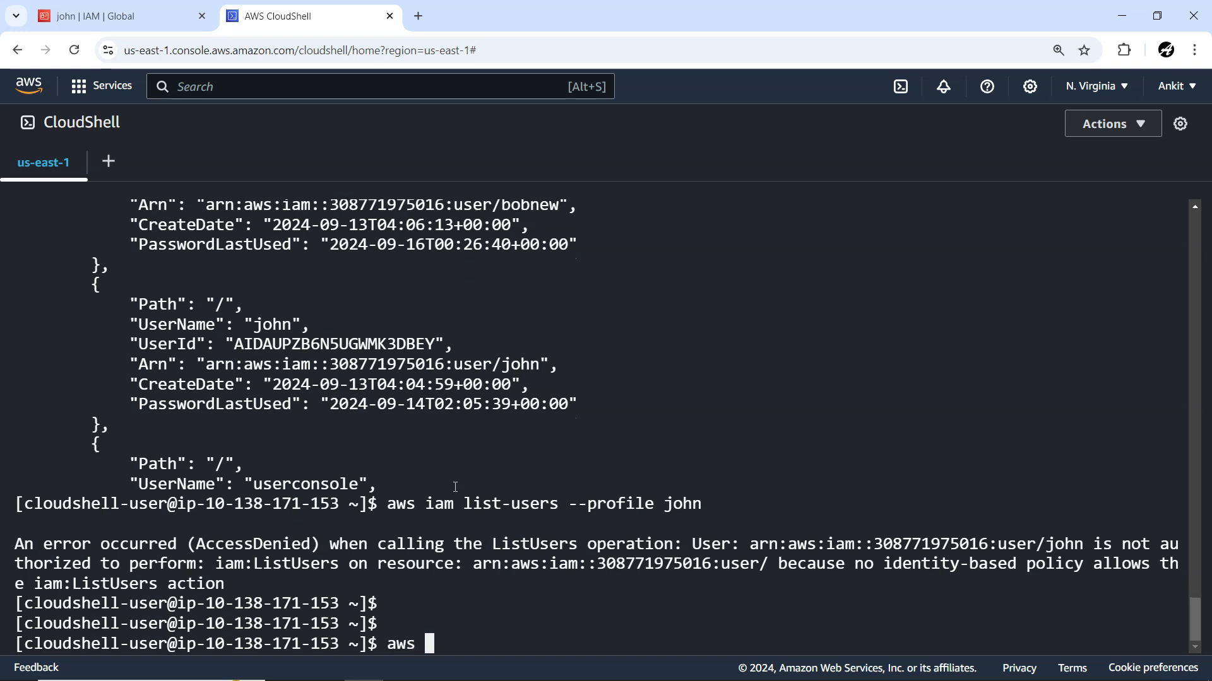
type("s")
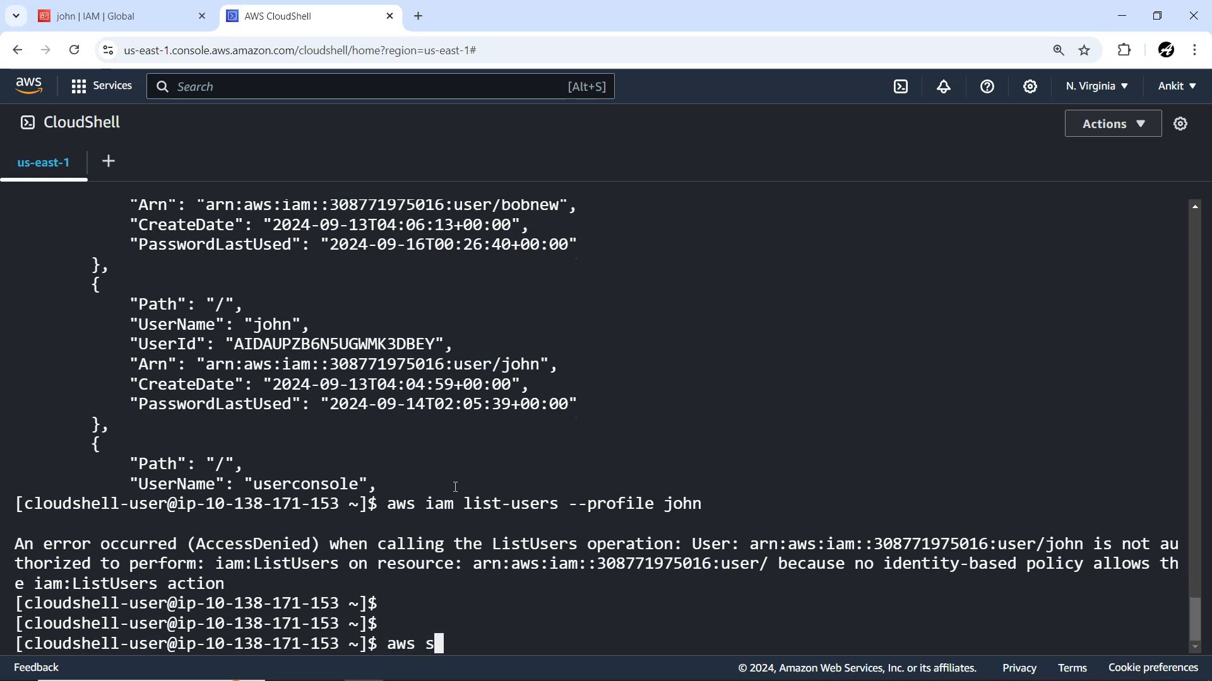
type("3 ls")
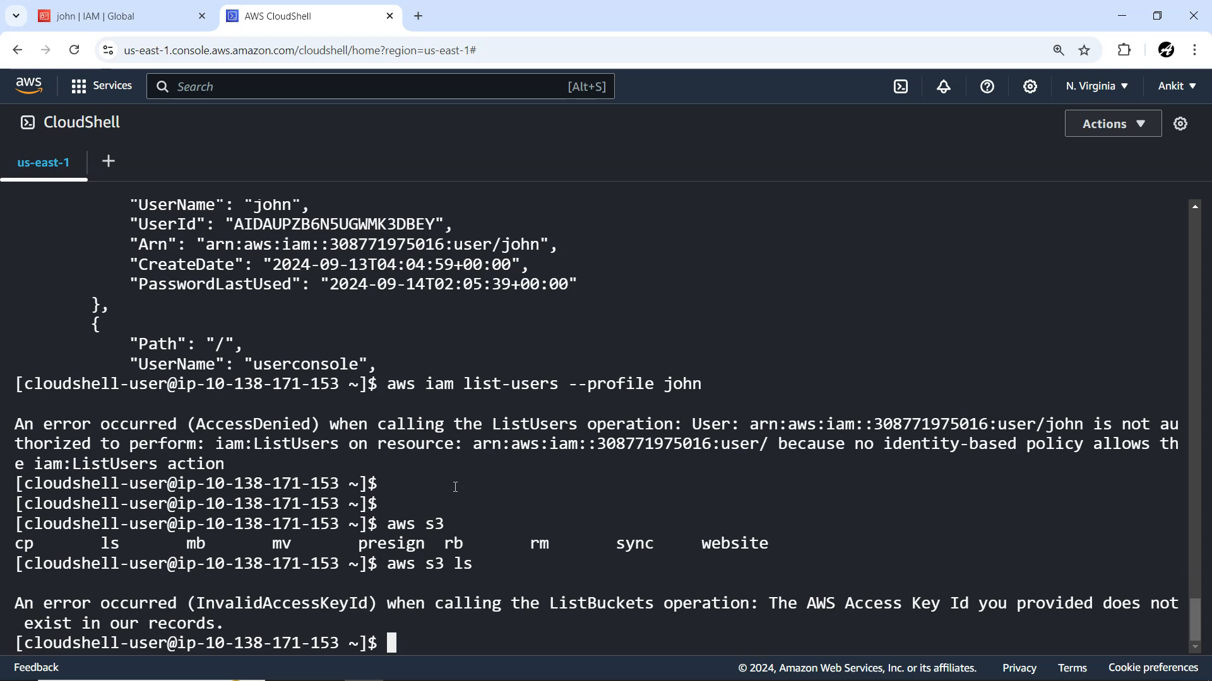
type("aws s3 ls")
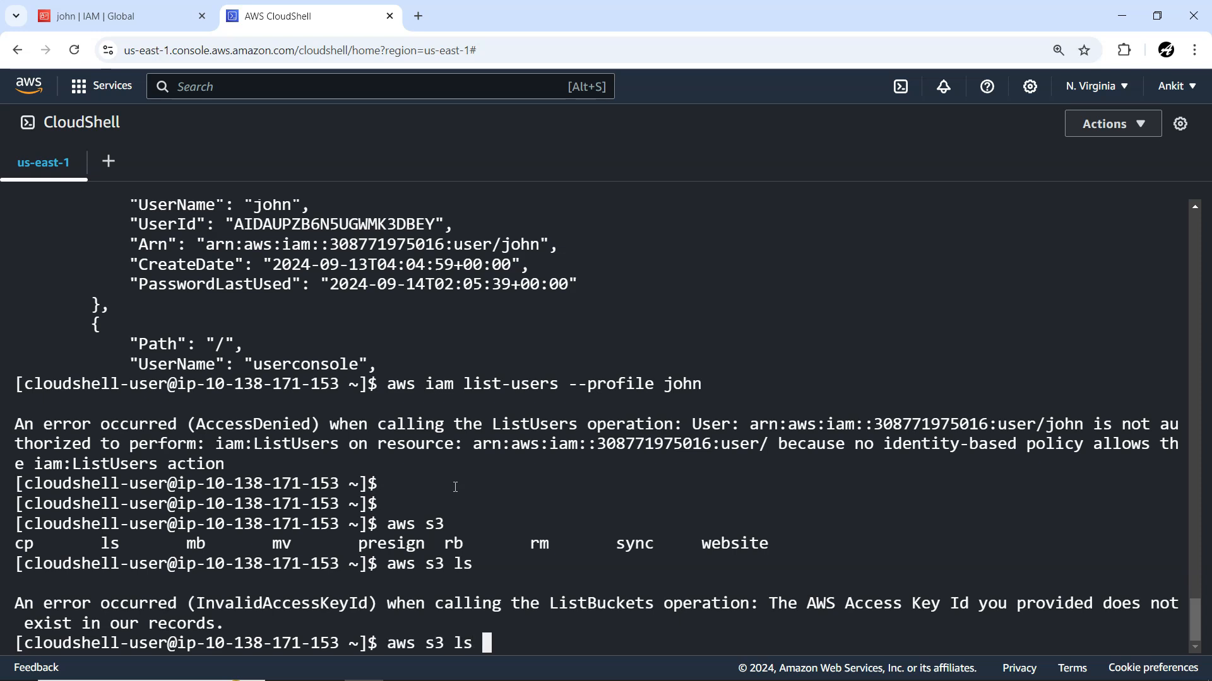
Step: Run aws s3 ls as john (allowed) and as bob (AccessDenied)
type("--pro")
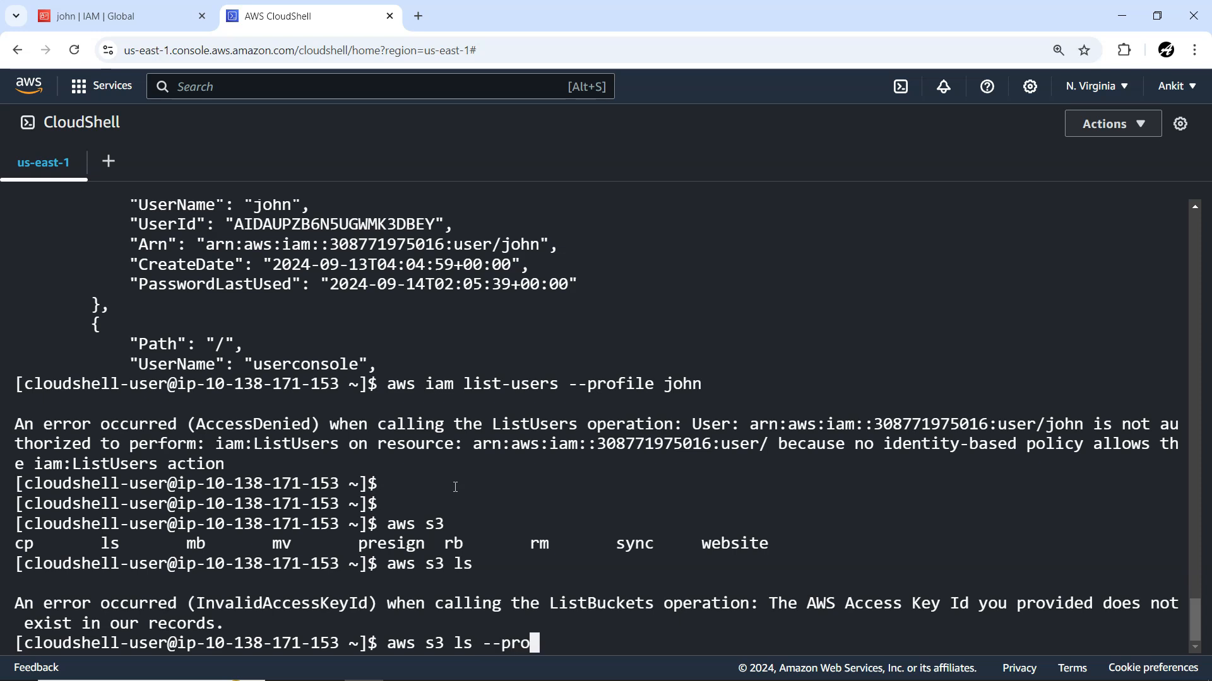
type("file jo")
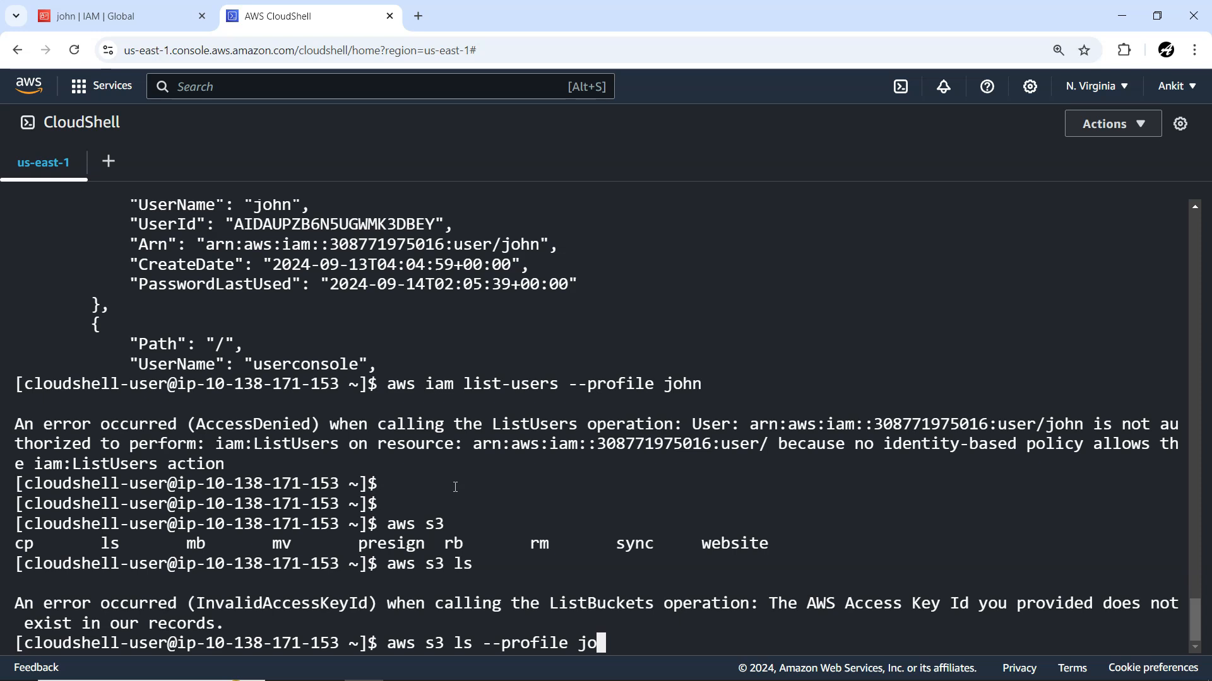
type("hn")
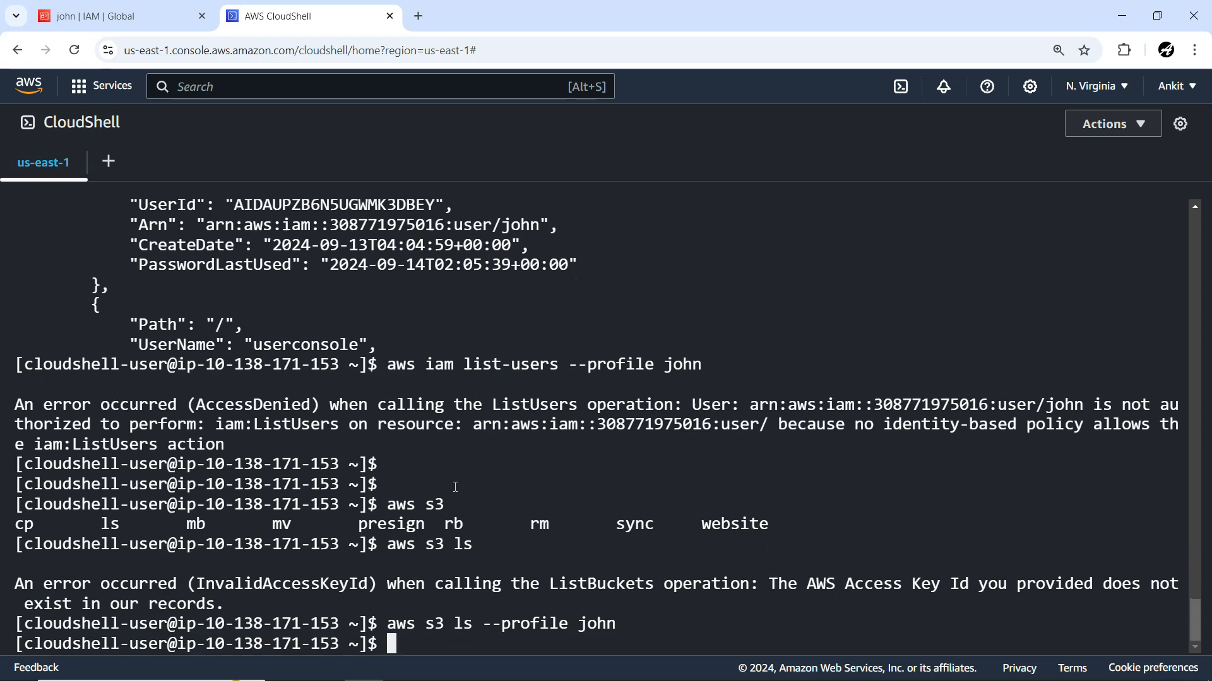
type("aws s3 ls --profile j")
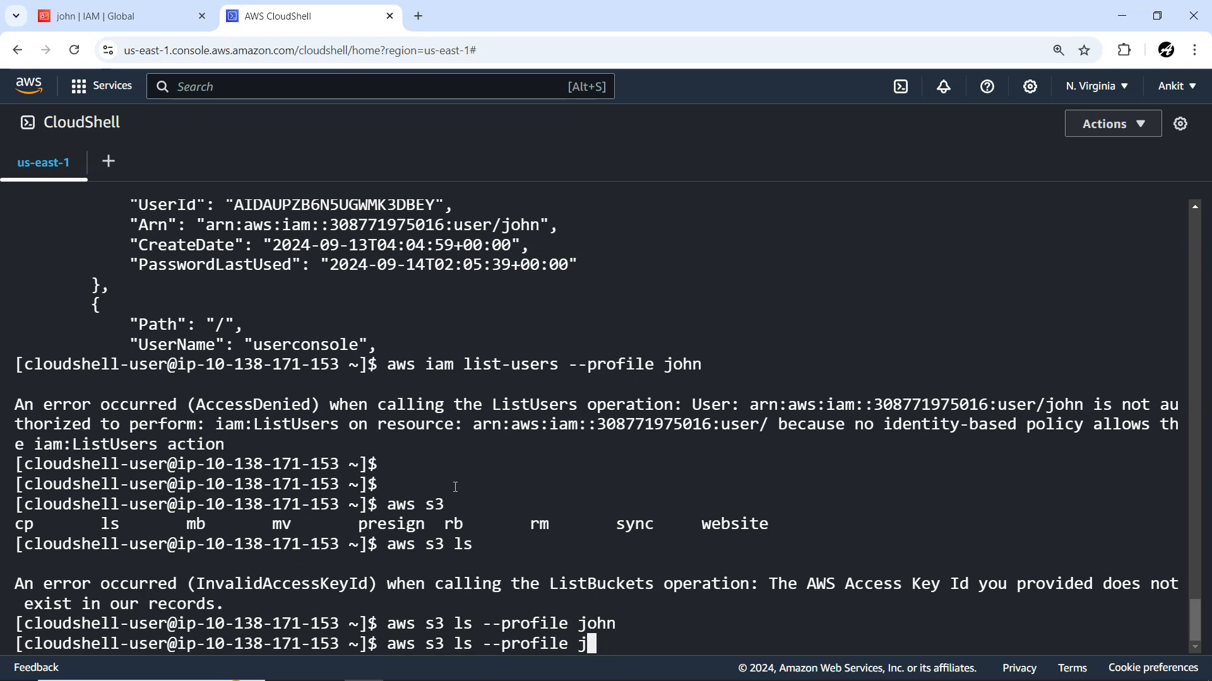
type("ob")
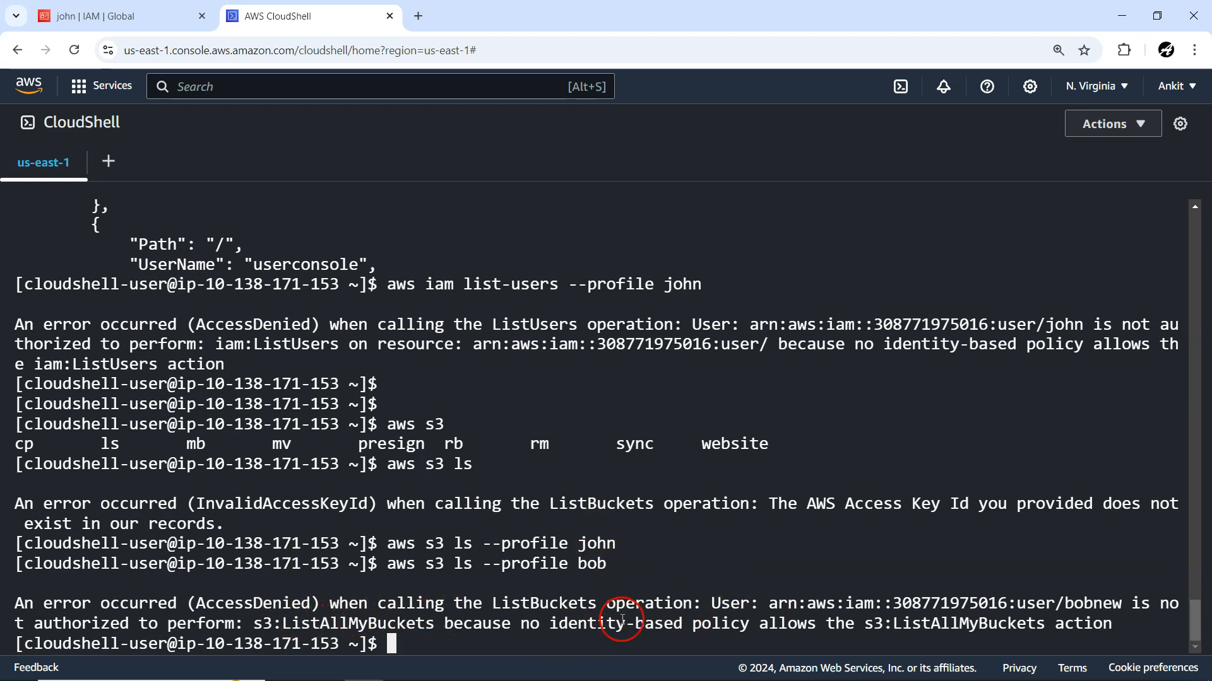
mouse_move(618, 573)
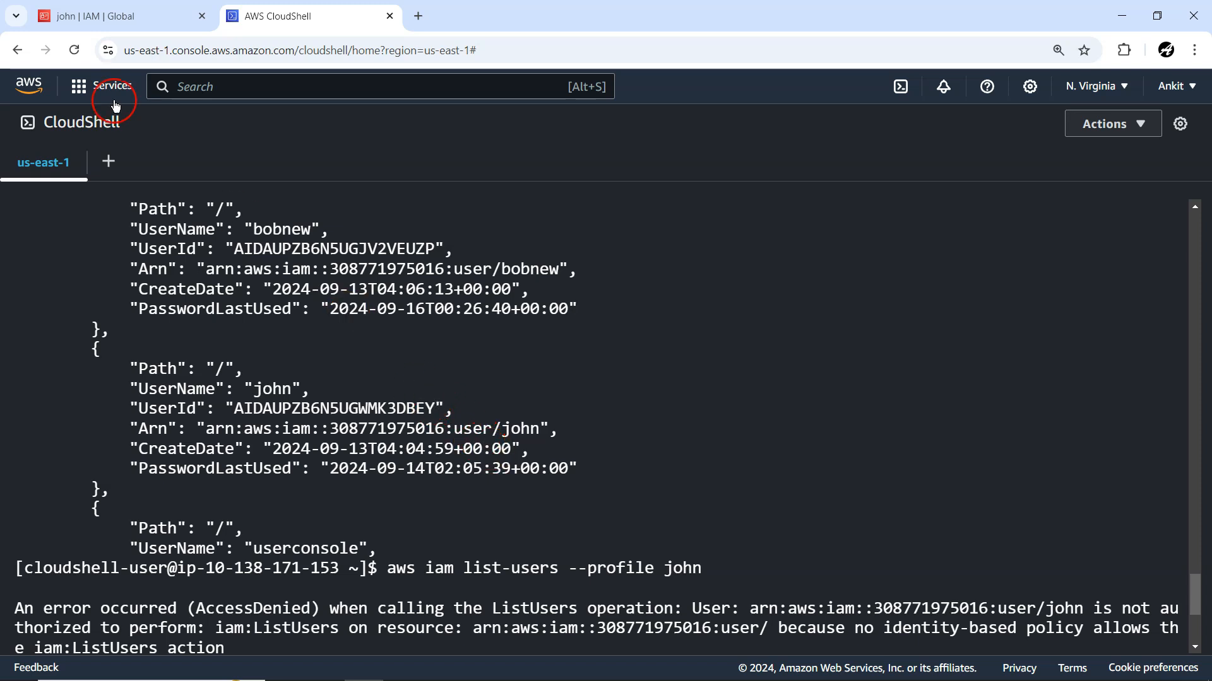
mouse_move(106, 15)
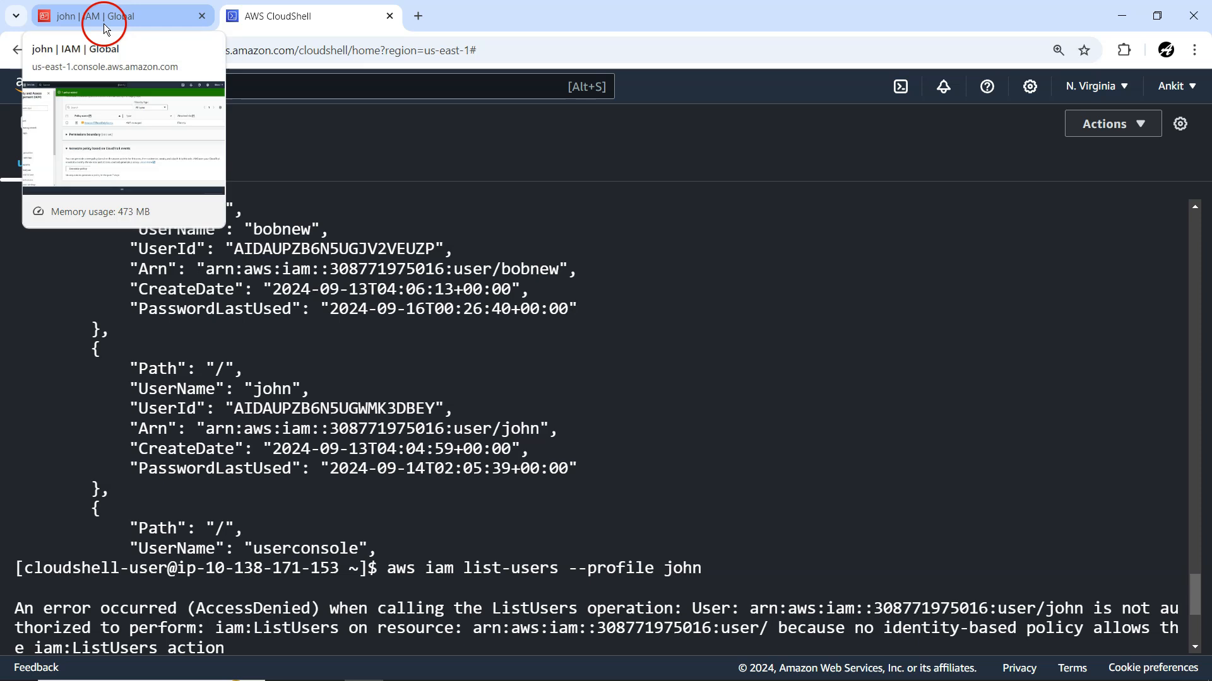
Step: View john's Permissions policies showing AmazonS3ReadOnlyAccess attached directly, then return to CloudShell
left_click(101, 15)
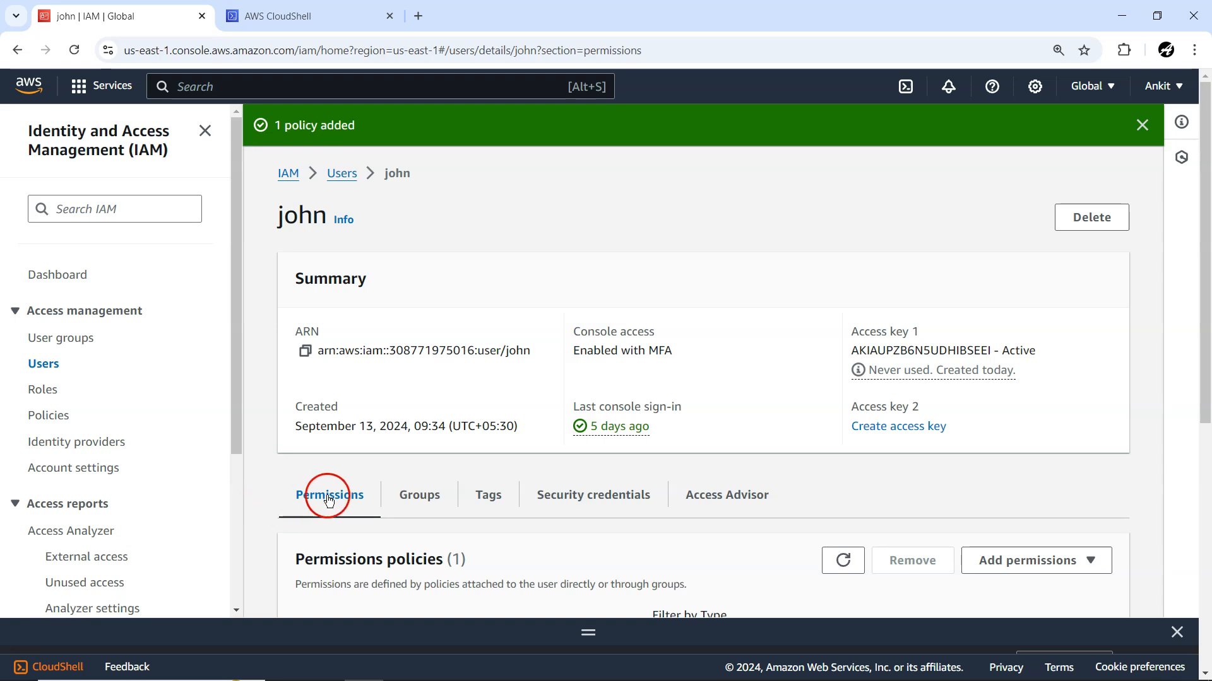
mouse_move(280, 495)
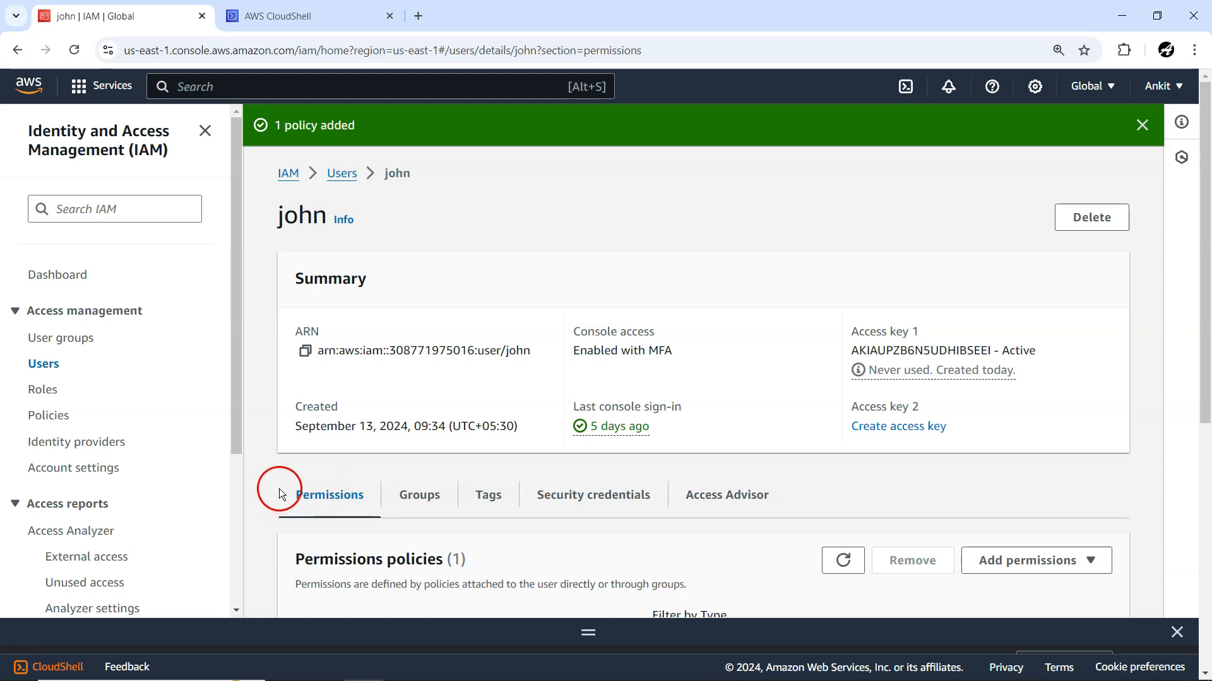
scroll("down", 3)
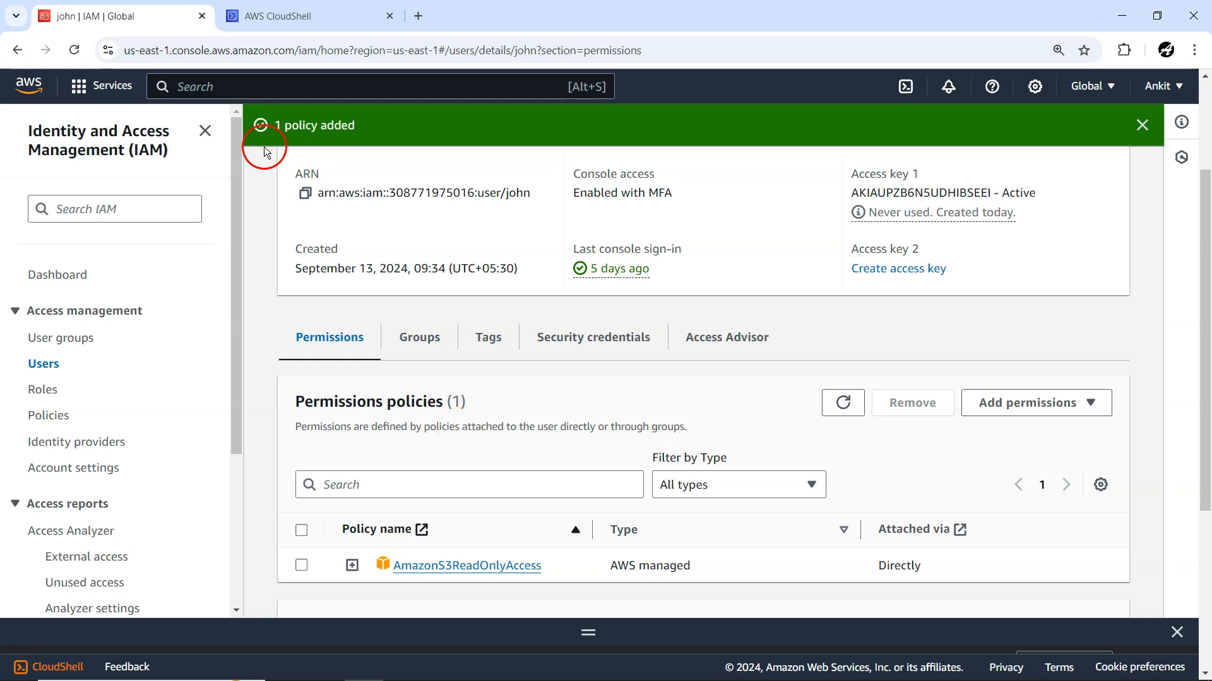
left_click(302, 15)
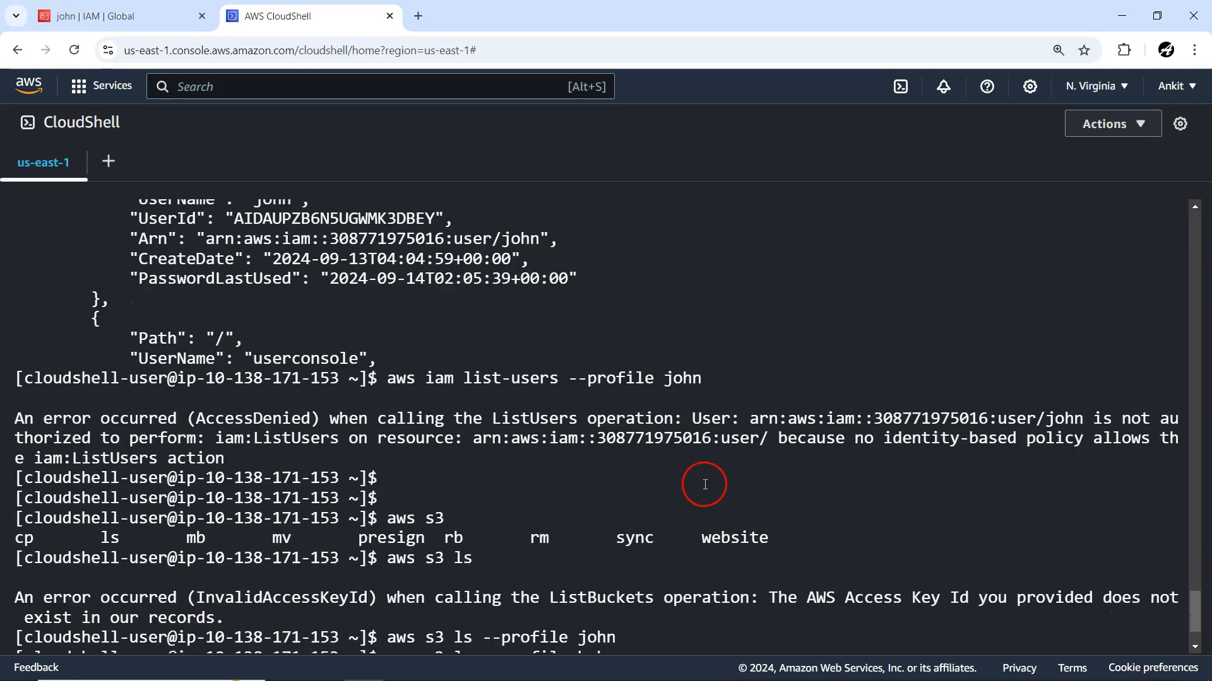
mouse_move(567, 379)
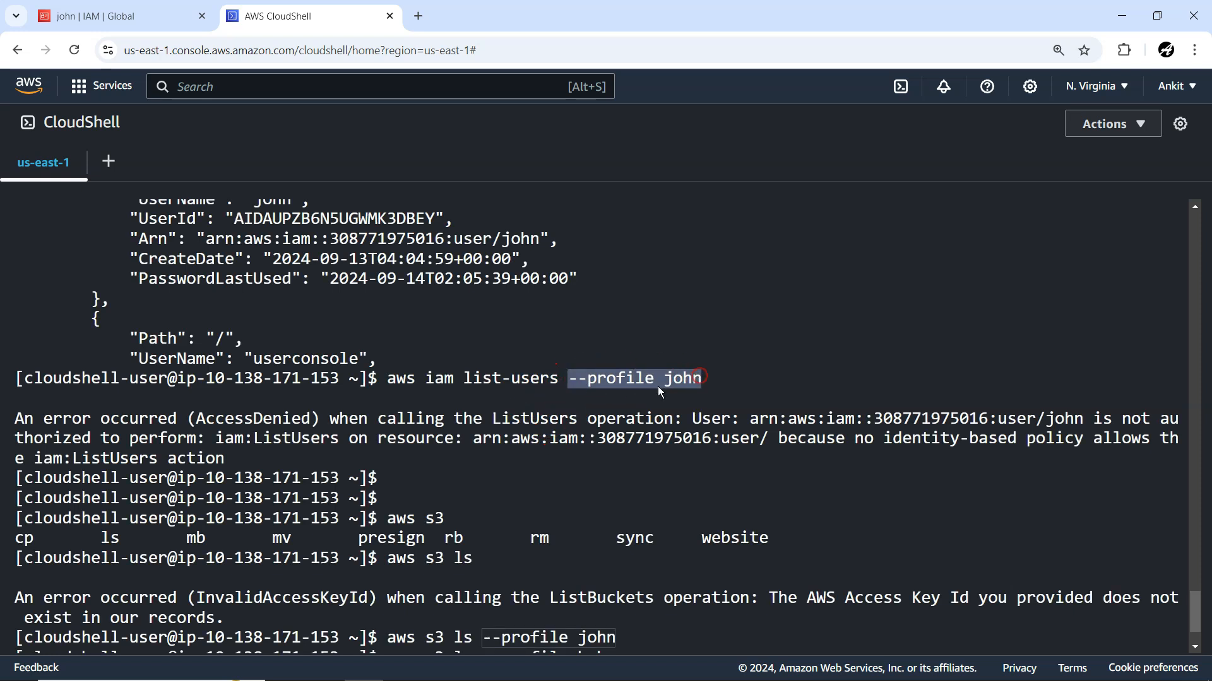
mouse_move(462, 476)
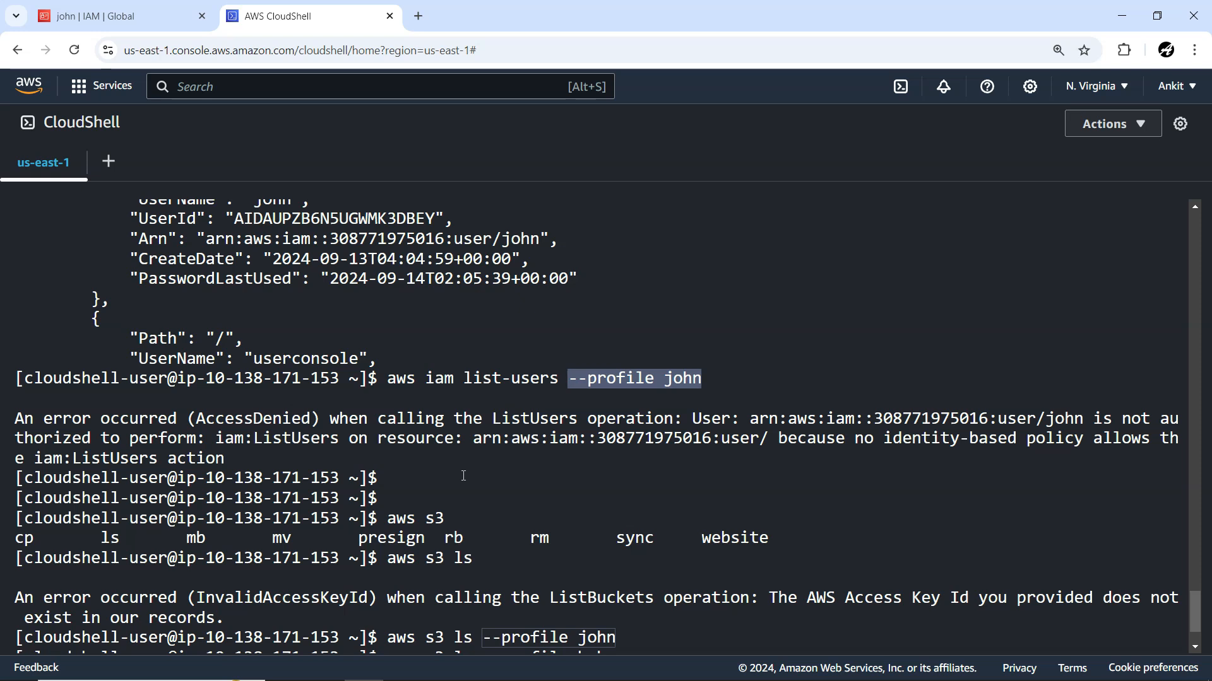
left_click(566, 393)
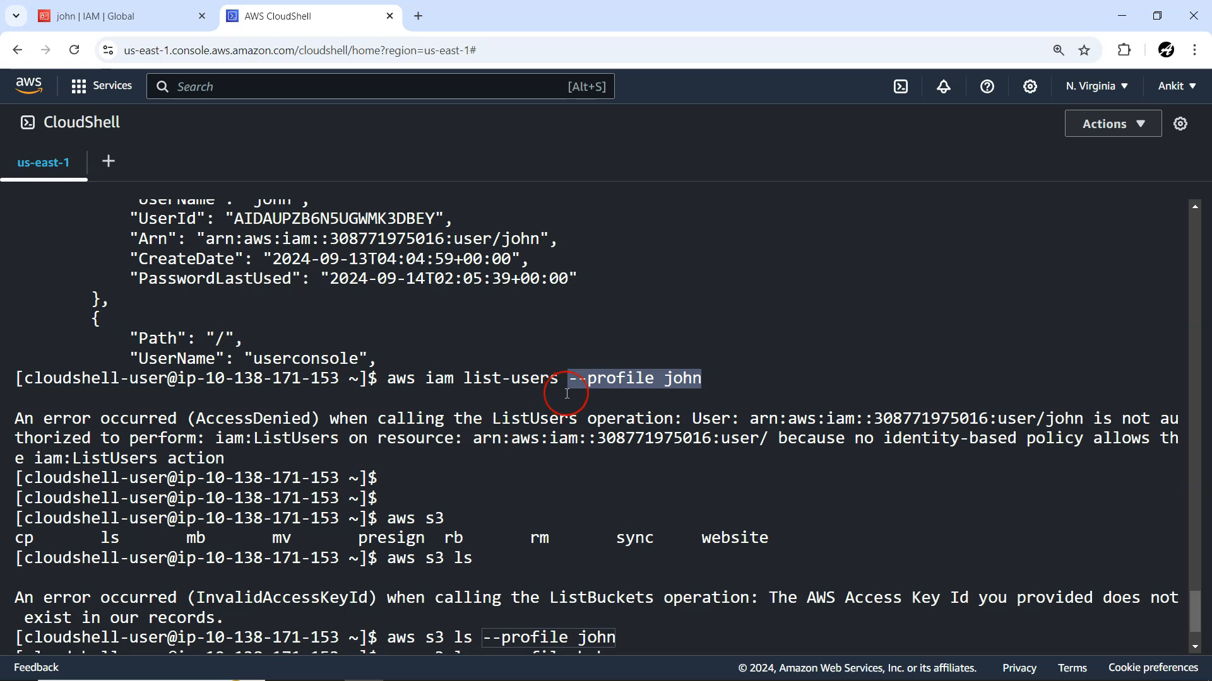